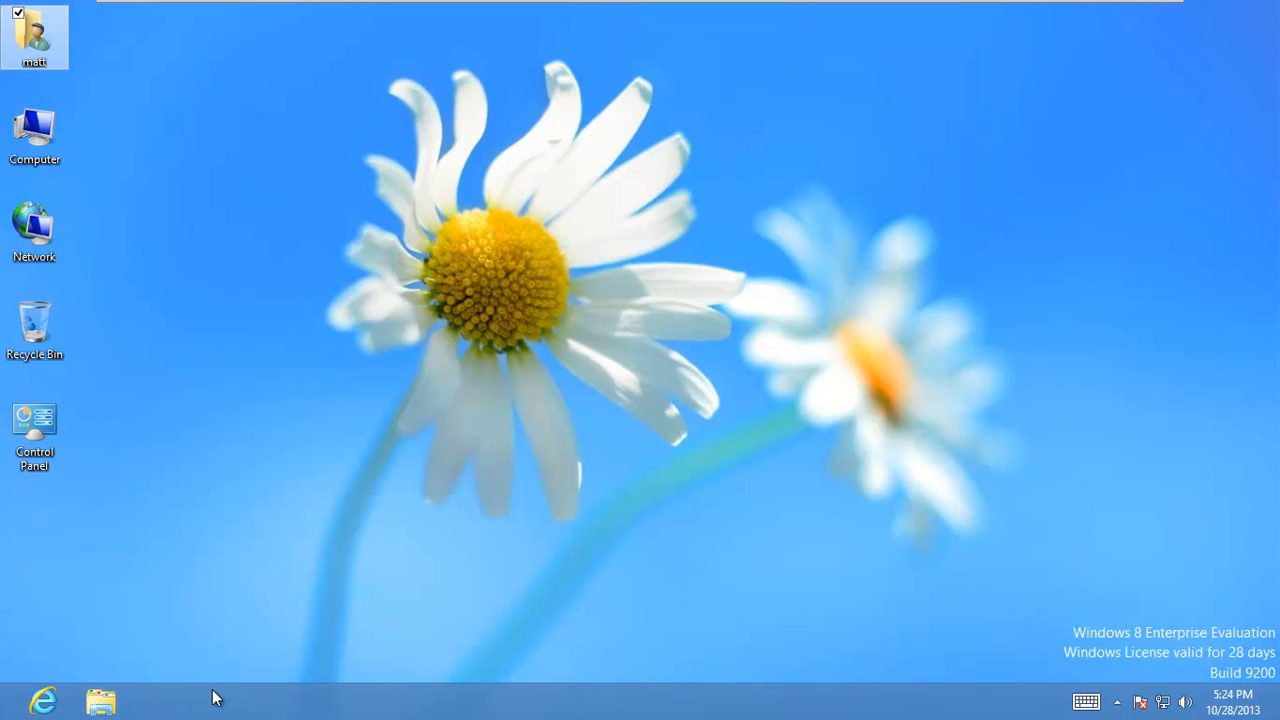
mouse_move(18, 107)
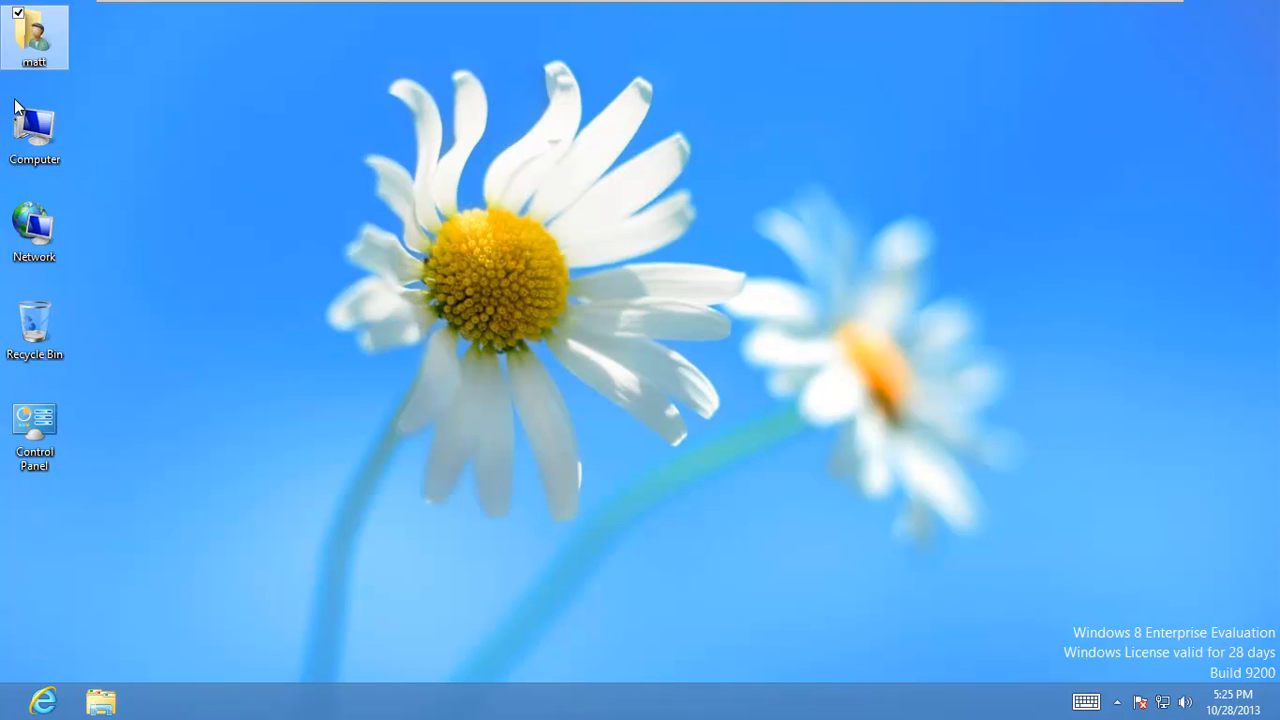
Step: Open Computer from the desktop to view the drives, including Backup Drive (E:)
double_click(34, 130)
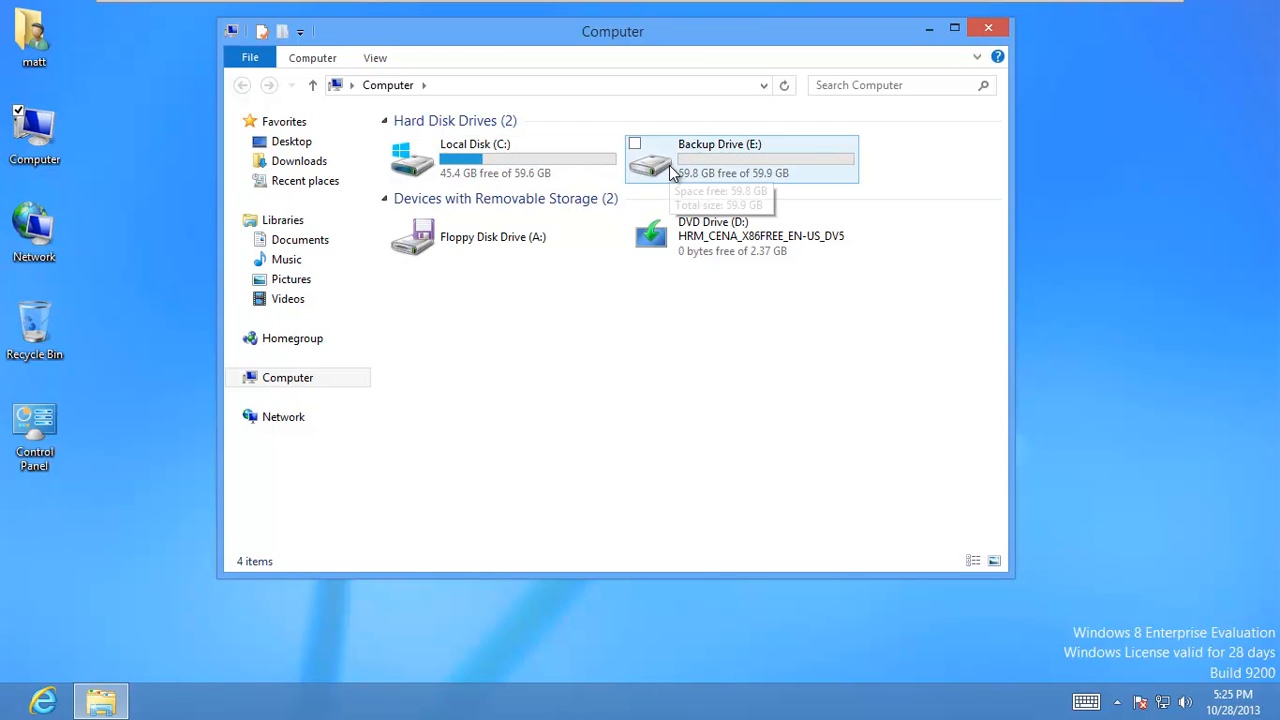
mouse_move(715, 148)
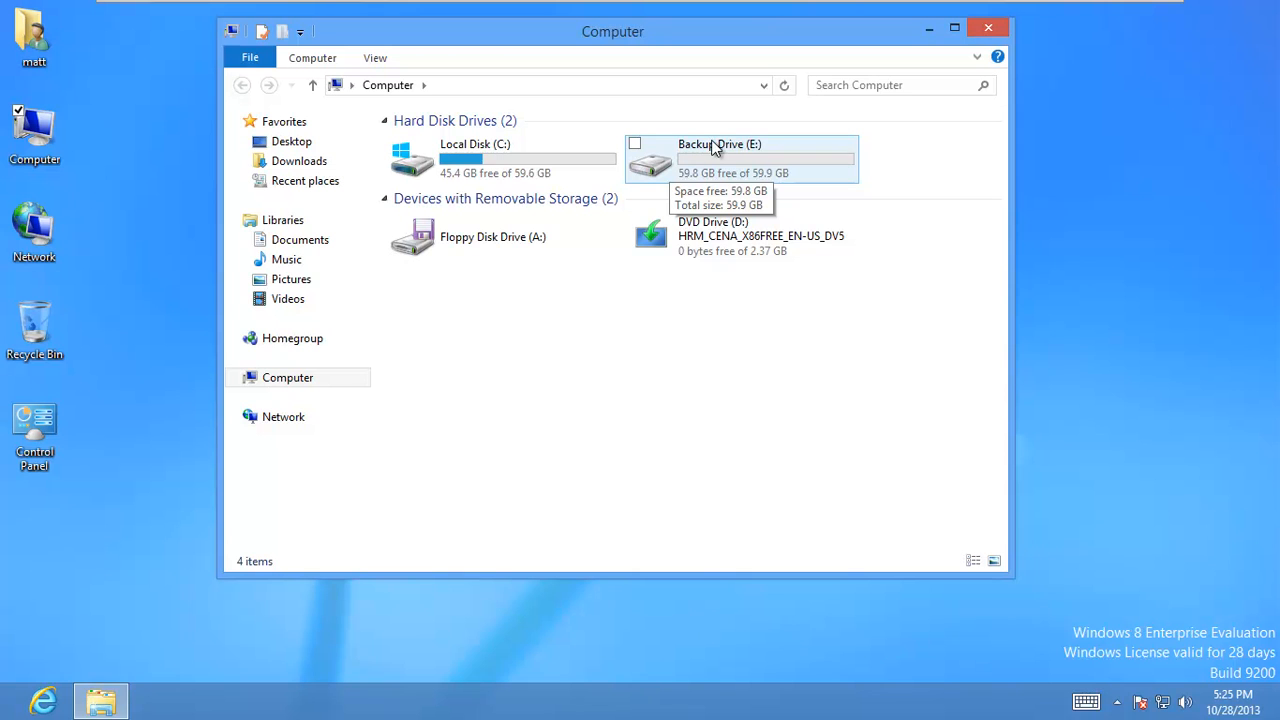
mouse_move(719, 58)
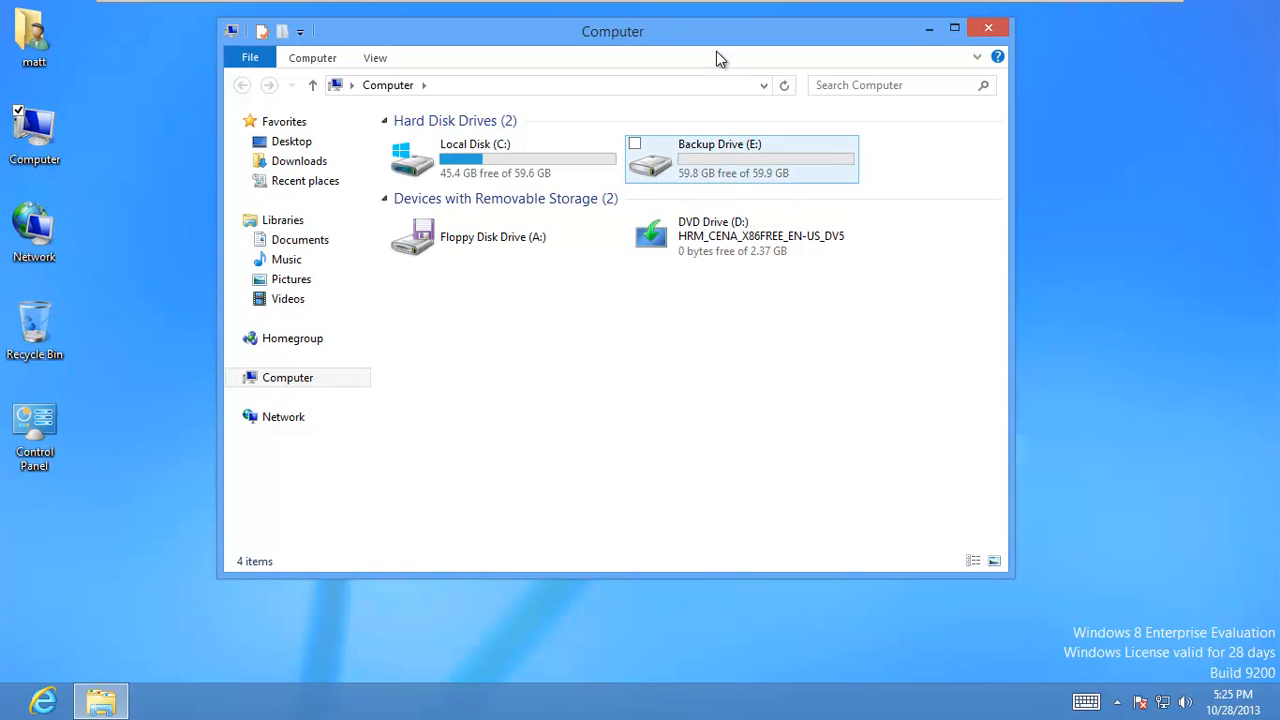
Step: Close Explorer, open Control Panel, and review Desktop Icon Settings without changing anything
click(987, 27)
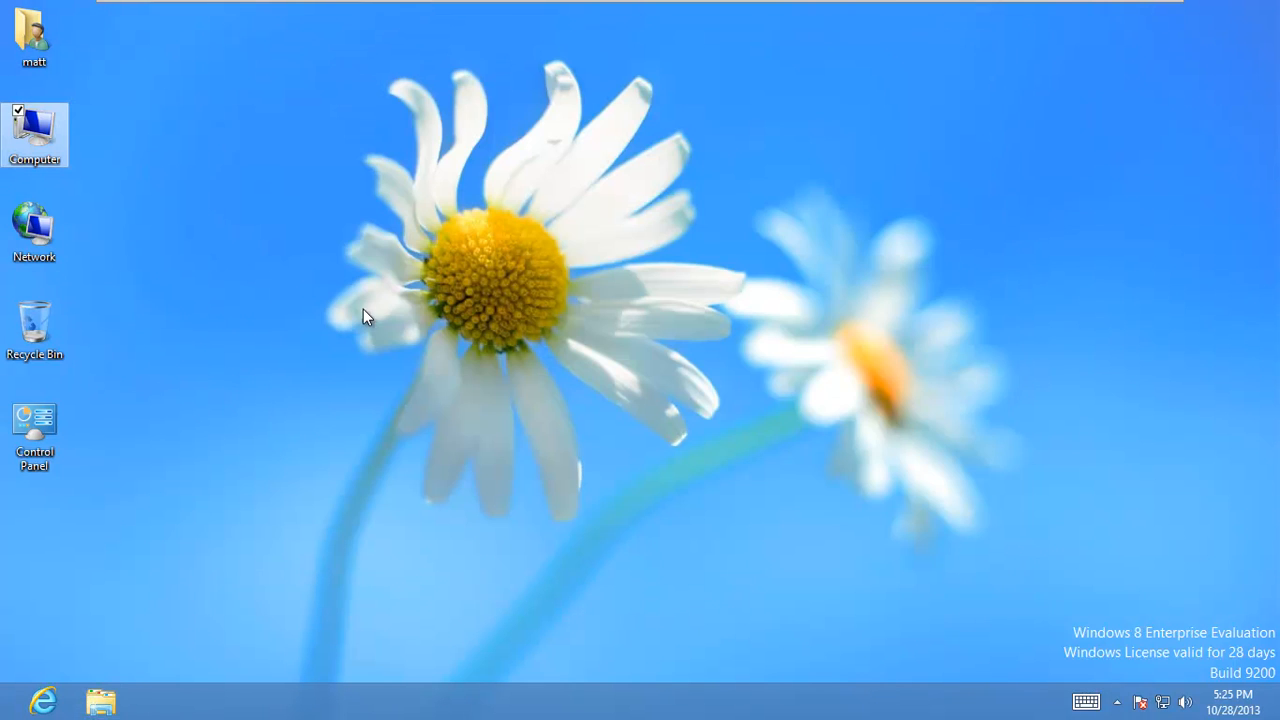
click(34, 435)
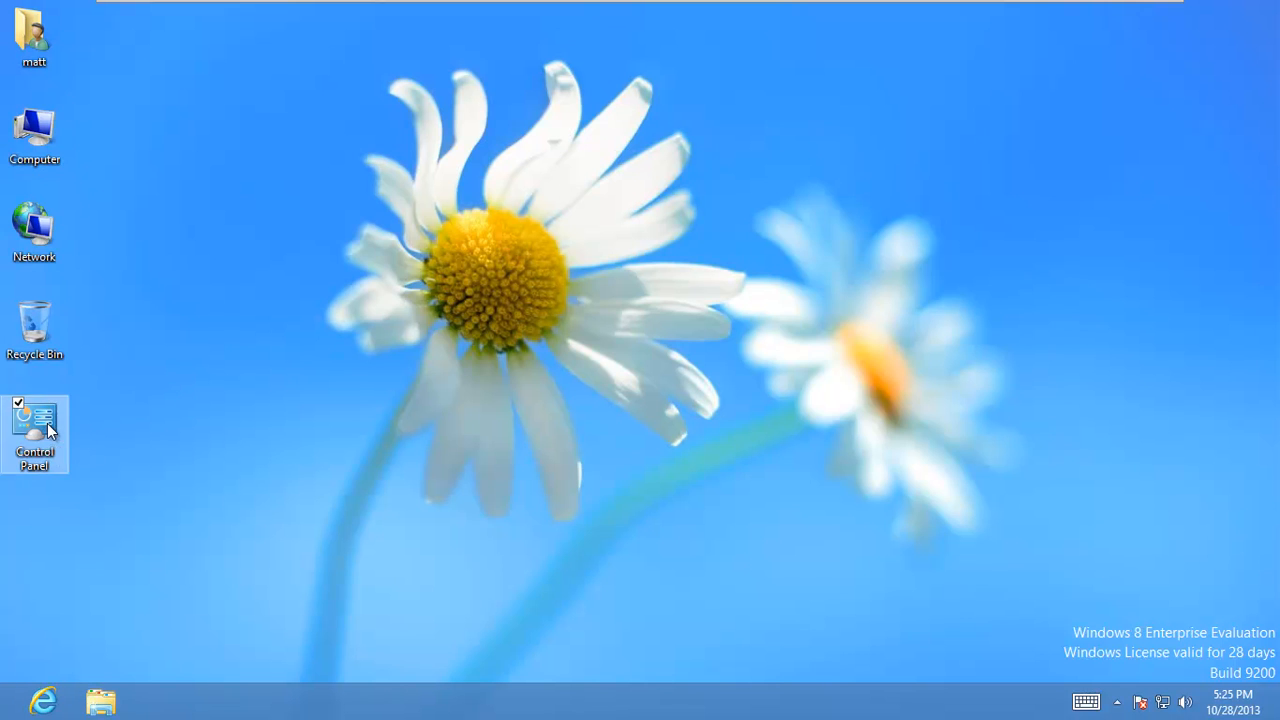
double_click(34, 434)
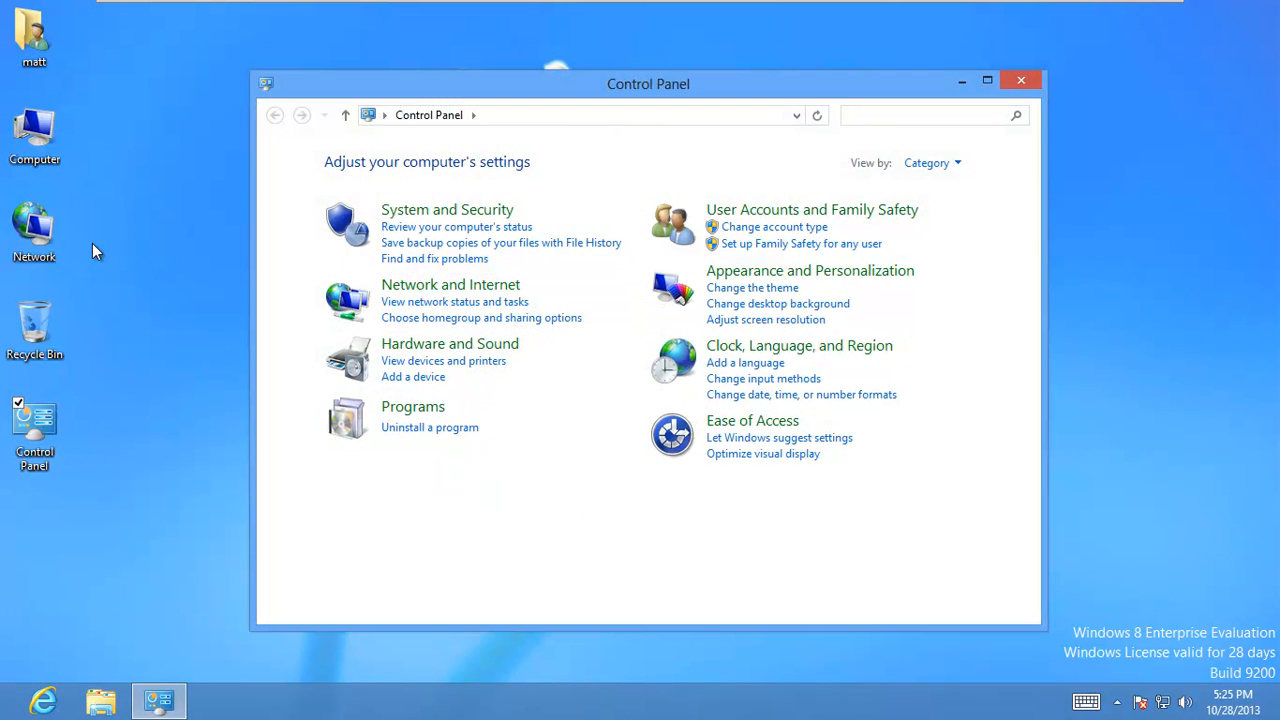
mouse_move(447, 225)
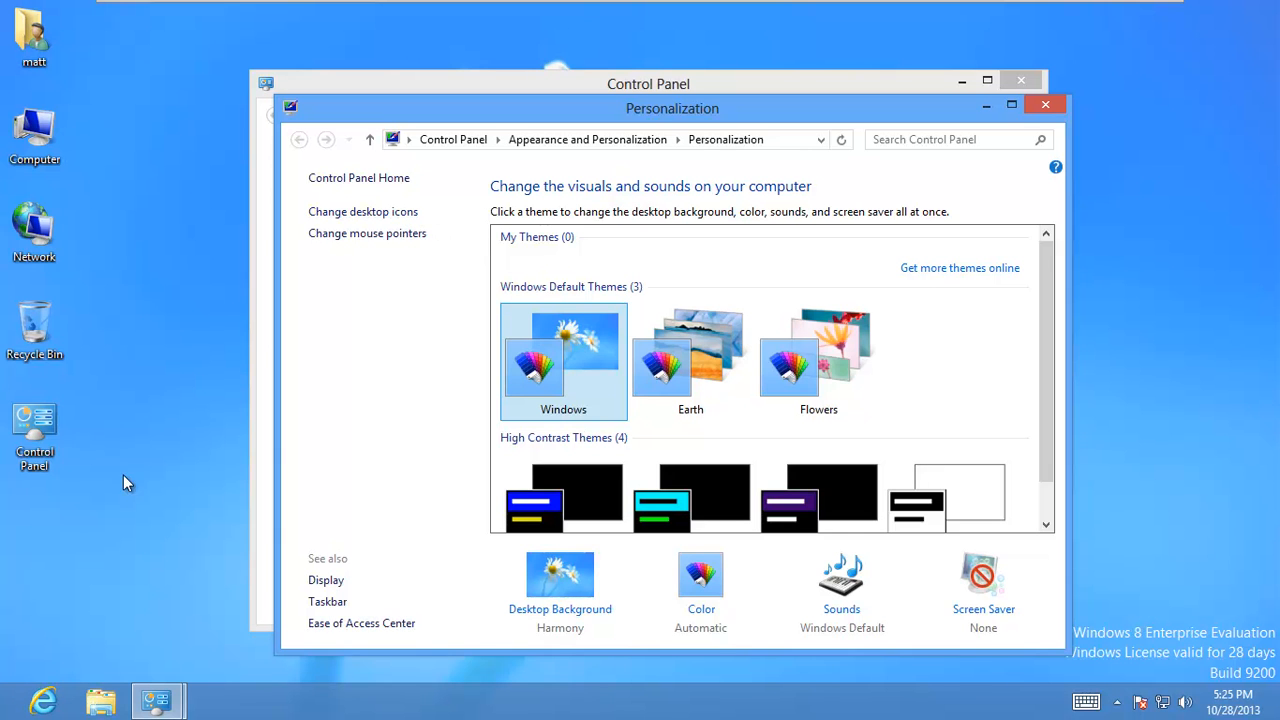
mouse_move(1204, 53)
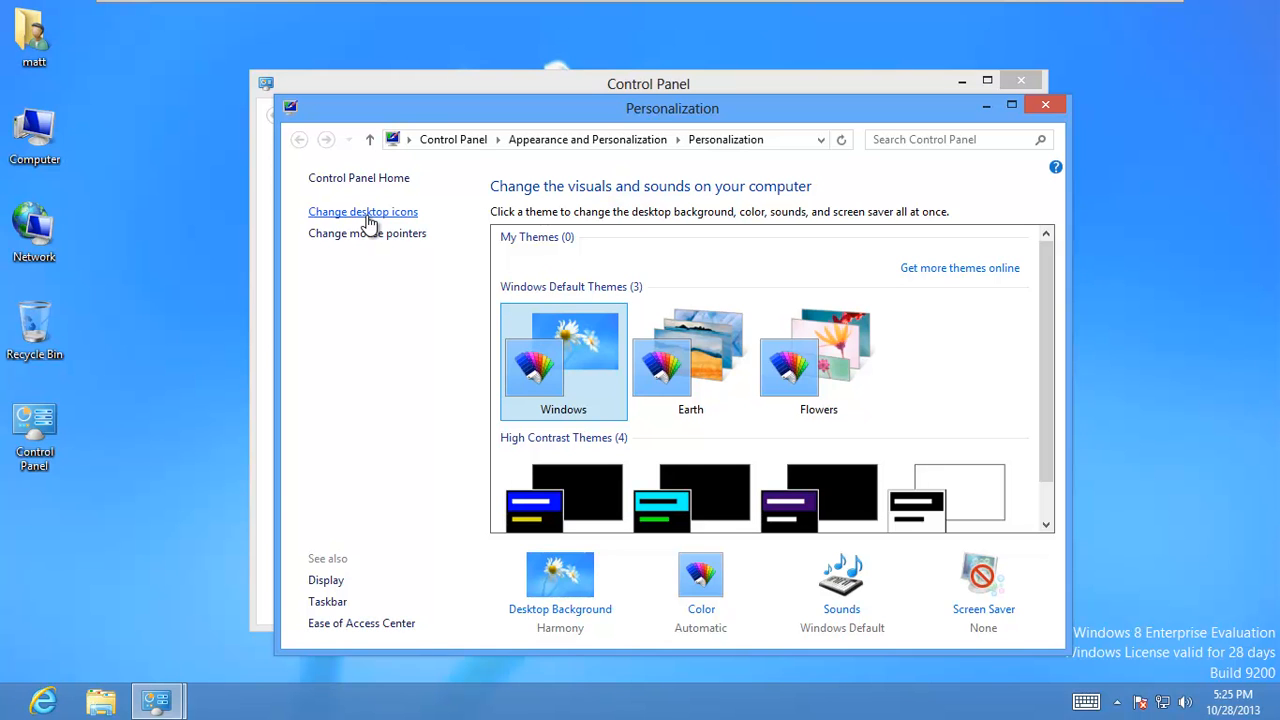
click(362, 211)
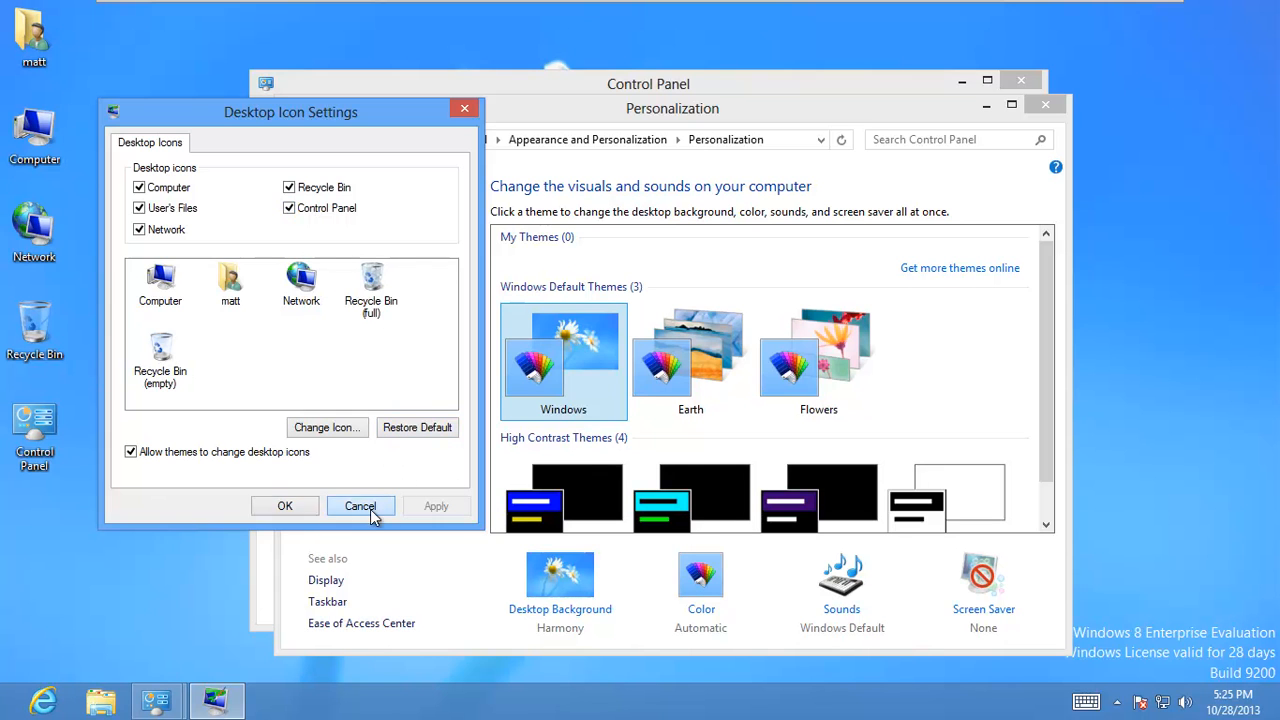
click(359, 505)
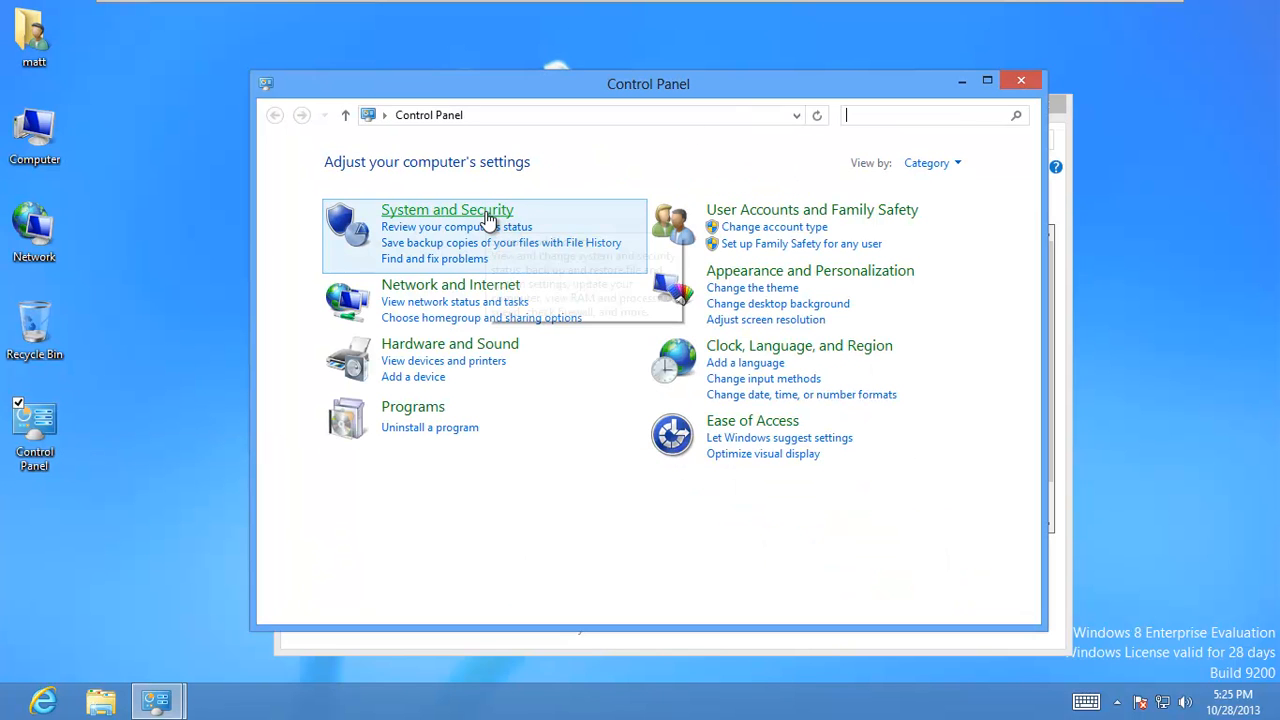
mouse_move(447, 209)
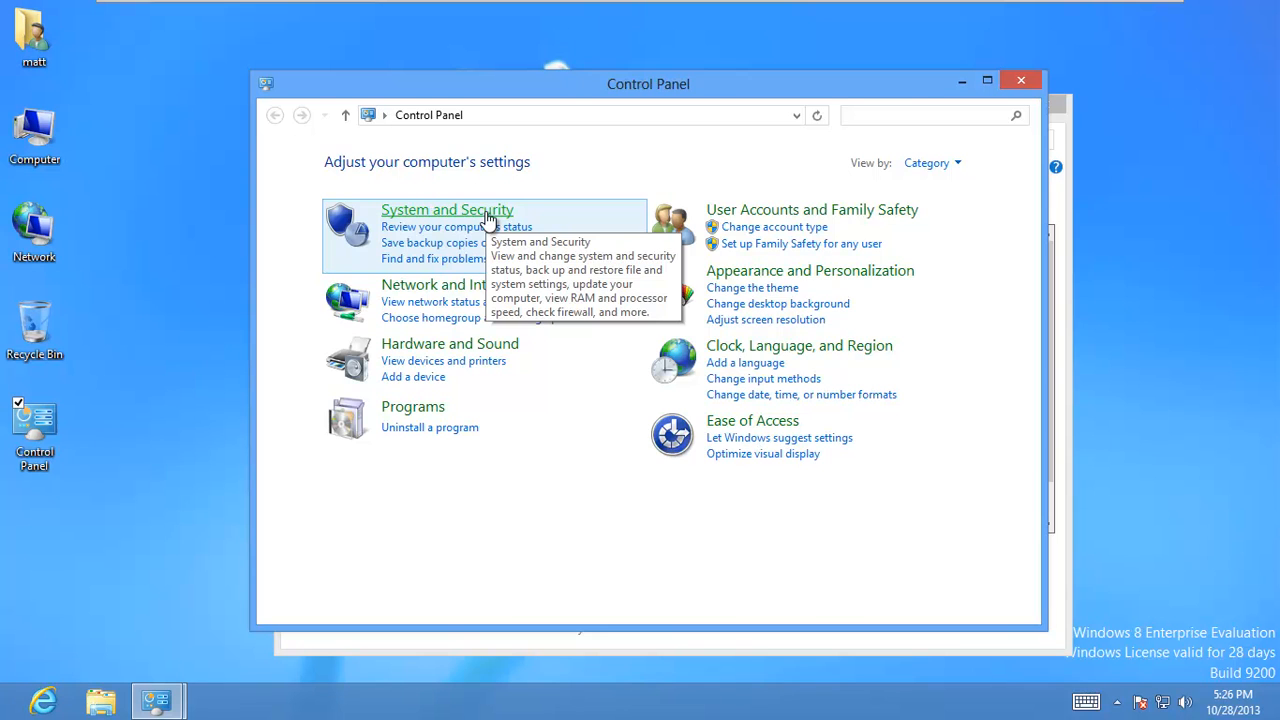
Step: Create a desktop shortcut to File History from the System and Security page
click(447, 210)
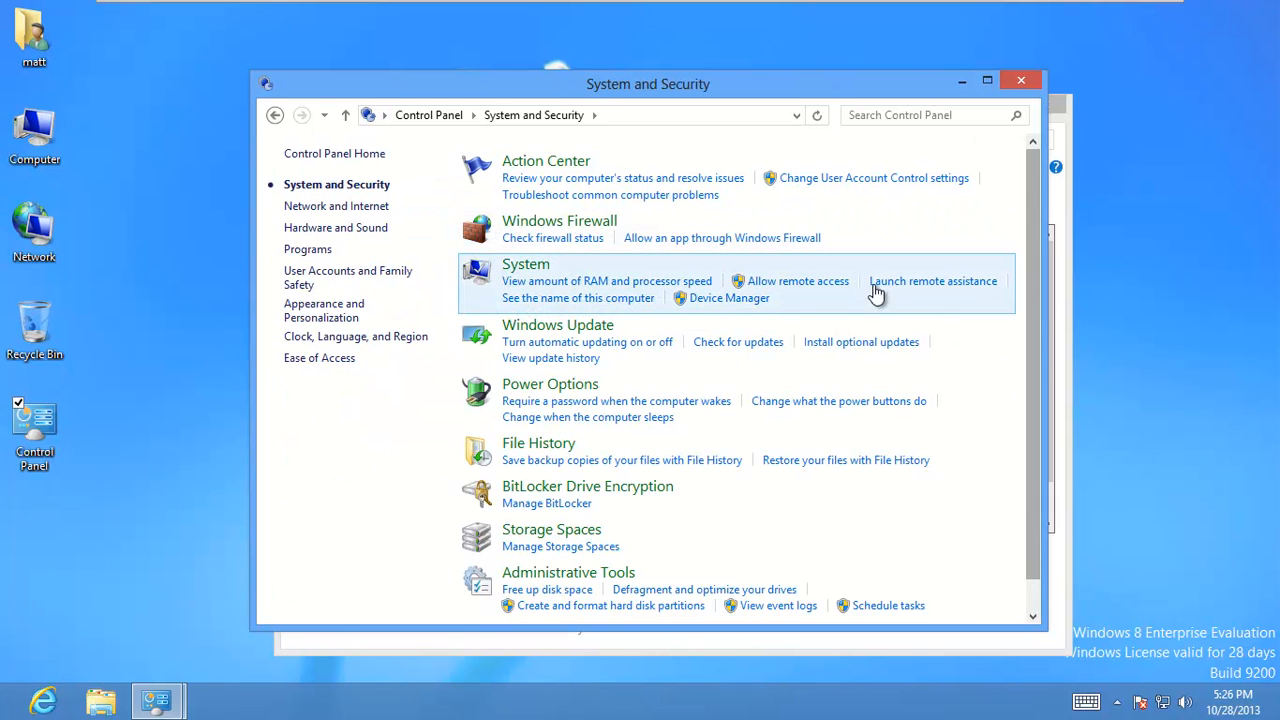
scroll(down, 3)
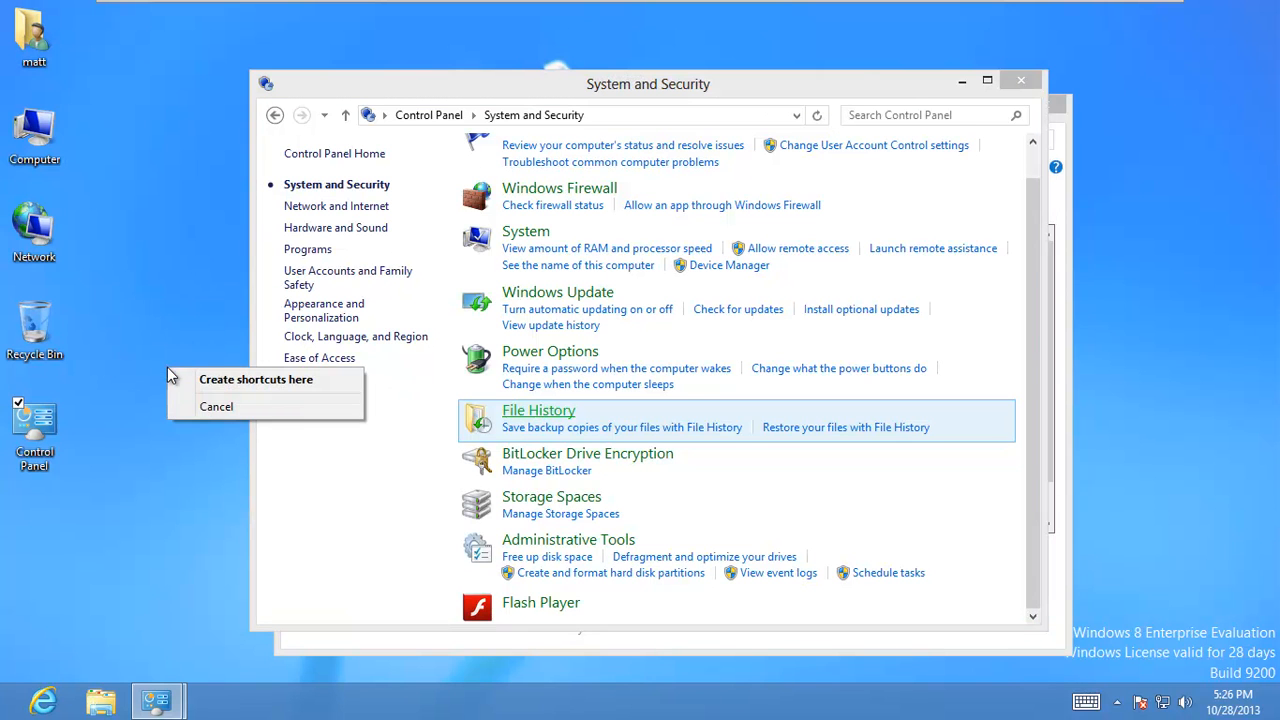
click(256, 379)
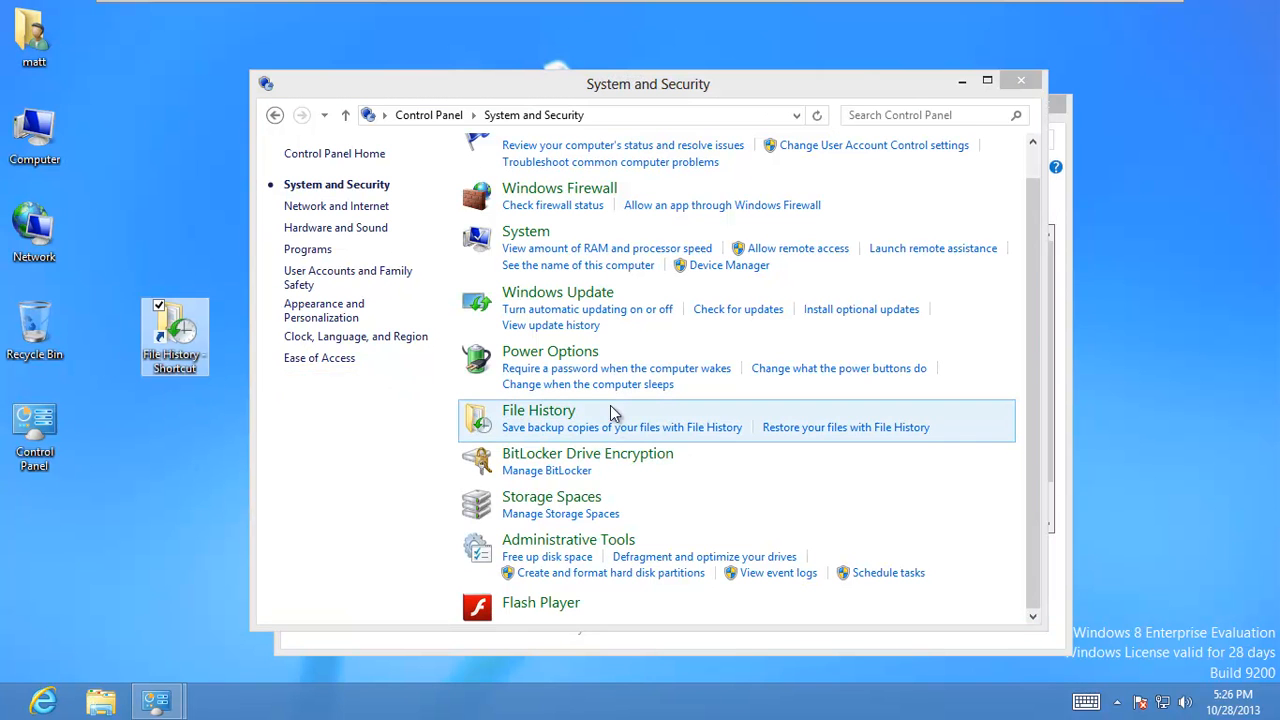
mouse_move(985, 72)
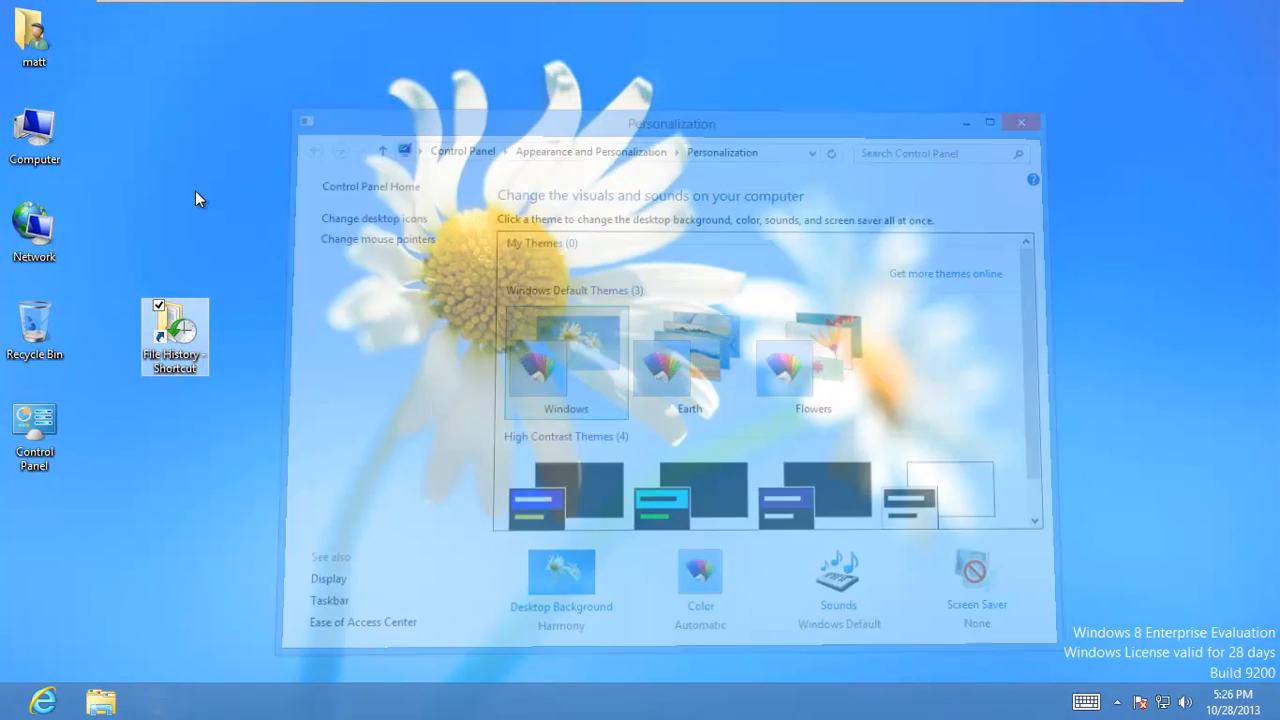
Step: Open File History from the new shortcut and turn it on, saving to Backup Drive (E:)
click(1021, 122)
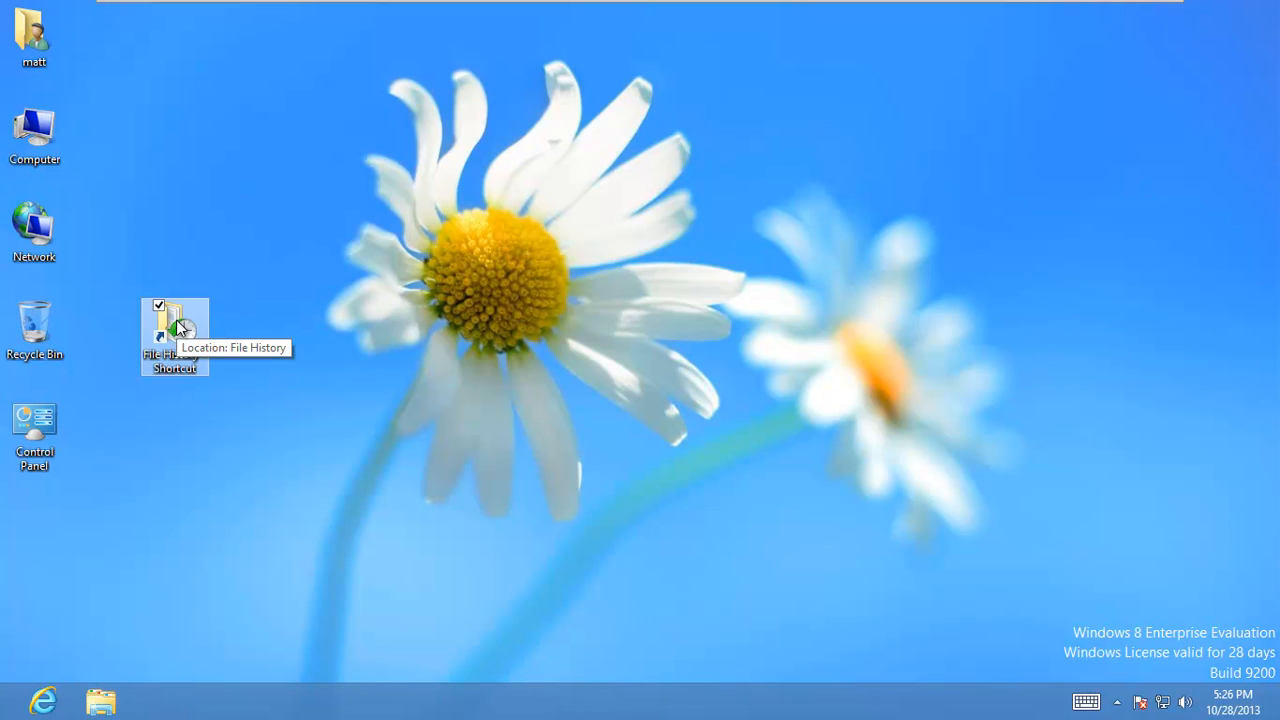
double_click(174, 335)
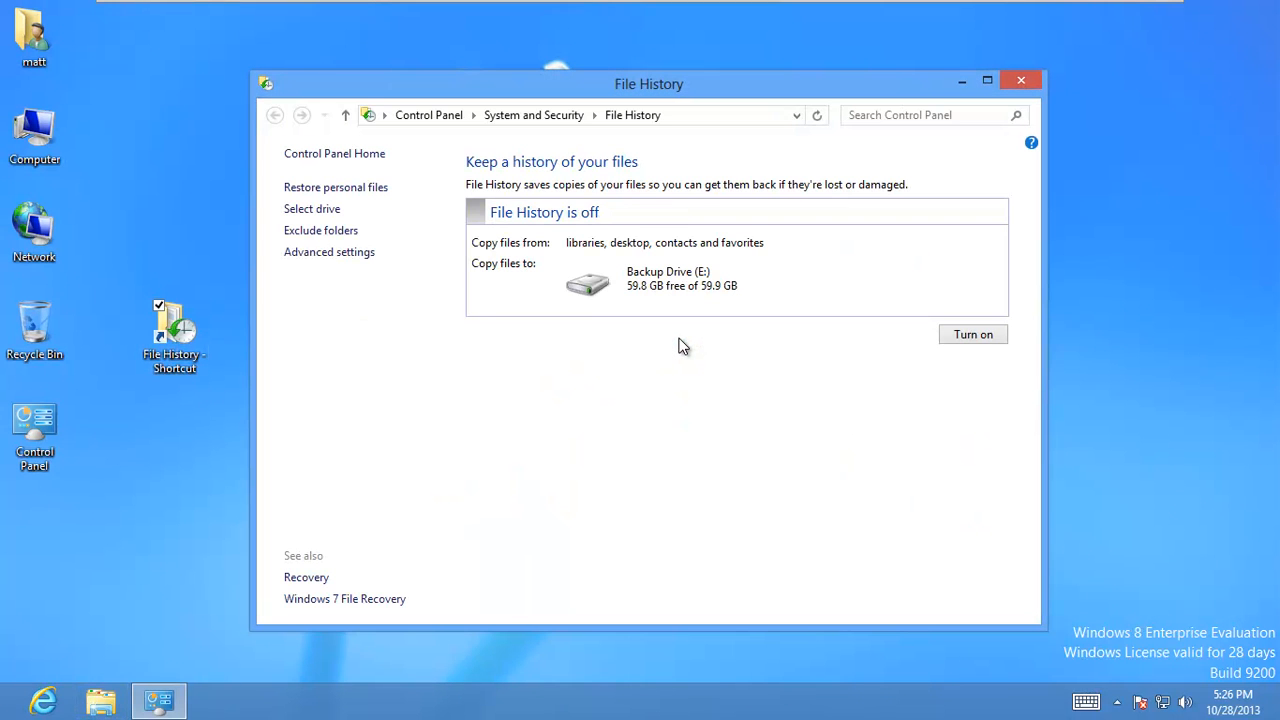
mouse_move(697, 224)
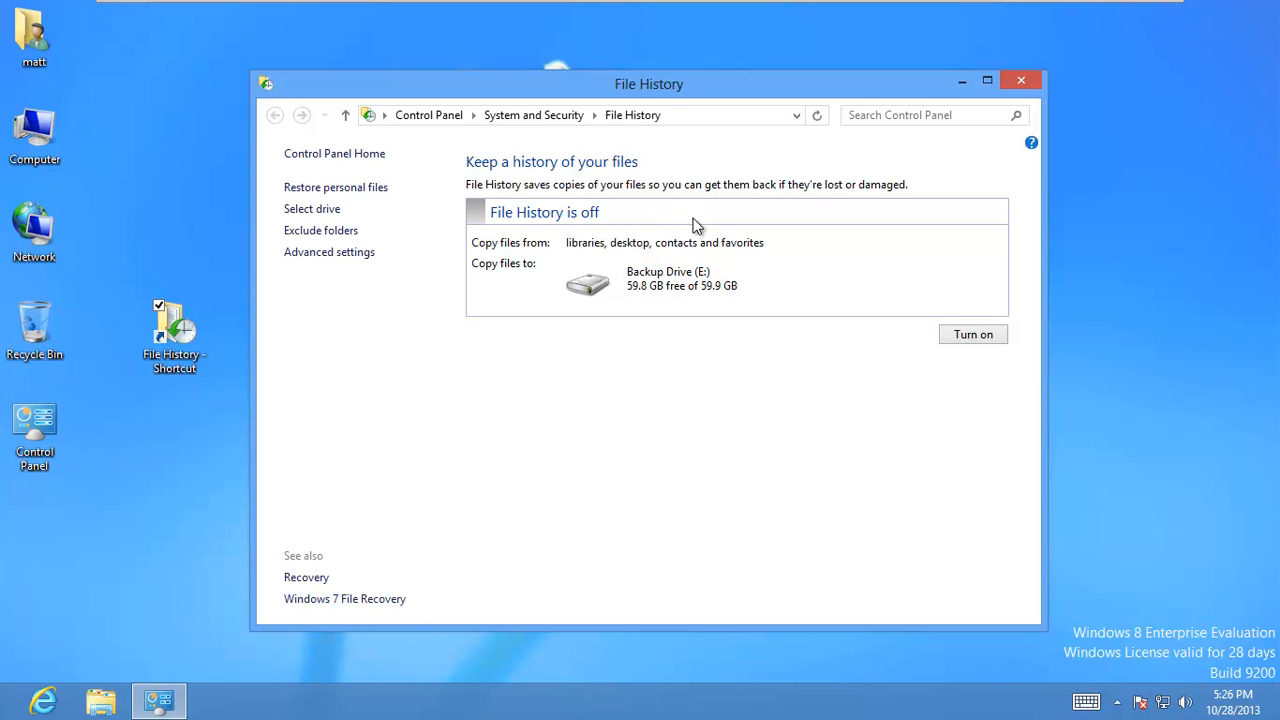
mouse_move(620, 265)
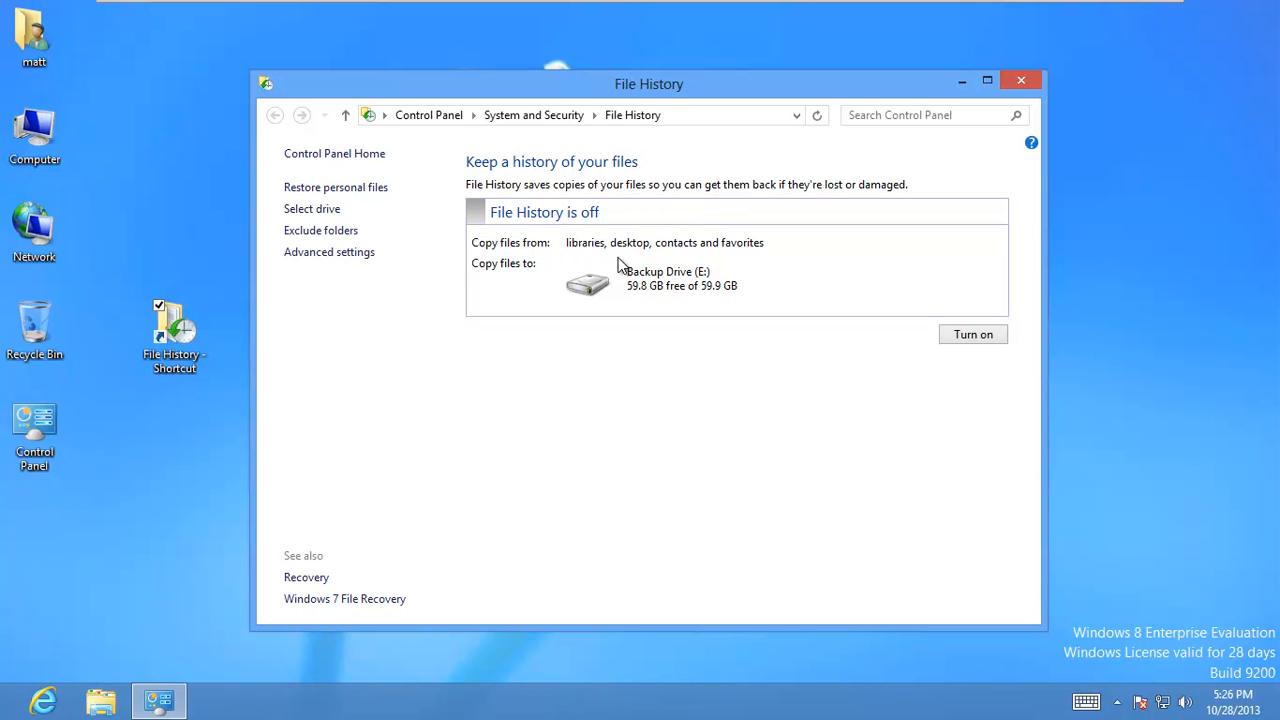
mouse_move(658, 290)
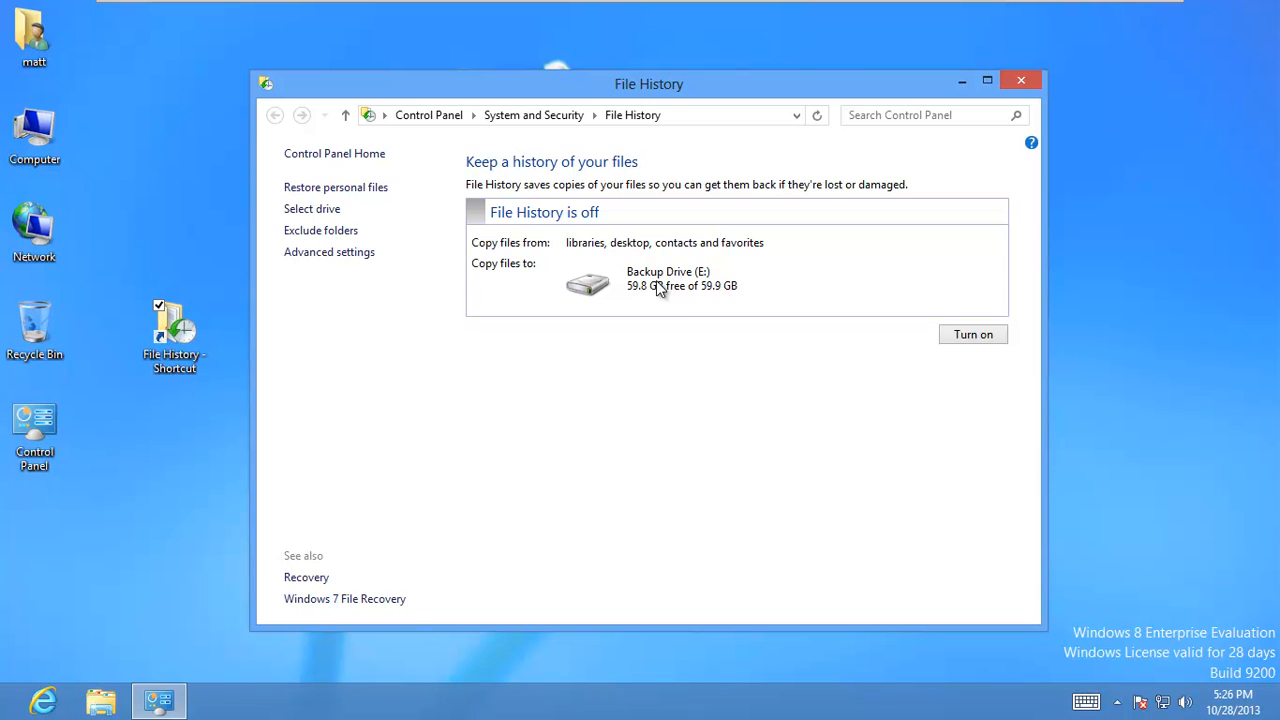
mouse_move(720, 297)
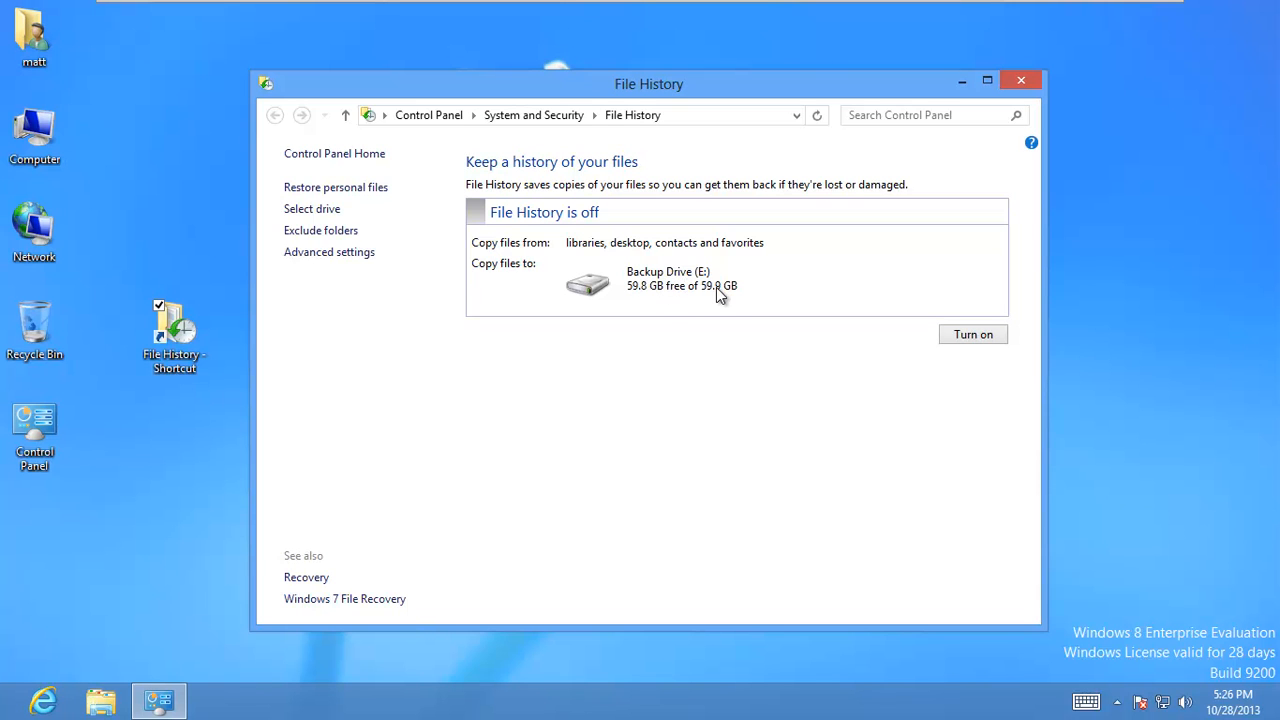
mouse_move(707, 297)
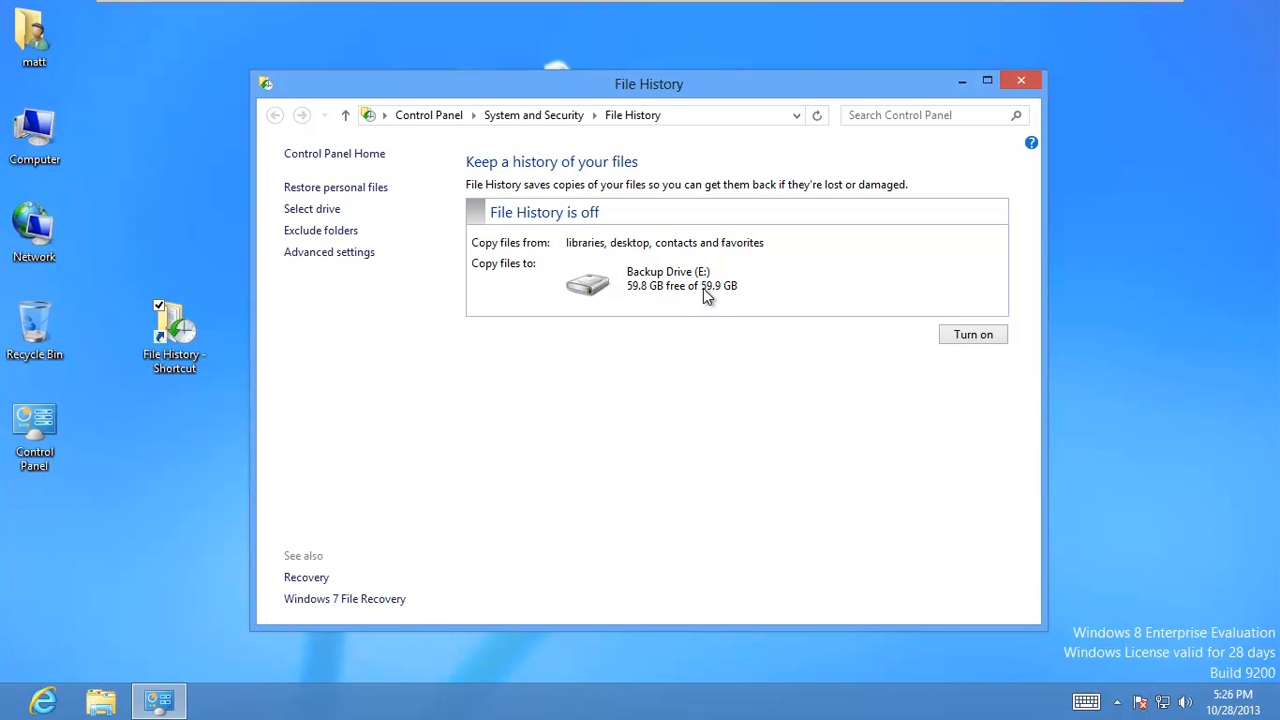
mouse_move(955, 360)
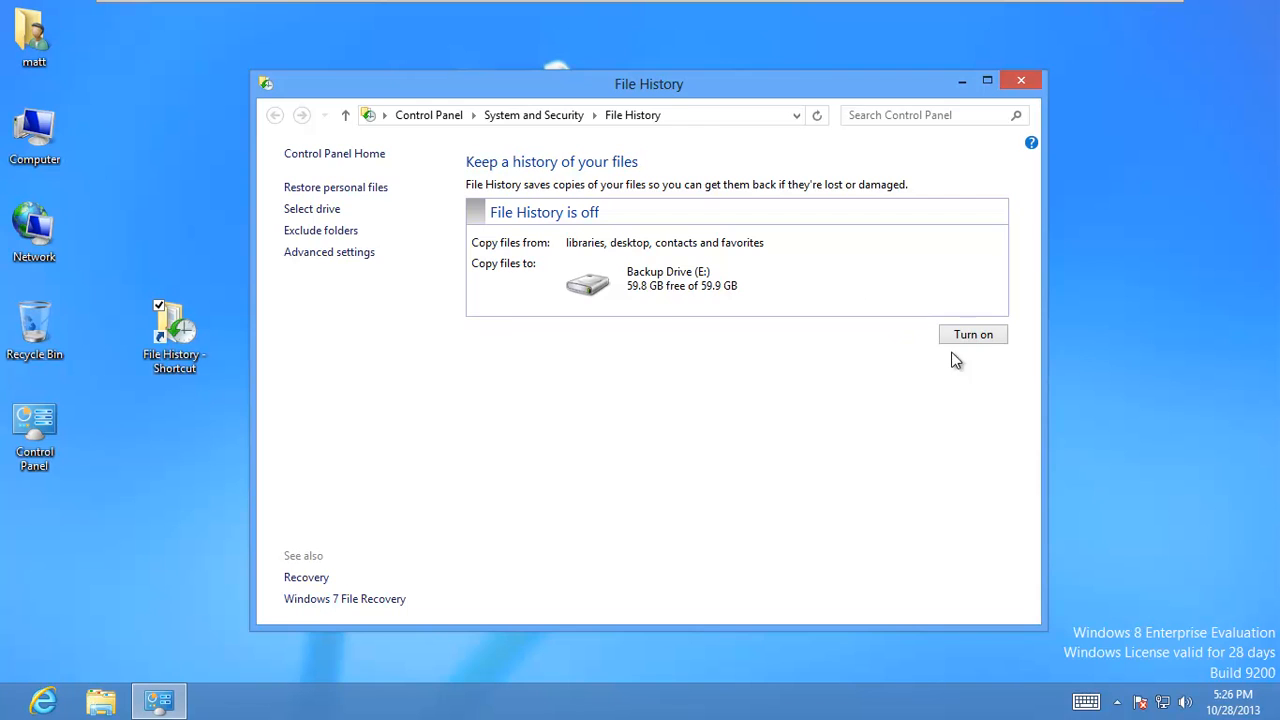
click(973, 334)
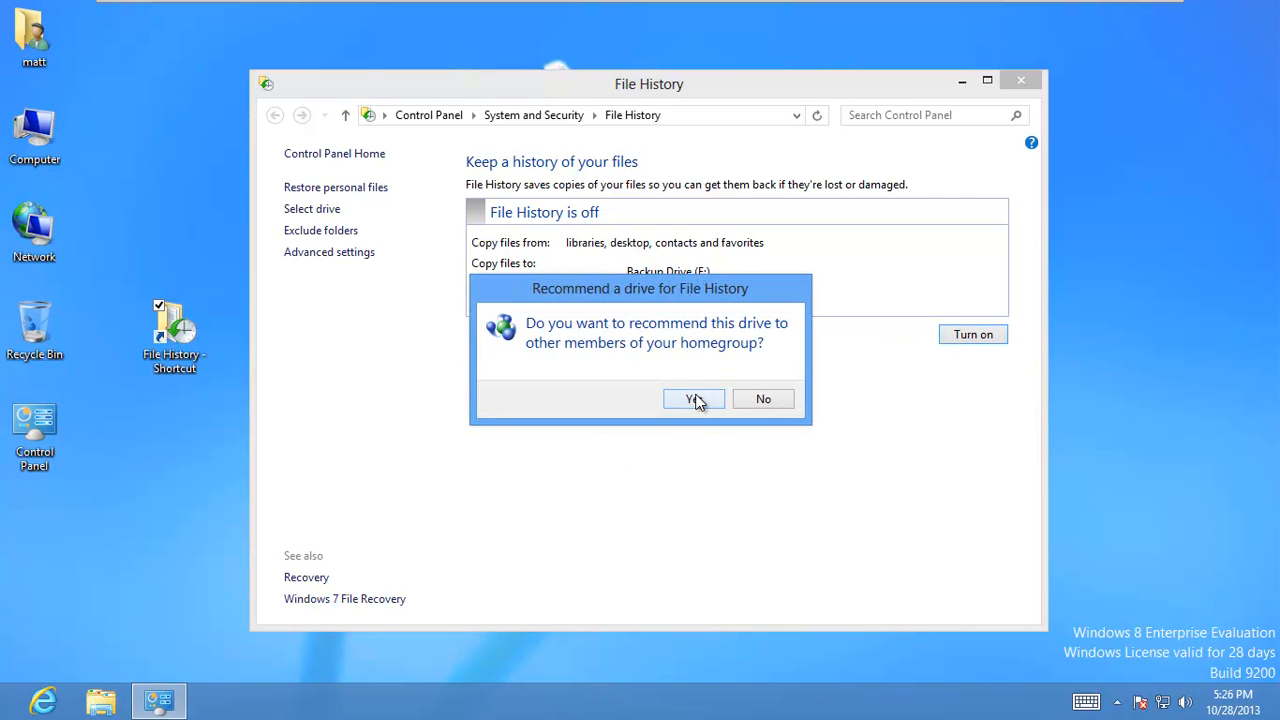
click(692, 399)
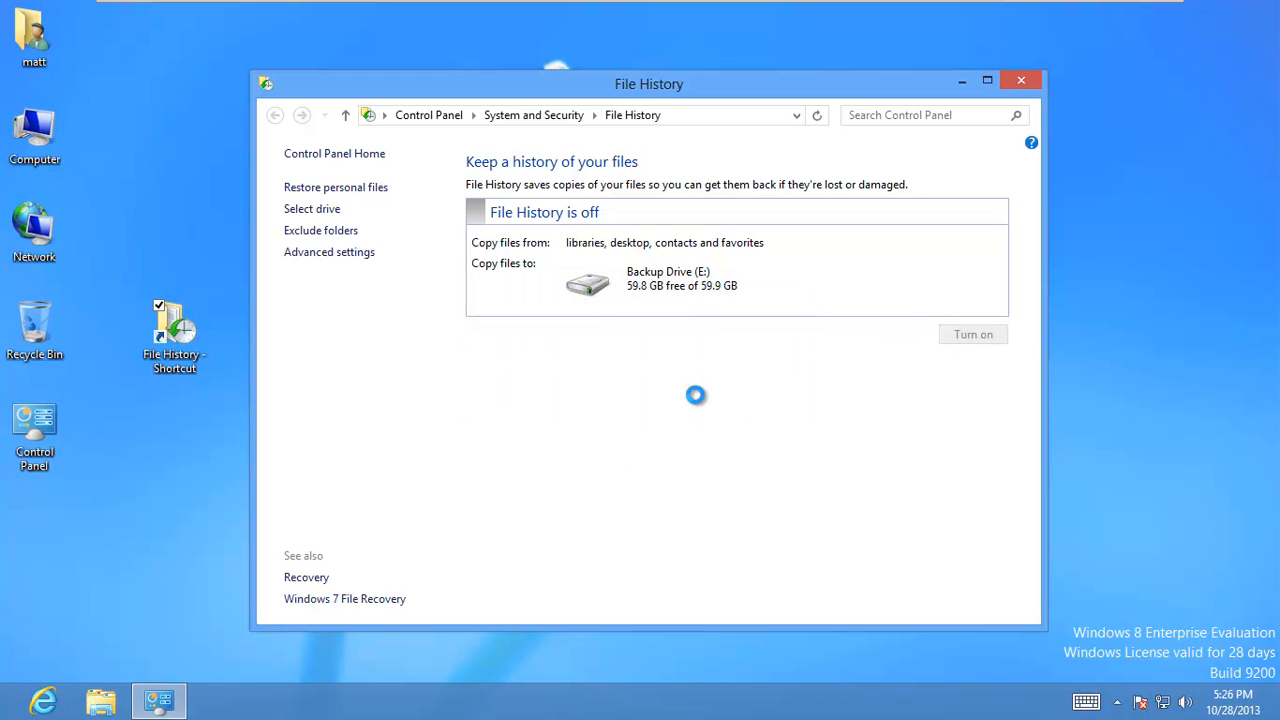
mouse_move(633, 410)
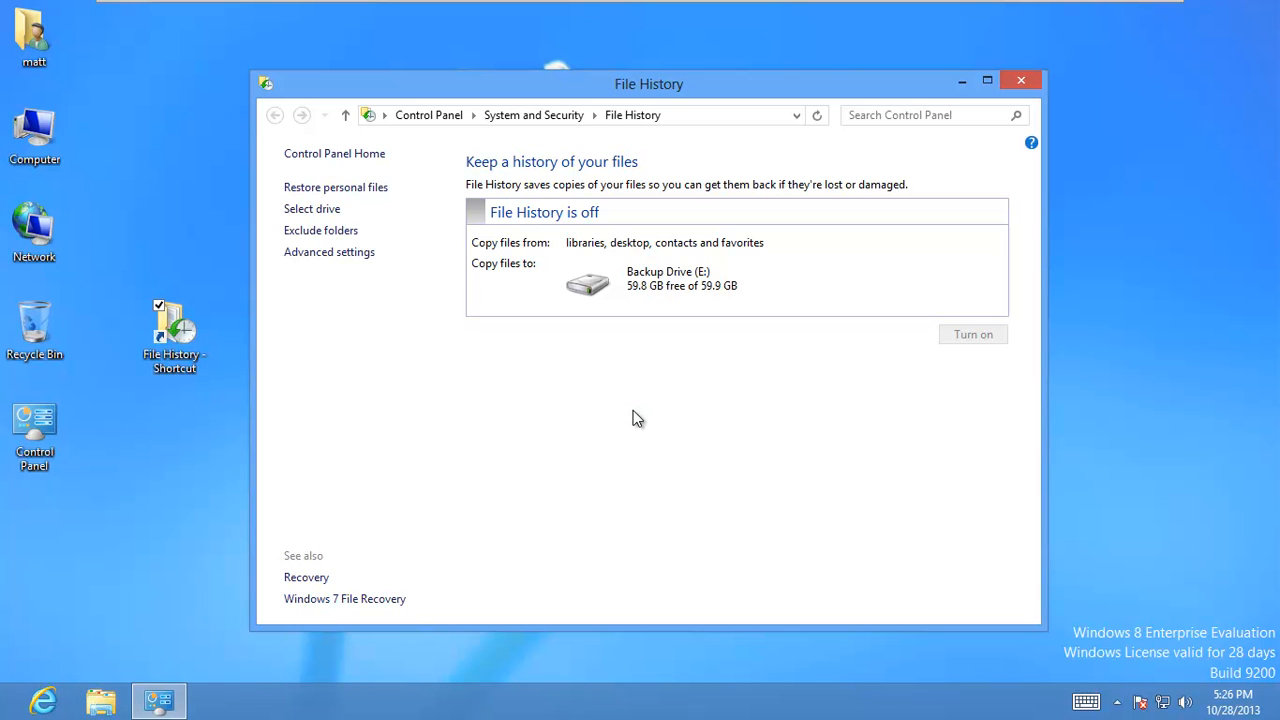
click(972, 334)
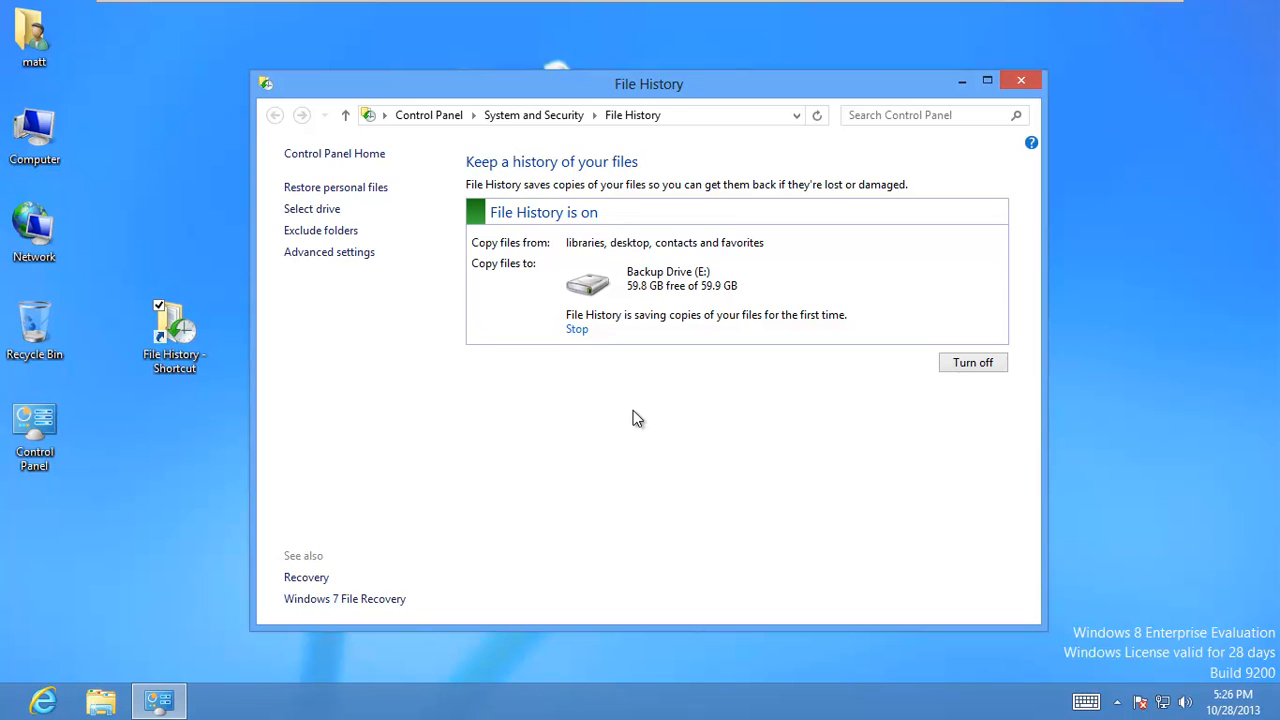
mouse_move(625, 407)
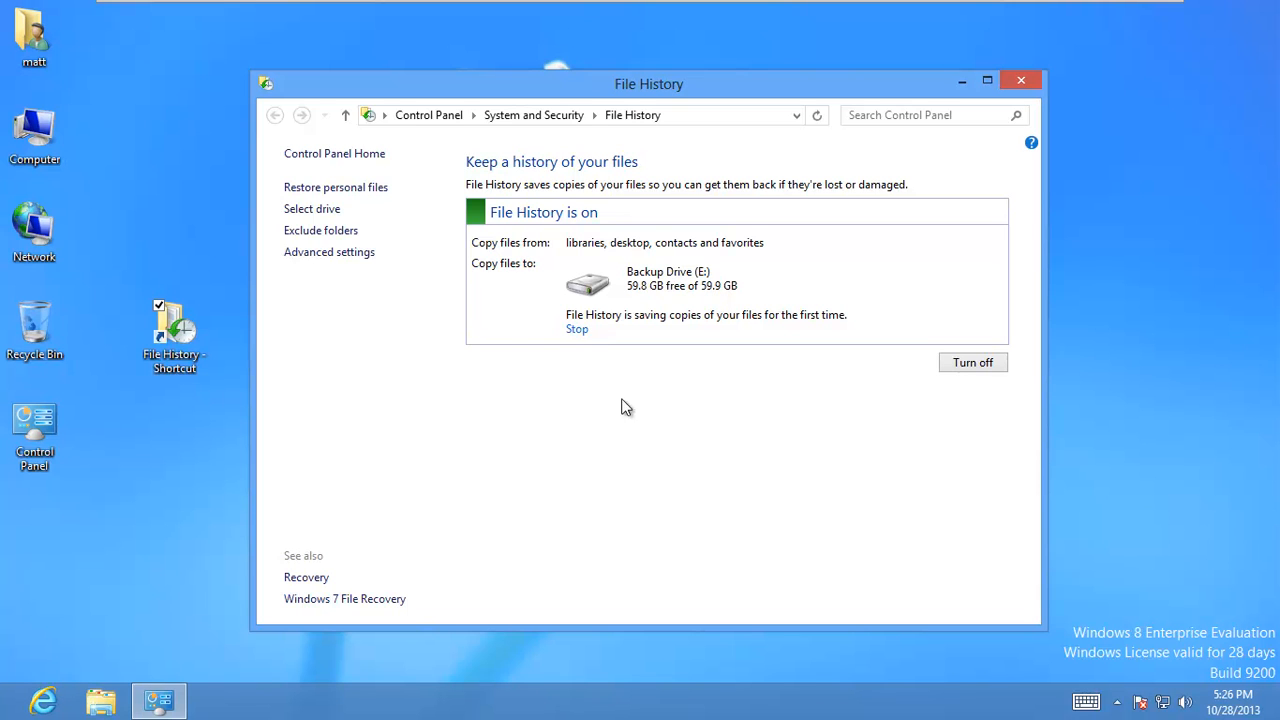
mouse_move(329, 251)
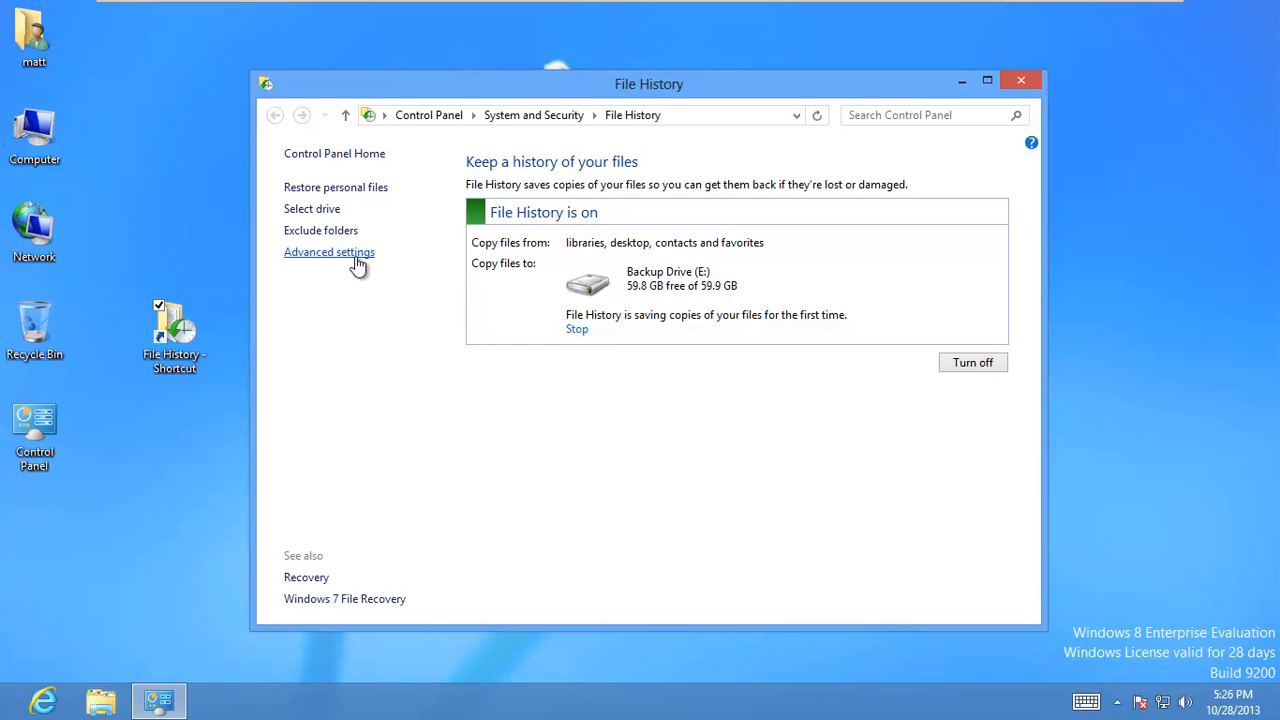
mouse_move(345, 245)
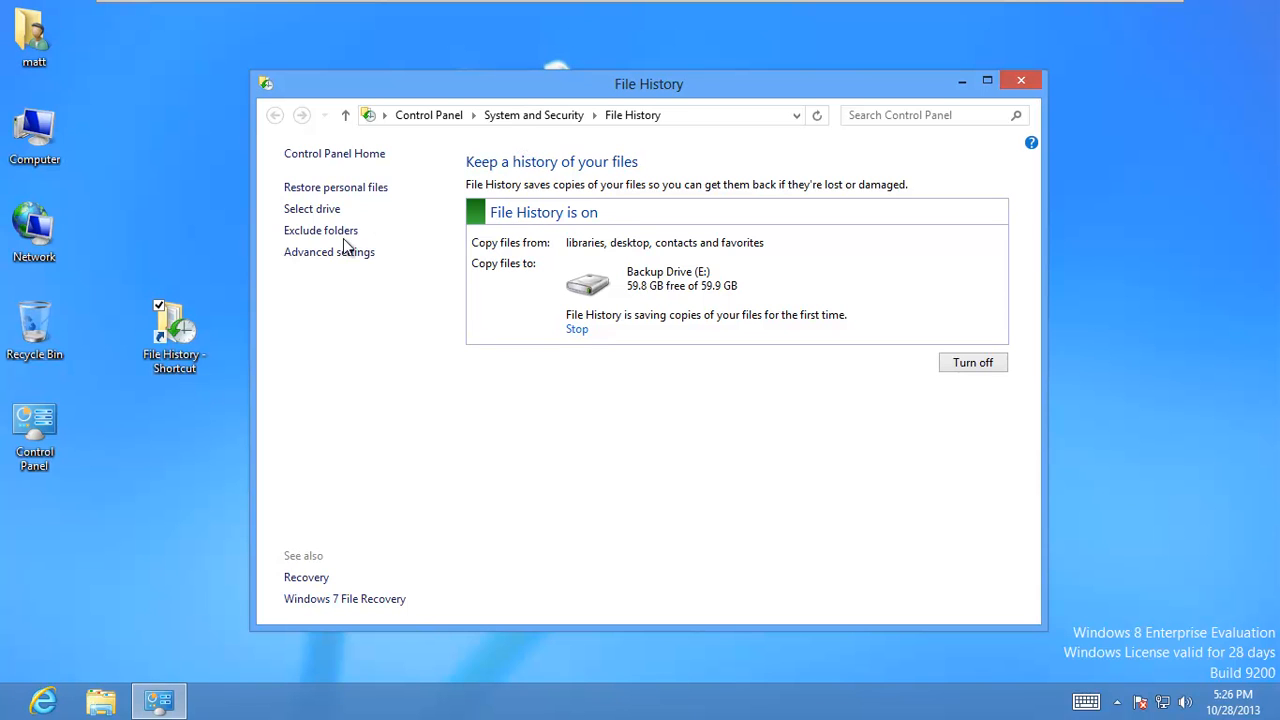
Step: In File History Advanced settings, set Size of offline cache to 20% of disk space
click(329, 251)
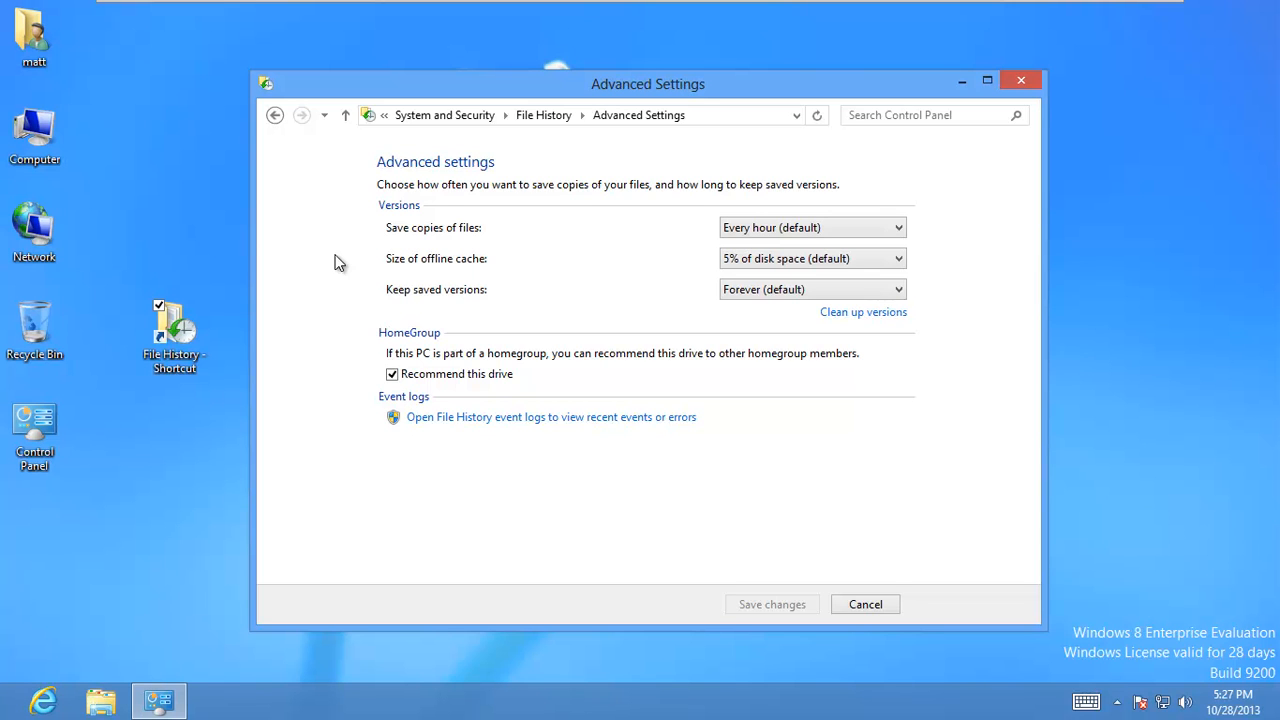
mouse_move(611, 231)
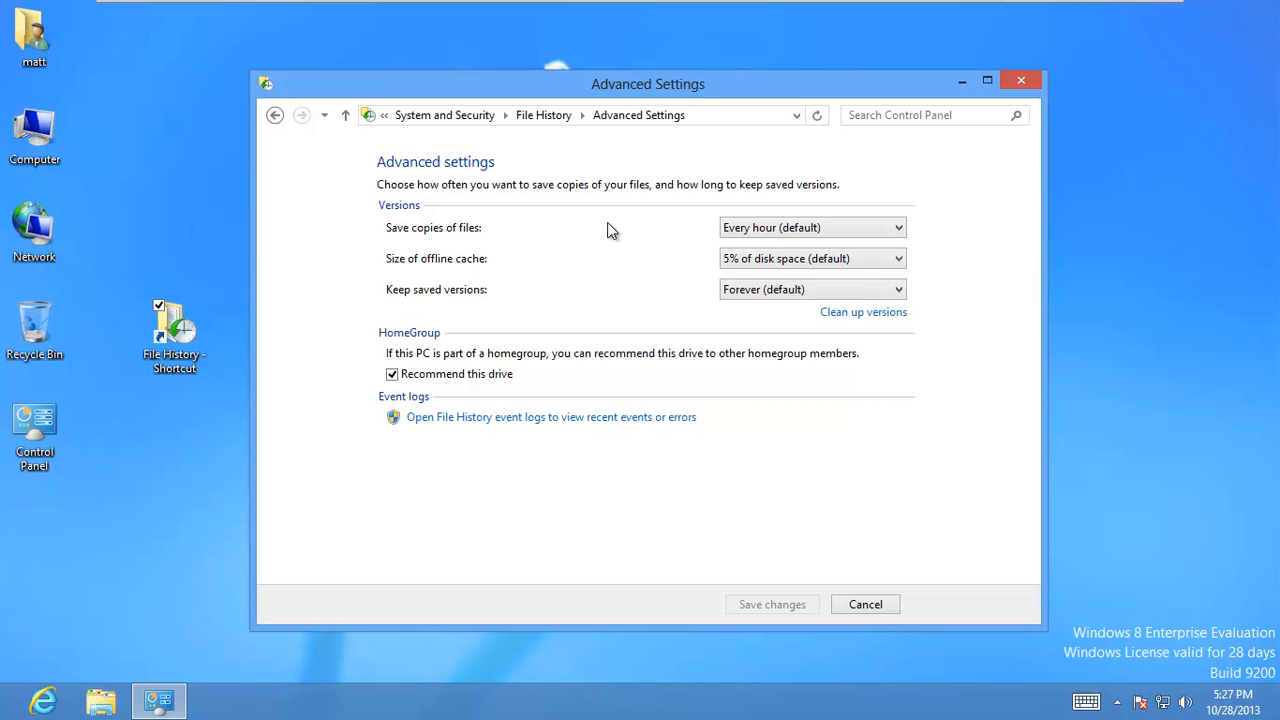
mouse_move(529, 250)
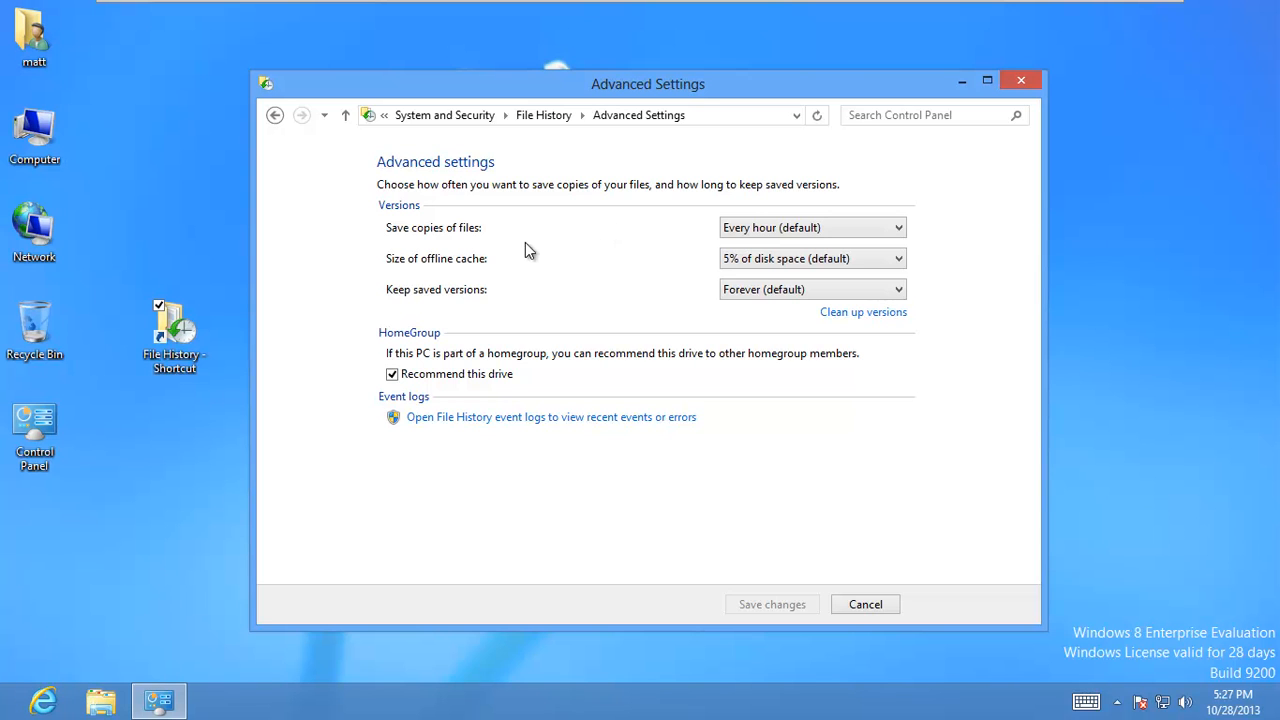
mouse_move(790, 258)
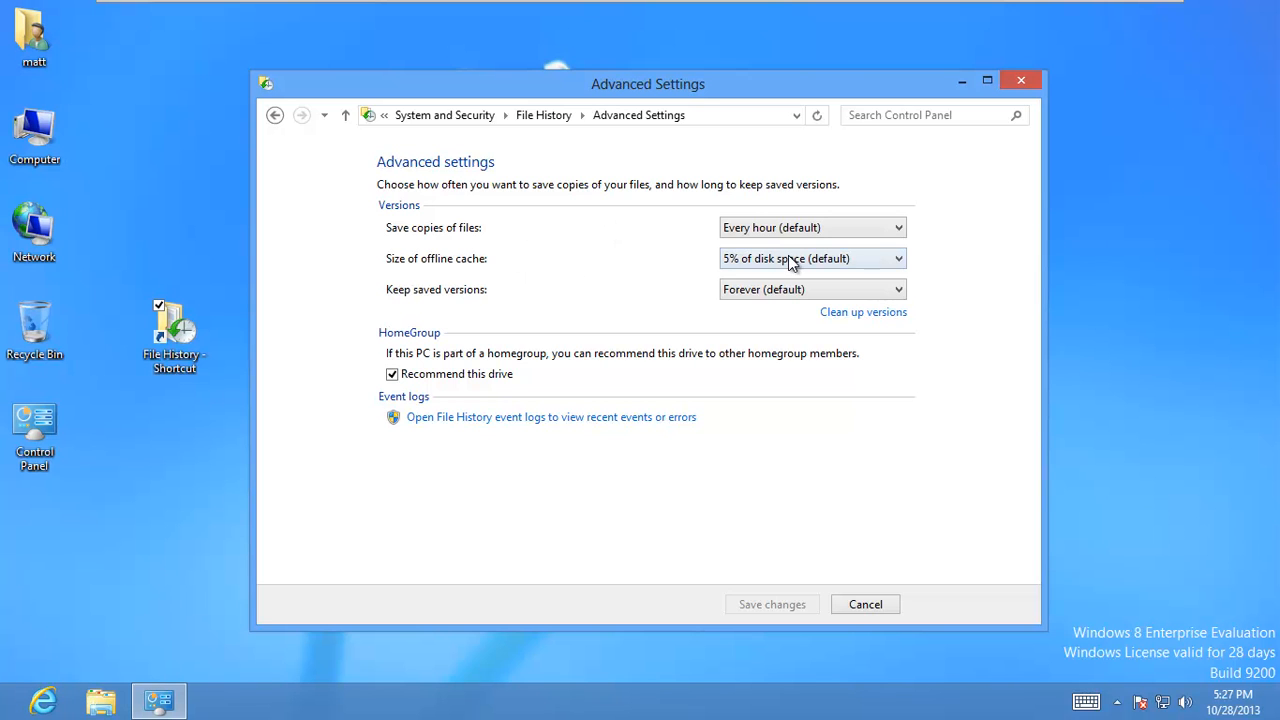
click(810, 258)
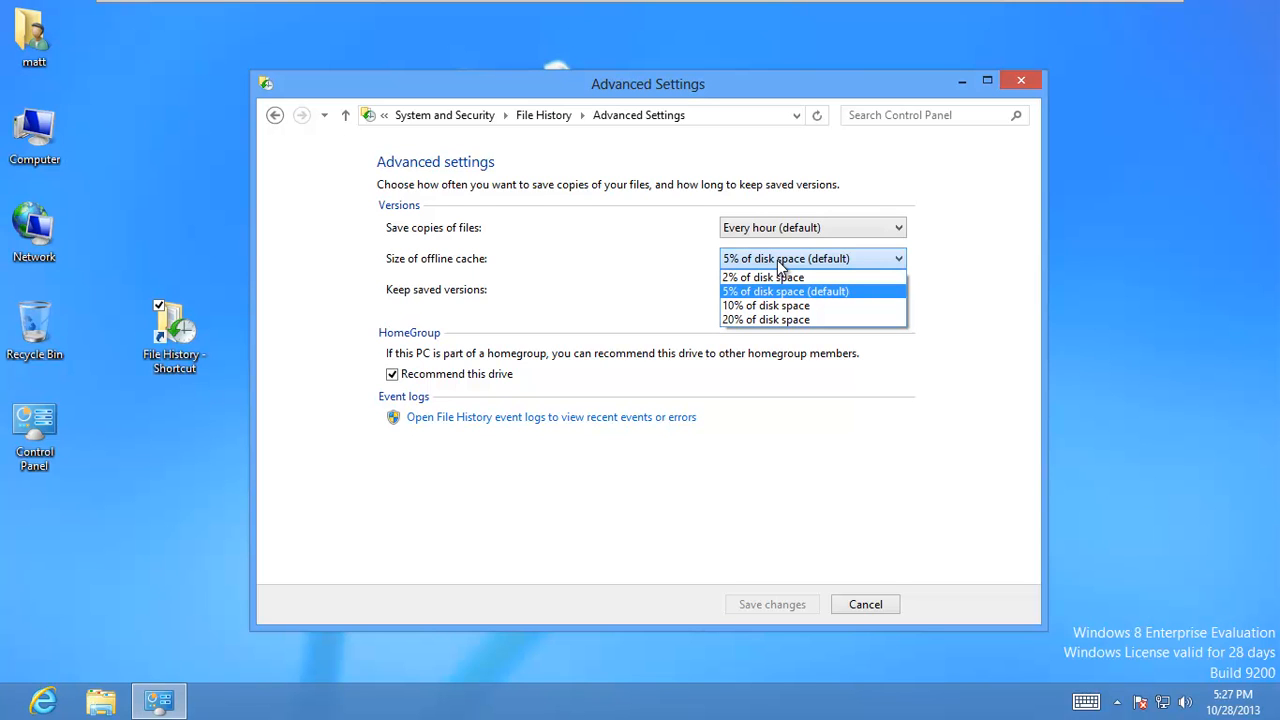
mouse_move(780, 319)
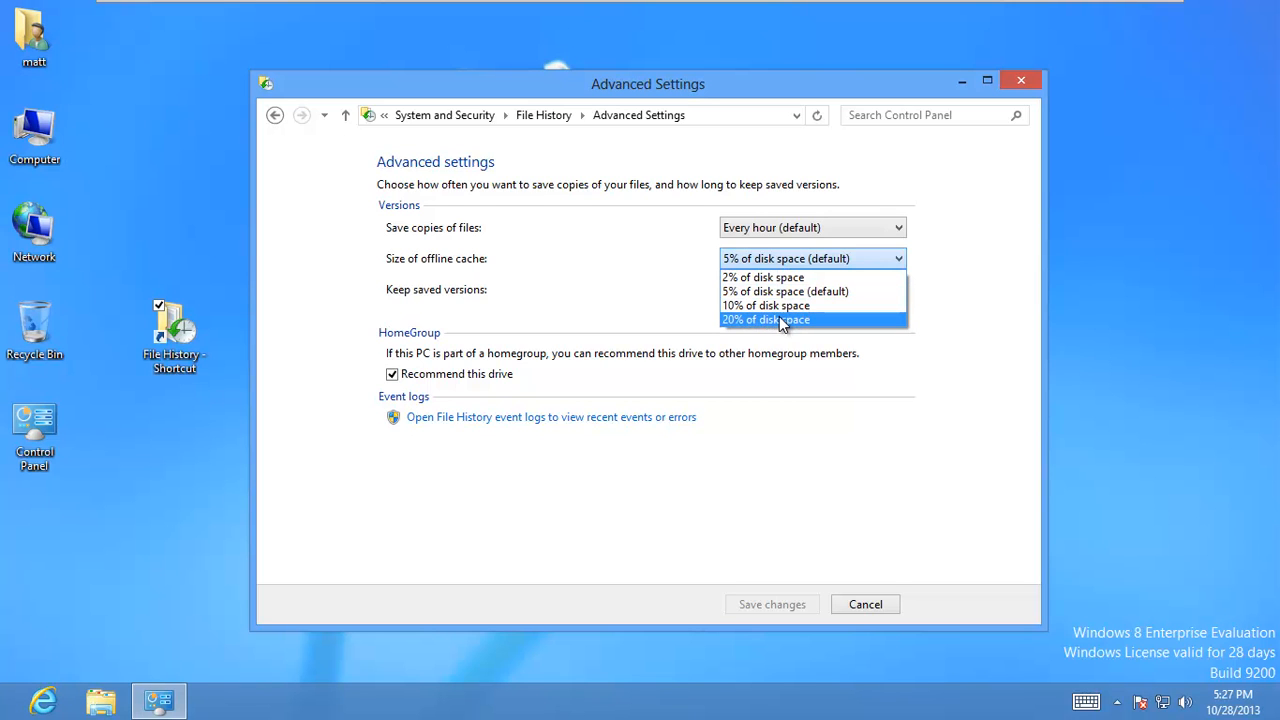
click(766, 319)
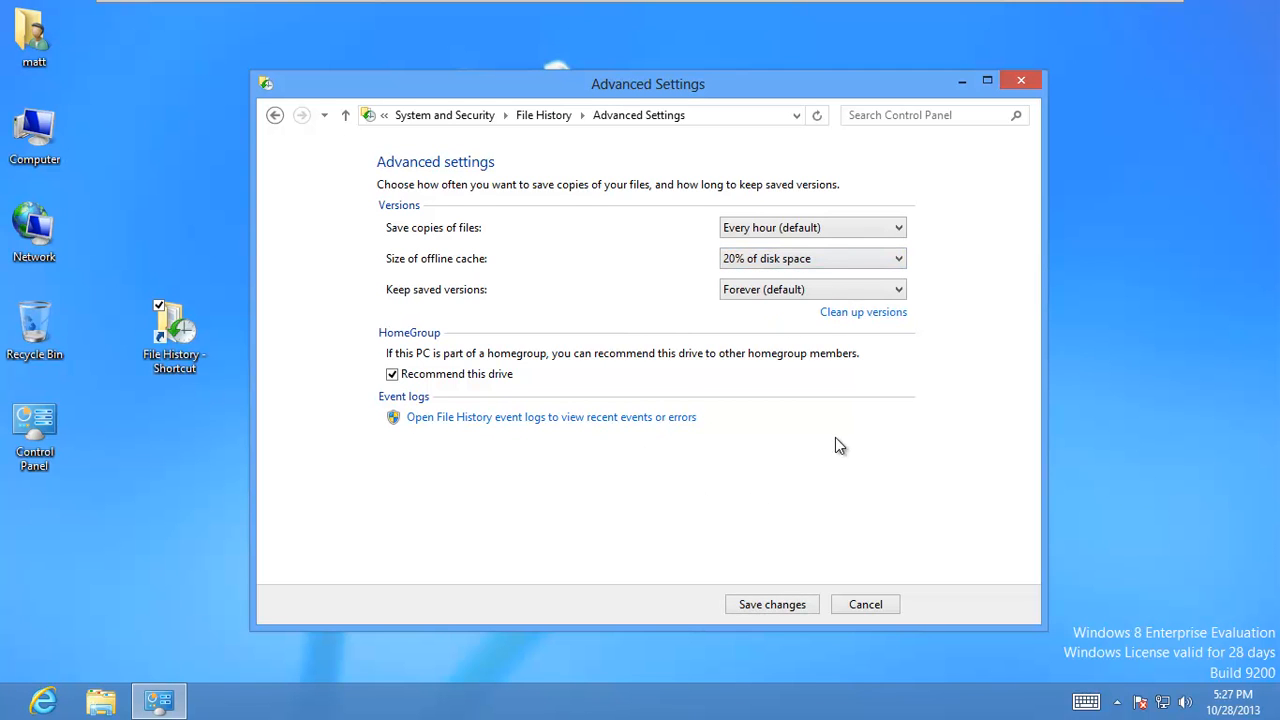
mouse_move(771, 569)
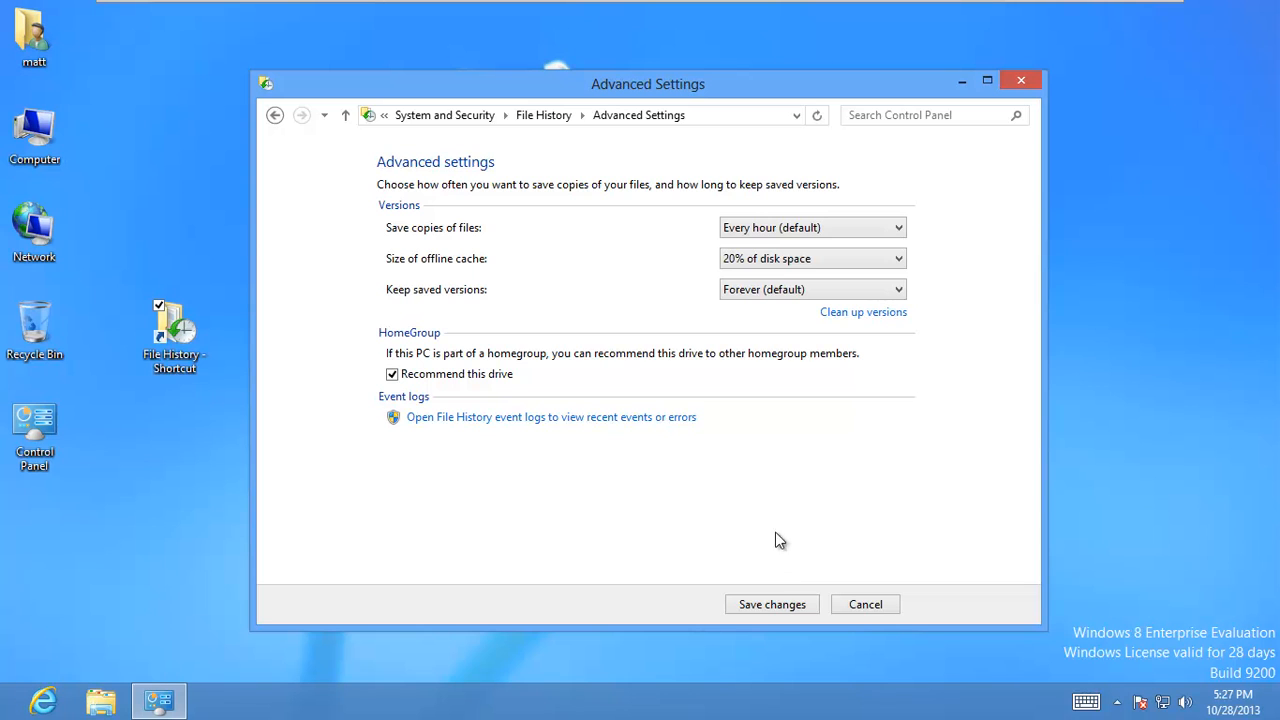
mouse_move(667, 303)
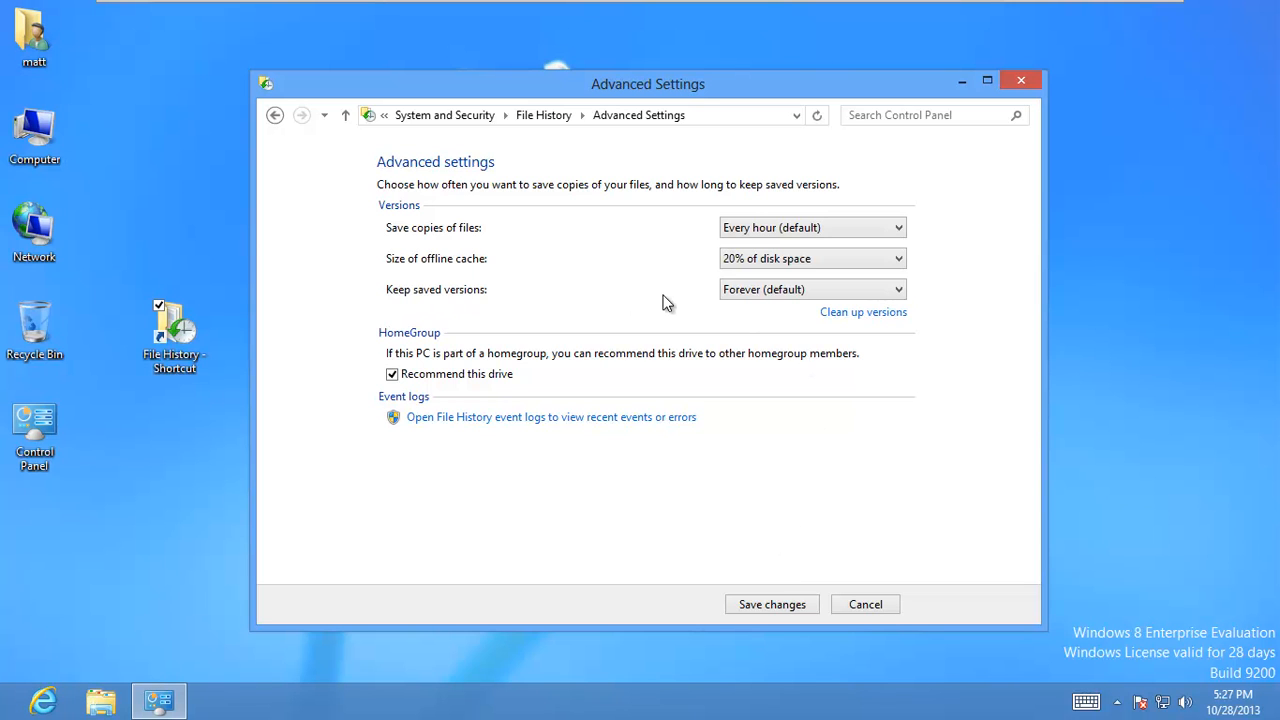
click(810, 289)
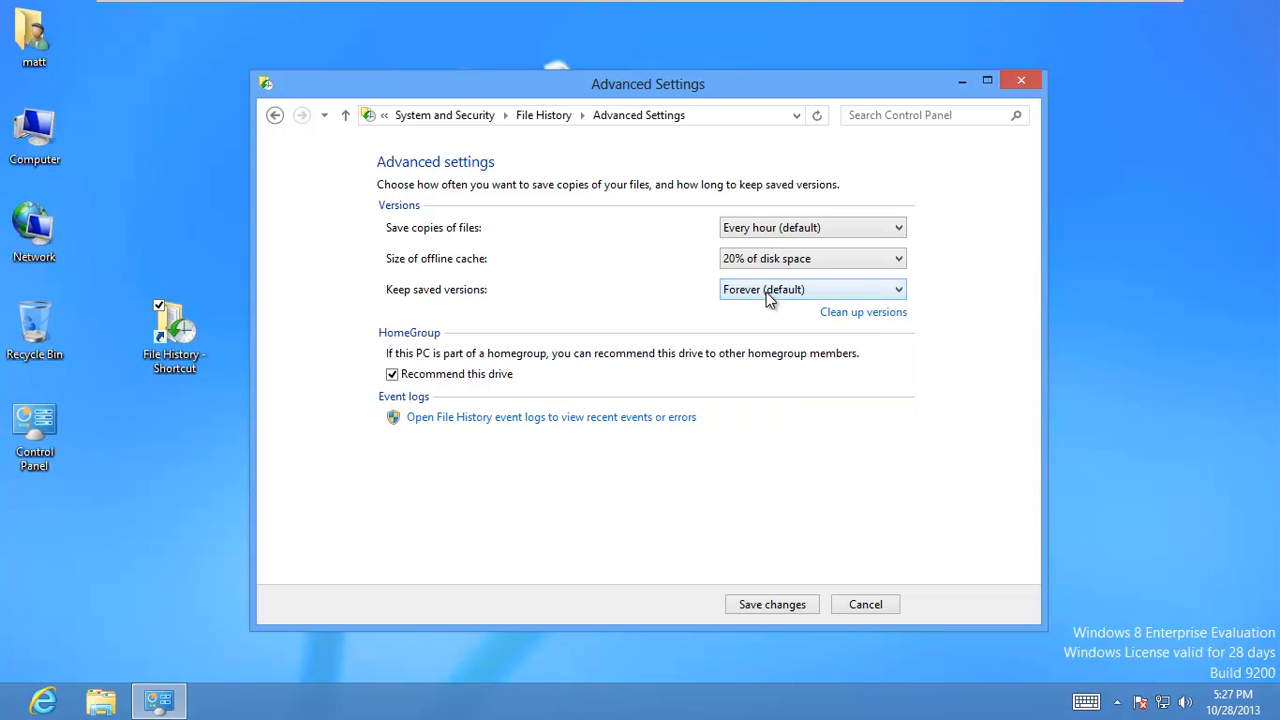
mouse_move(863, 311)
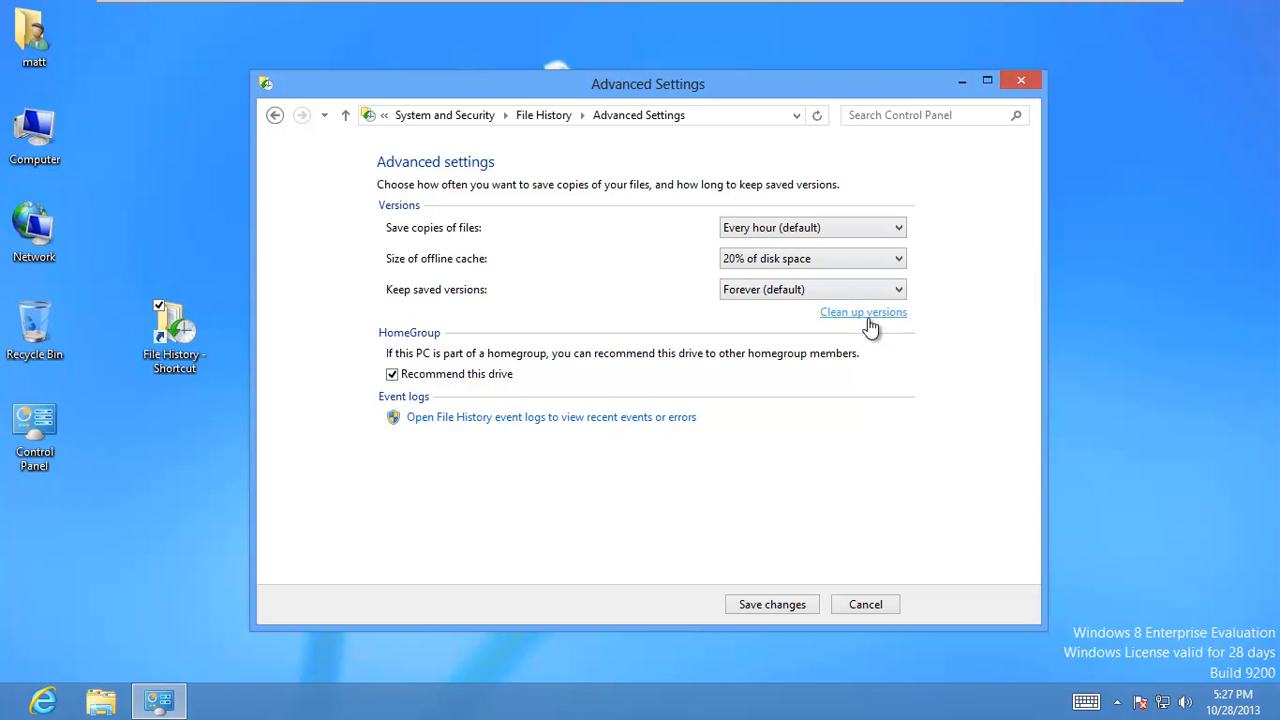
mouse_move(903, 430)
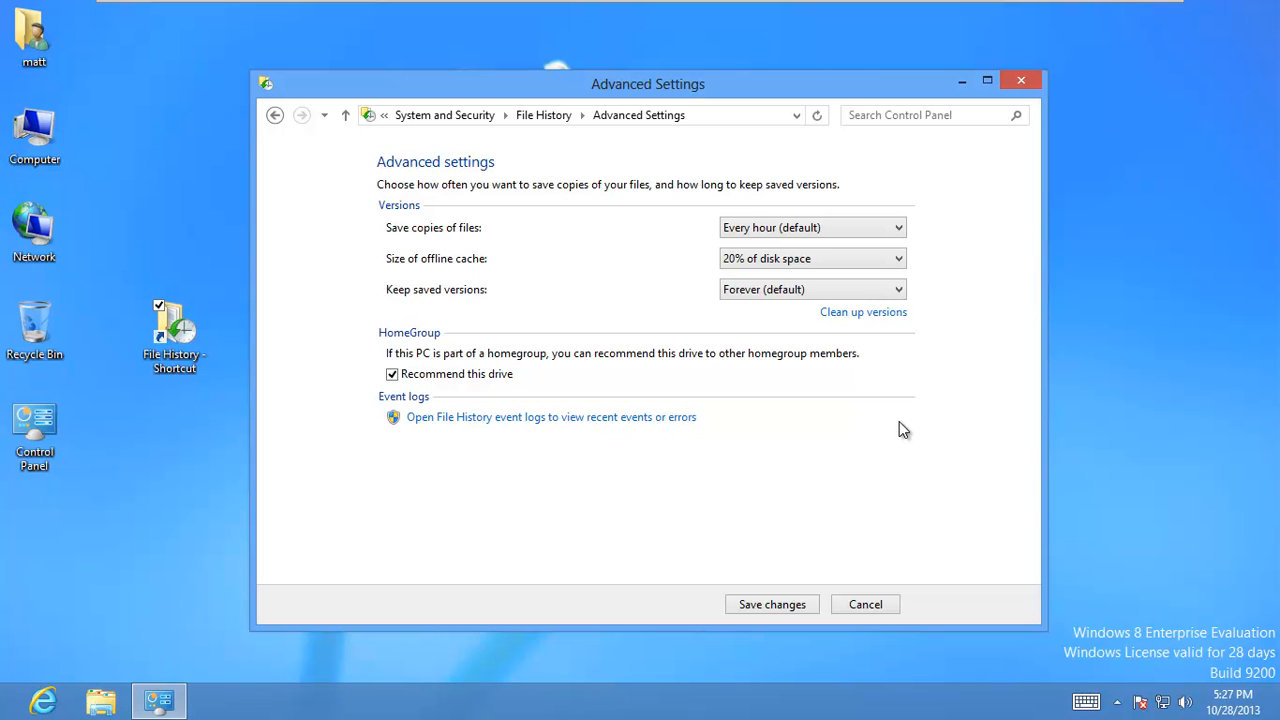
mouse_move(771, 604)
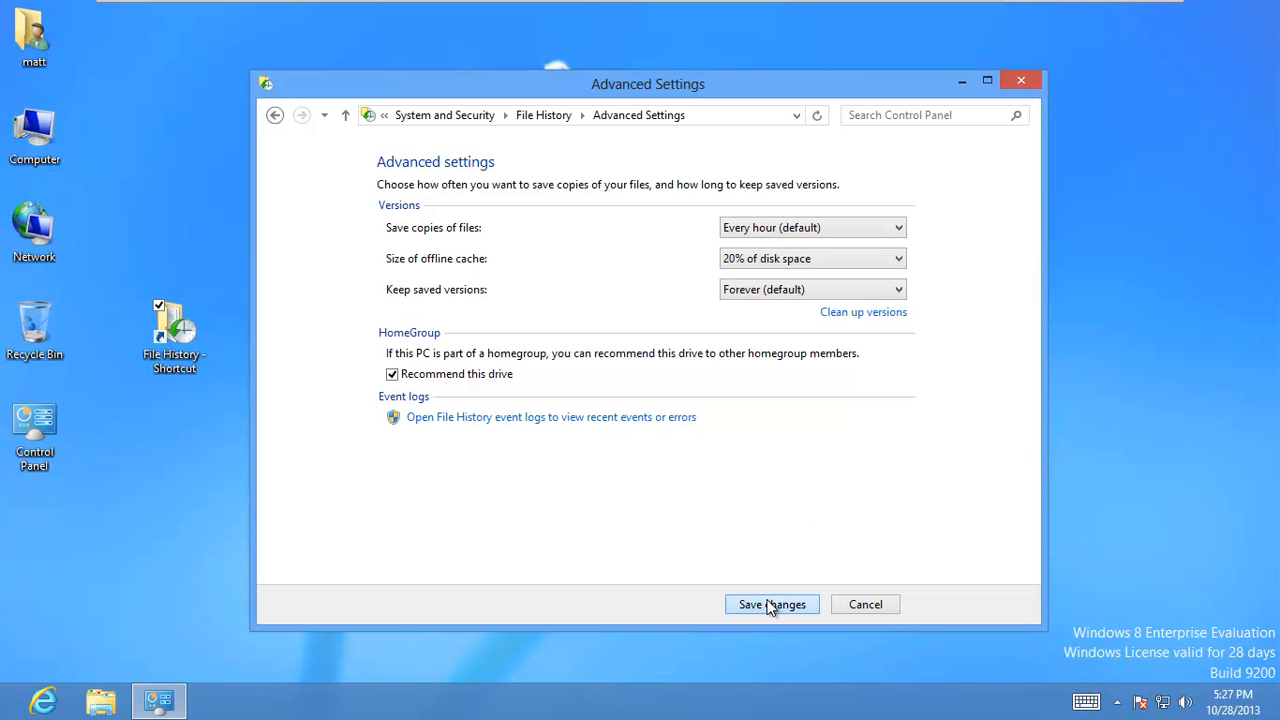
Step: Save the 20% offline cache setting and bring up the user profile folder
click(771, 604)
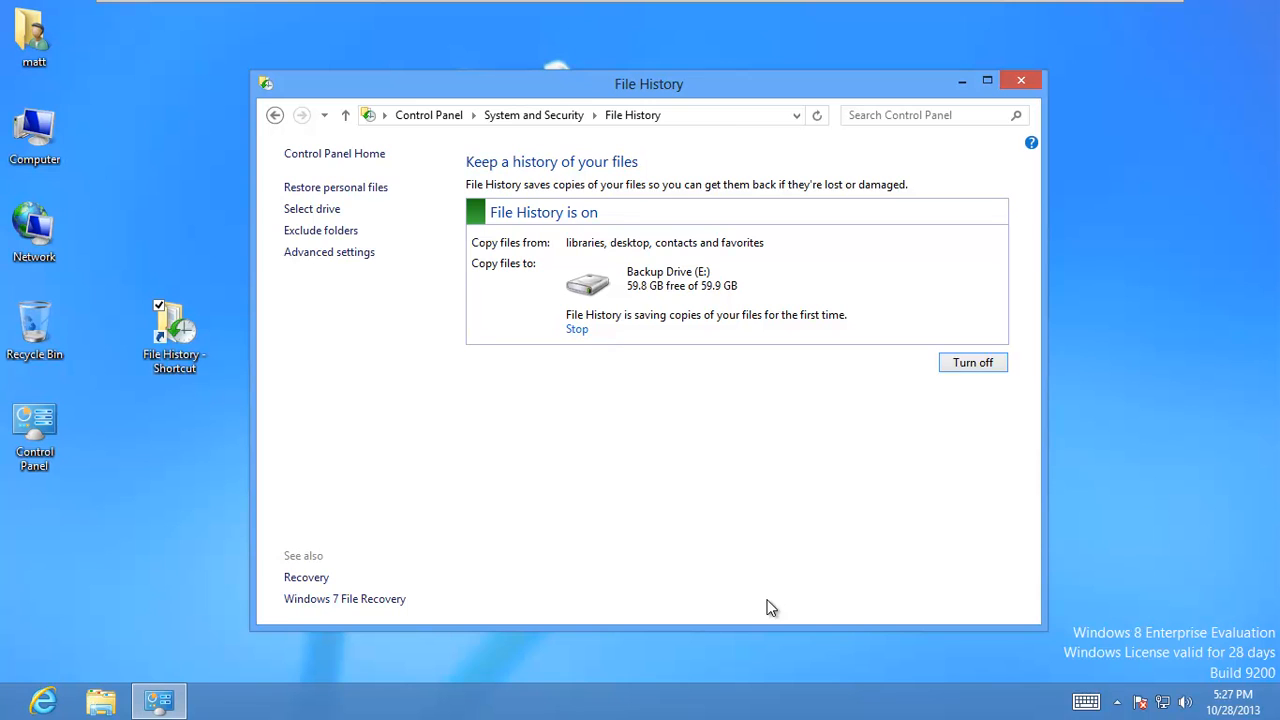
mouse_move(504, 384)
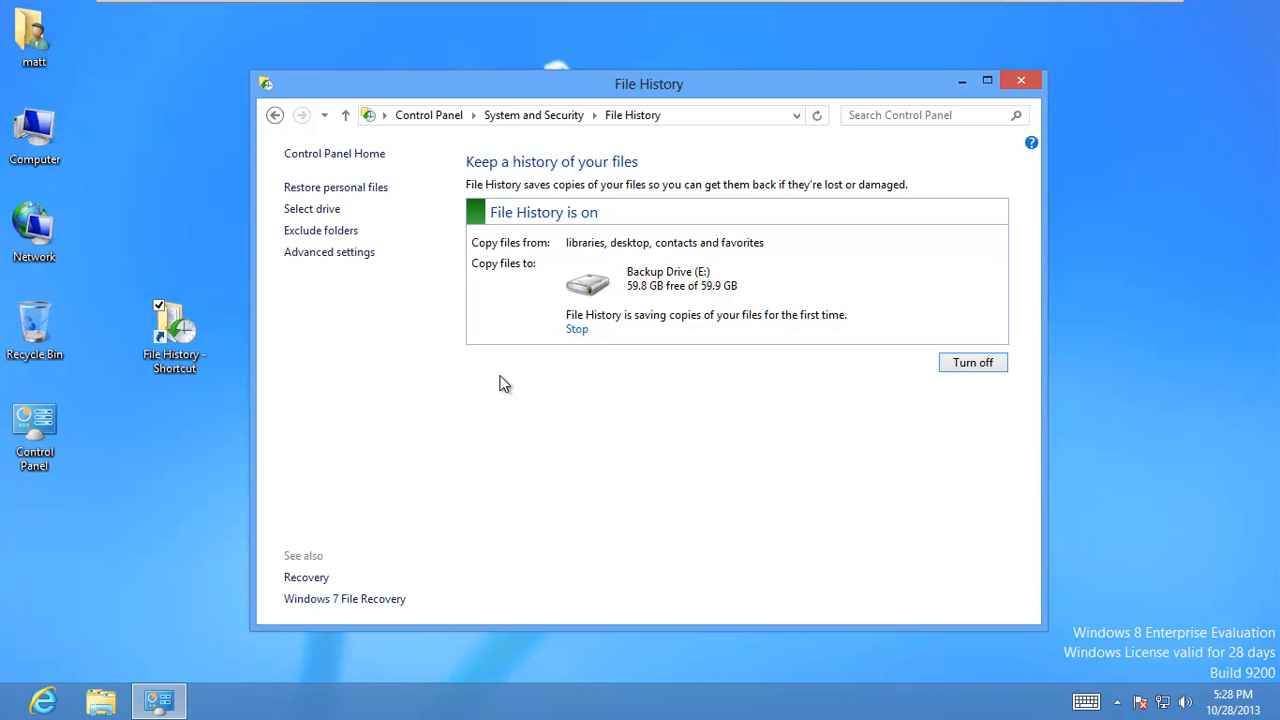
click(34, 35)
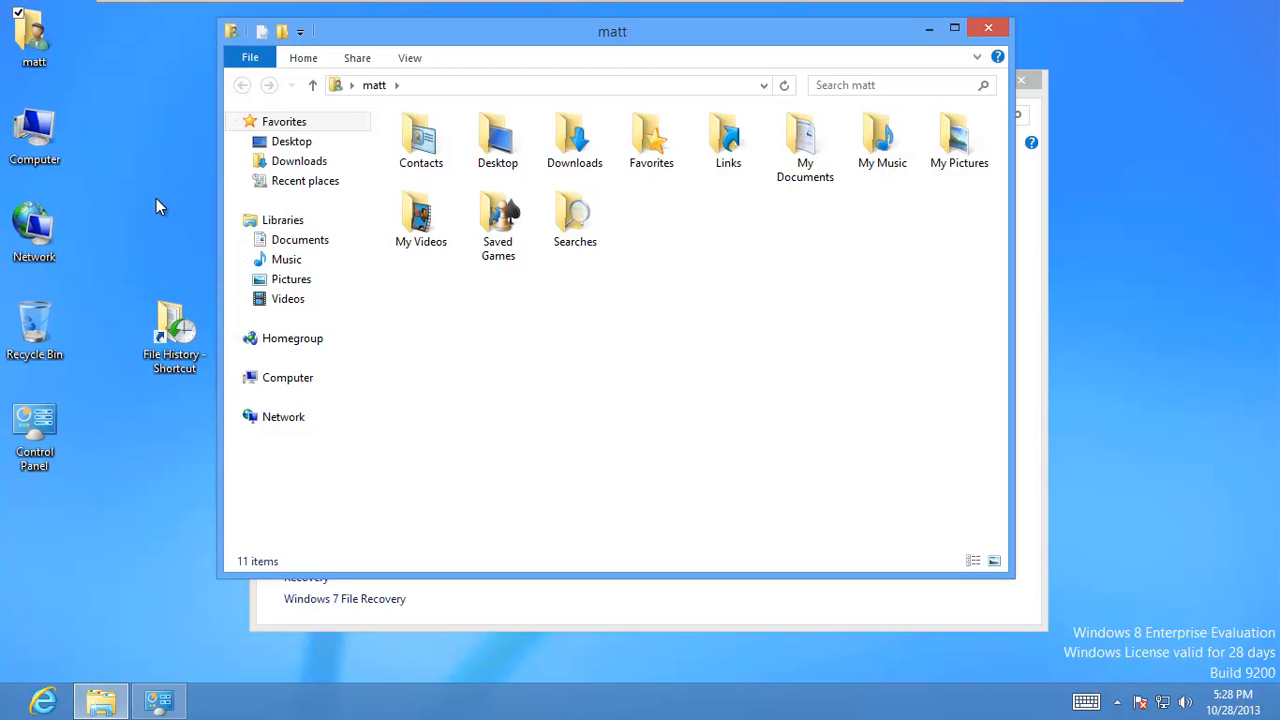
Step: Look over the user profile folder's items, such as My Music and My Pictures
click(283, 219)
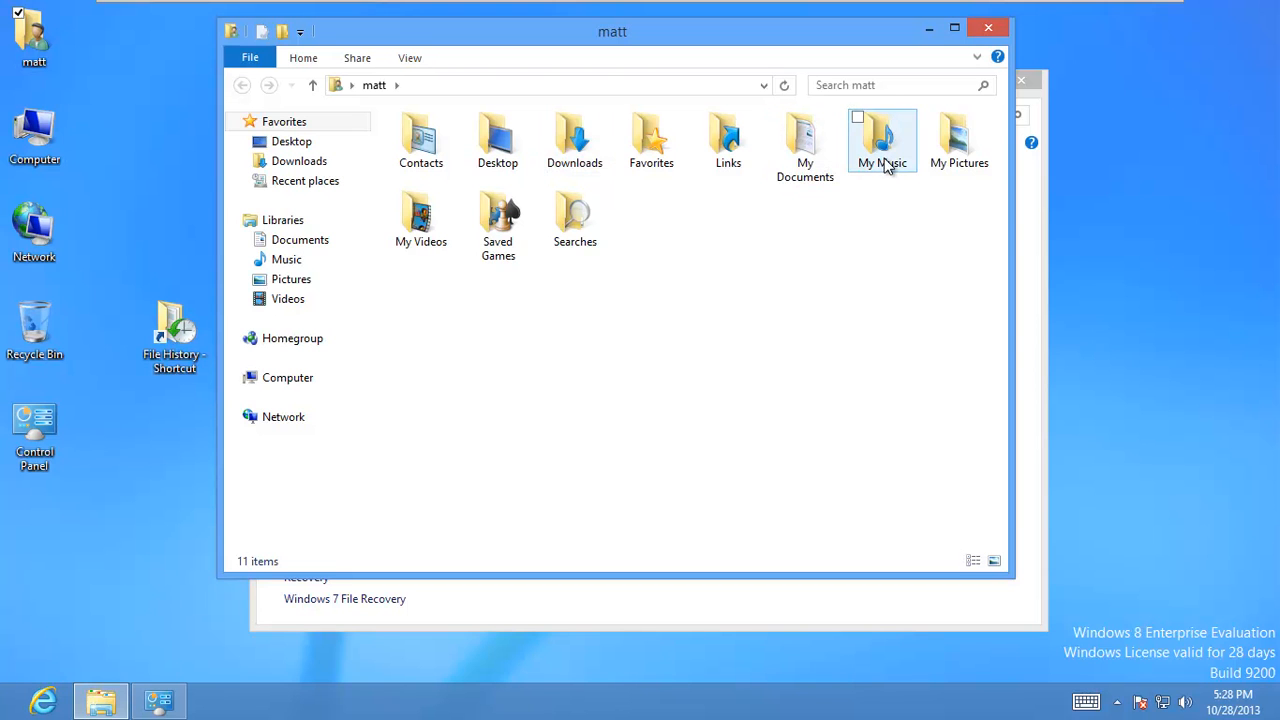
mouse_move(965, 52)
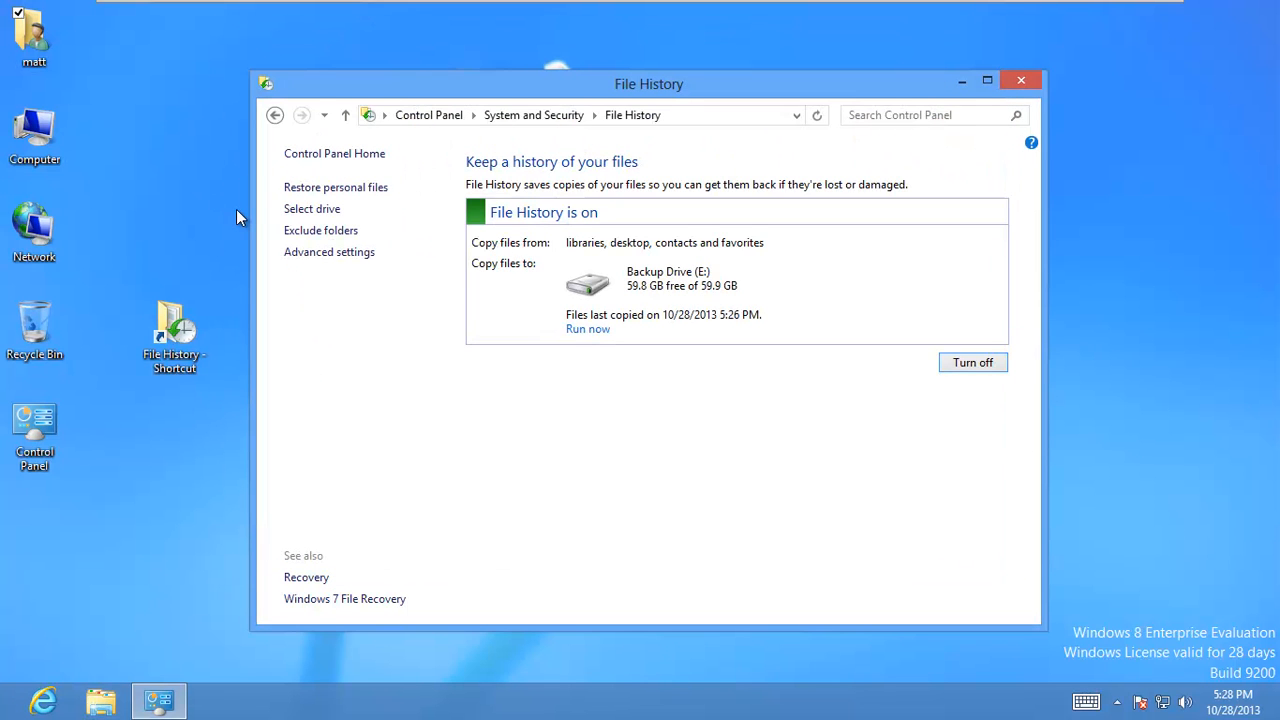
mouse_move(687, 256)
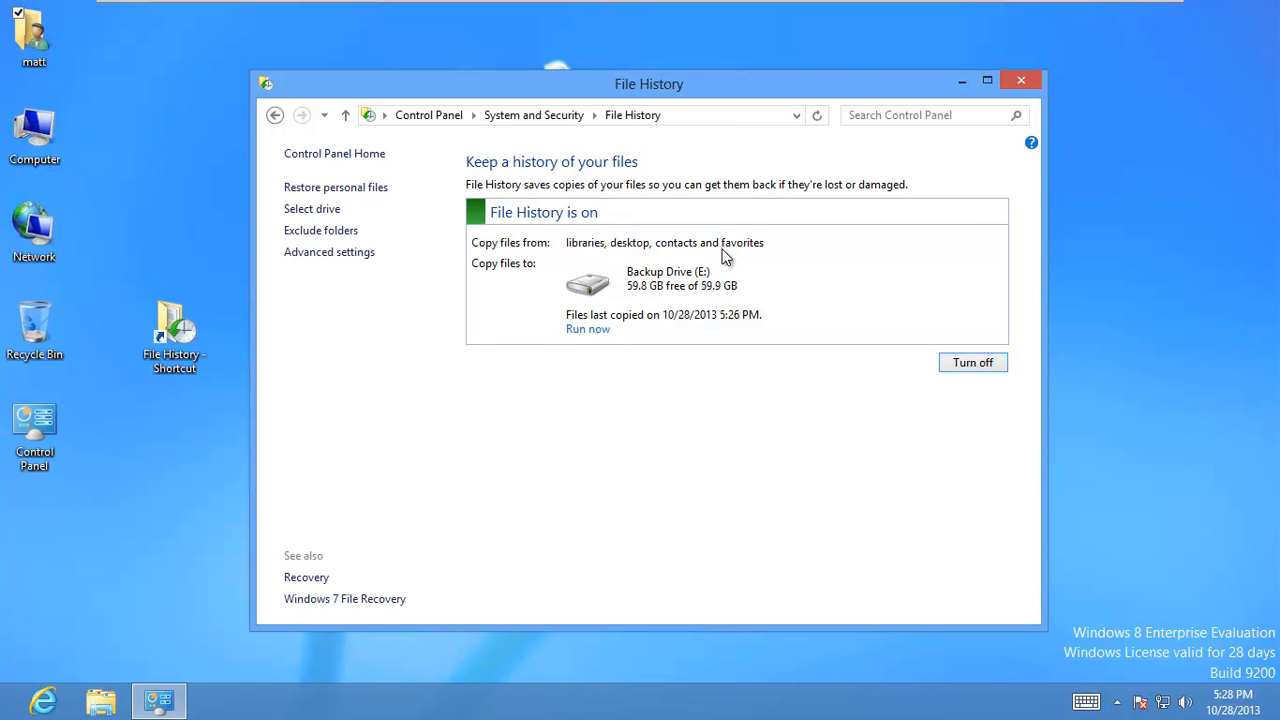
mouse_move(650, 305)
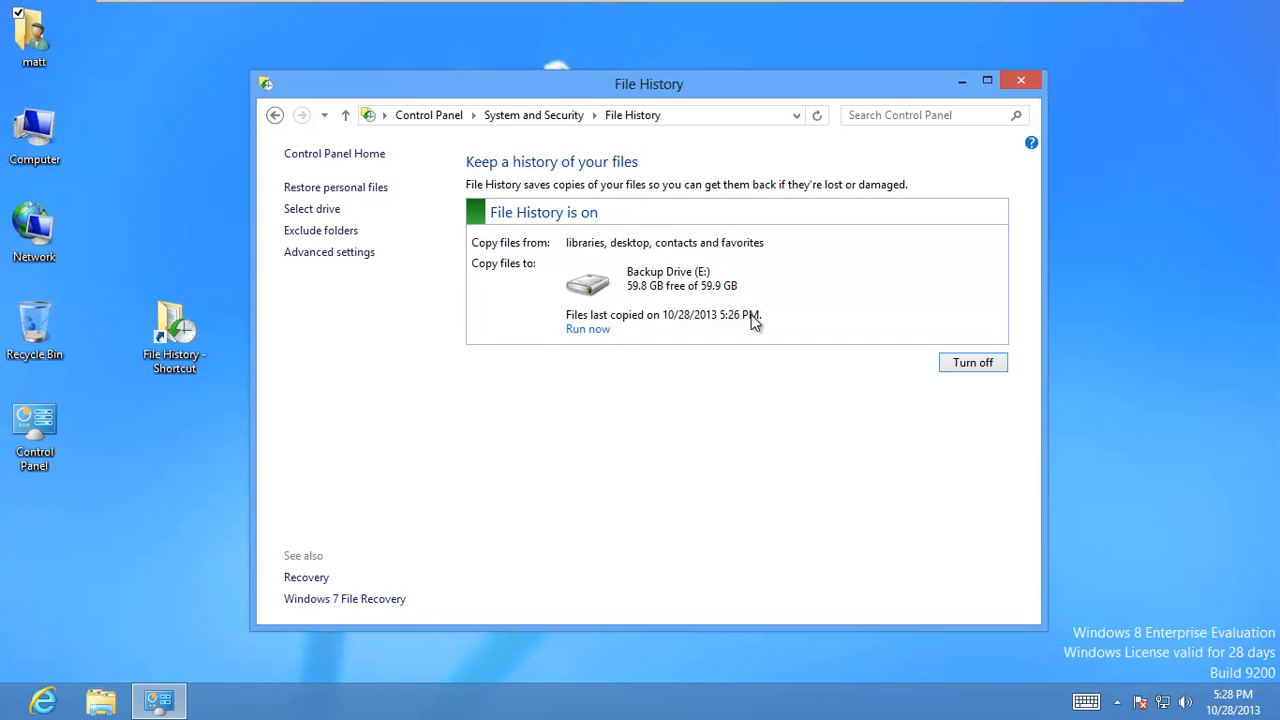
mouse_move(680, 307)
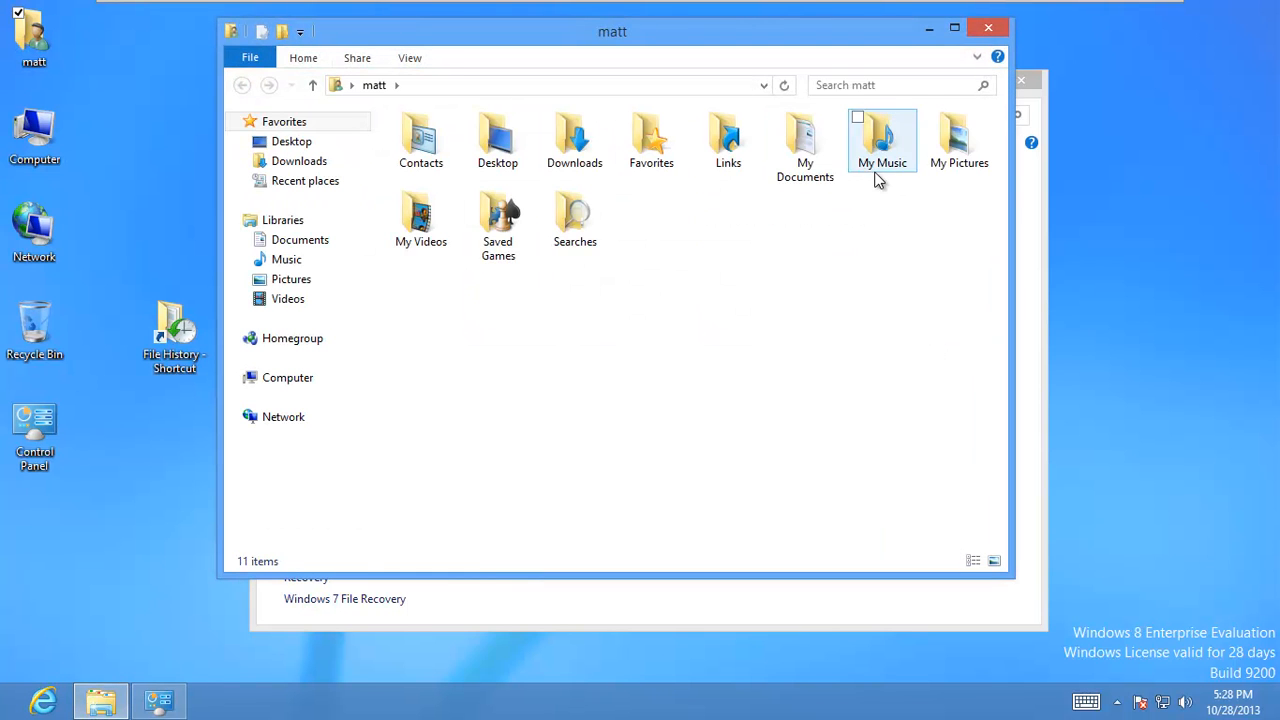
Step: Open 'A super important document' from My Documents in Notepad
double_click(805, 140)
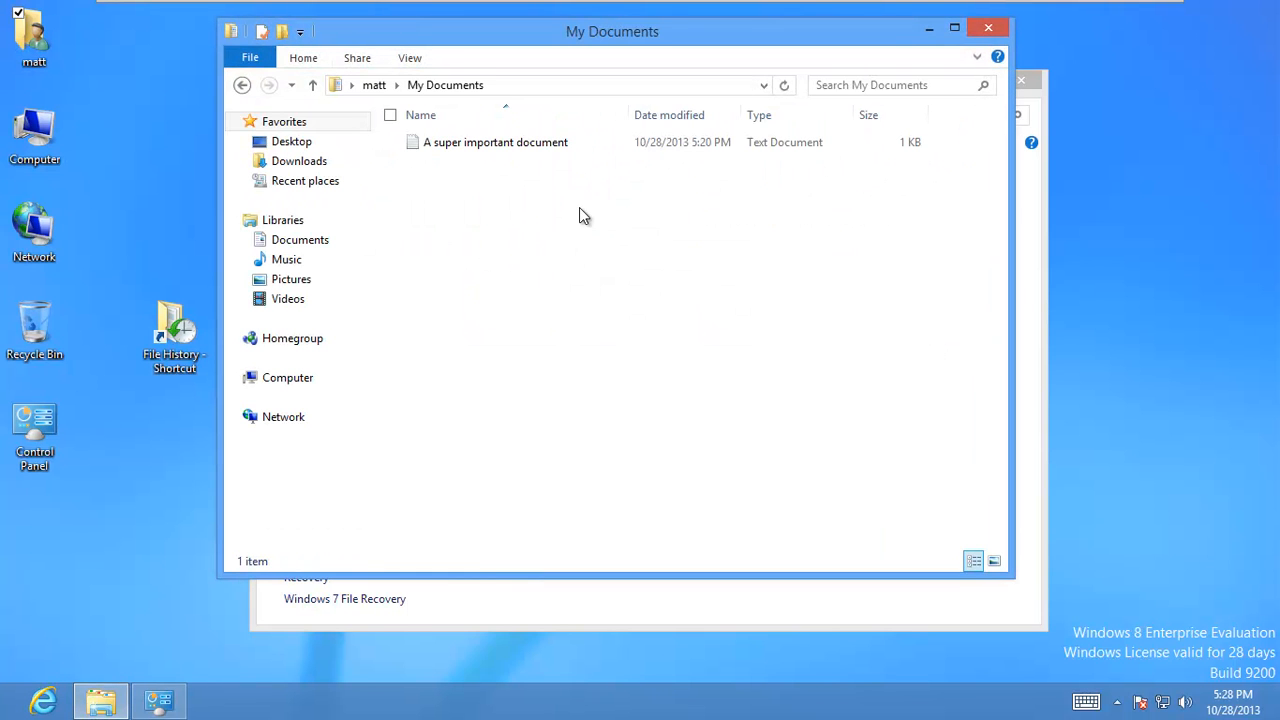
mouse_move(529, 169)
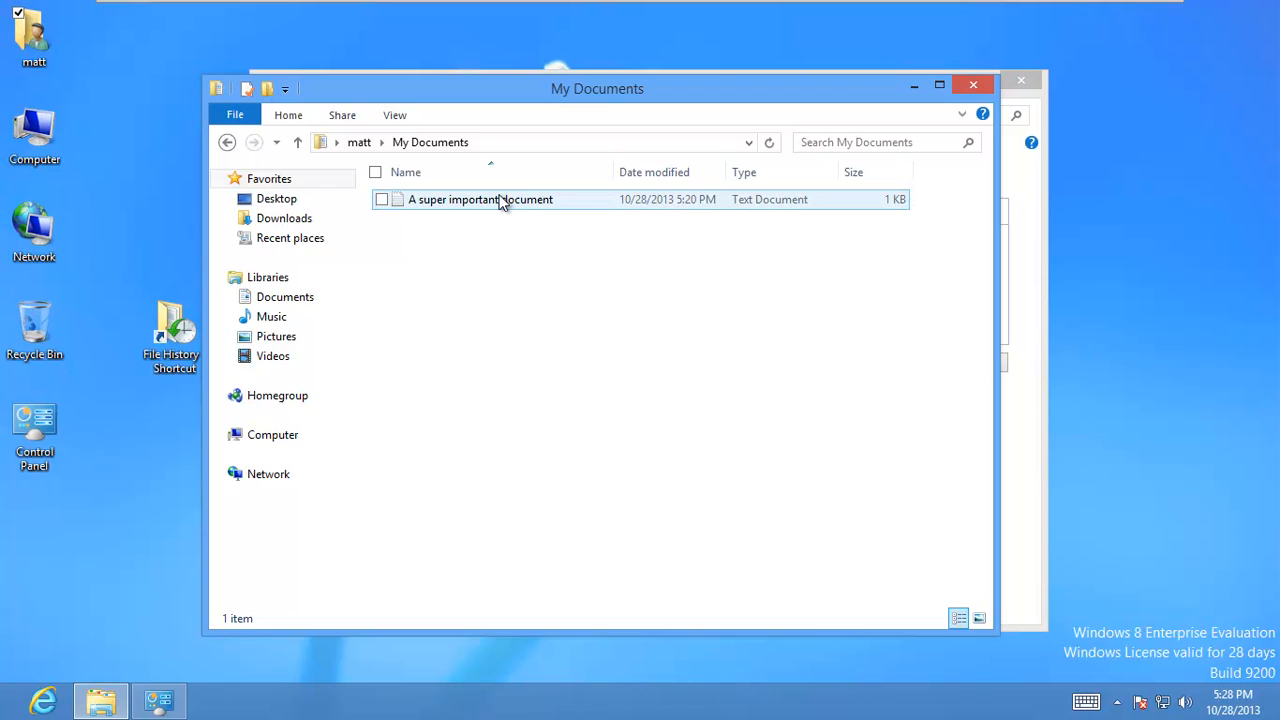
double_click(480, 199)
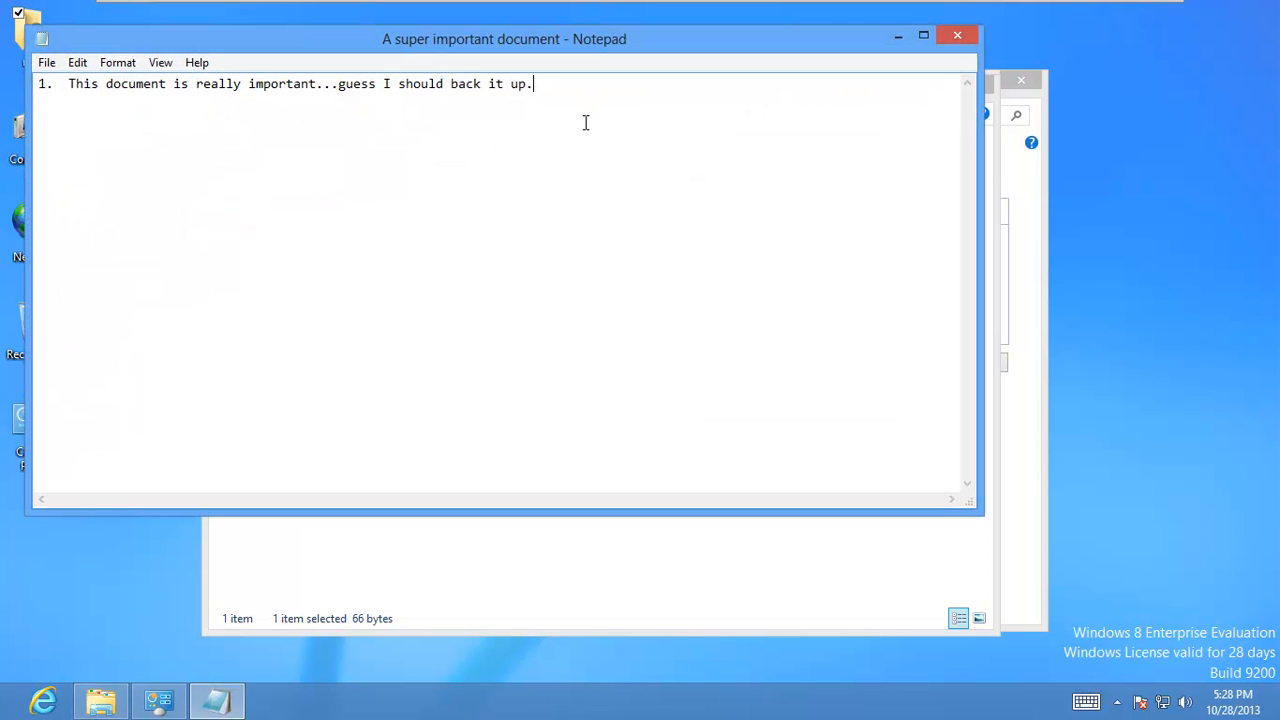
Step: Add a new line 'whoops this text messed up this document' and go to save it
key(Enter)
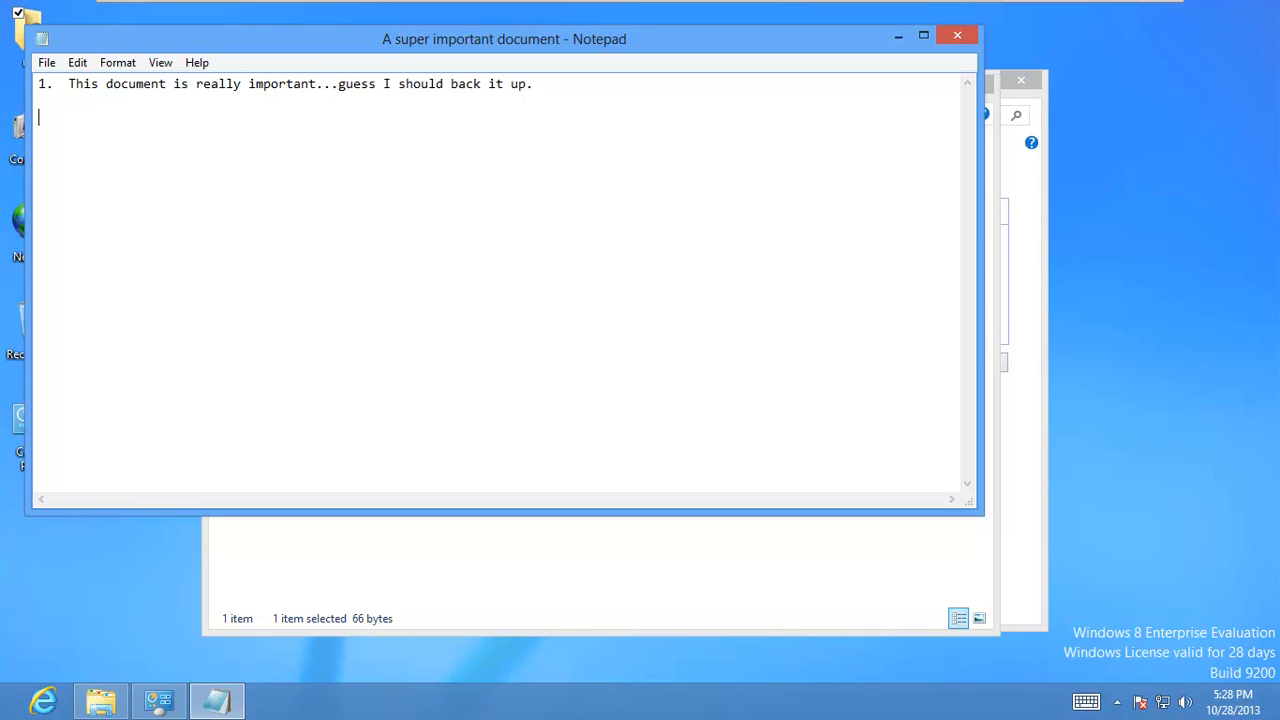
text(whoops)
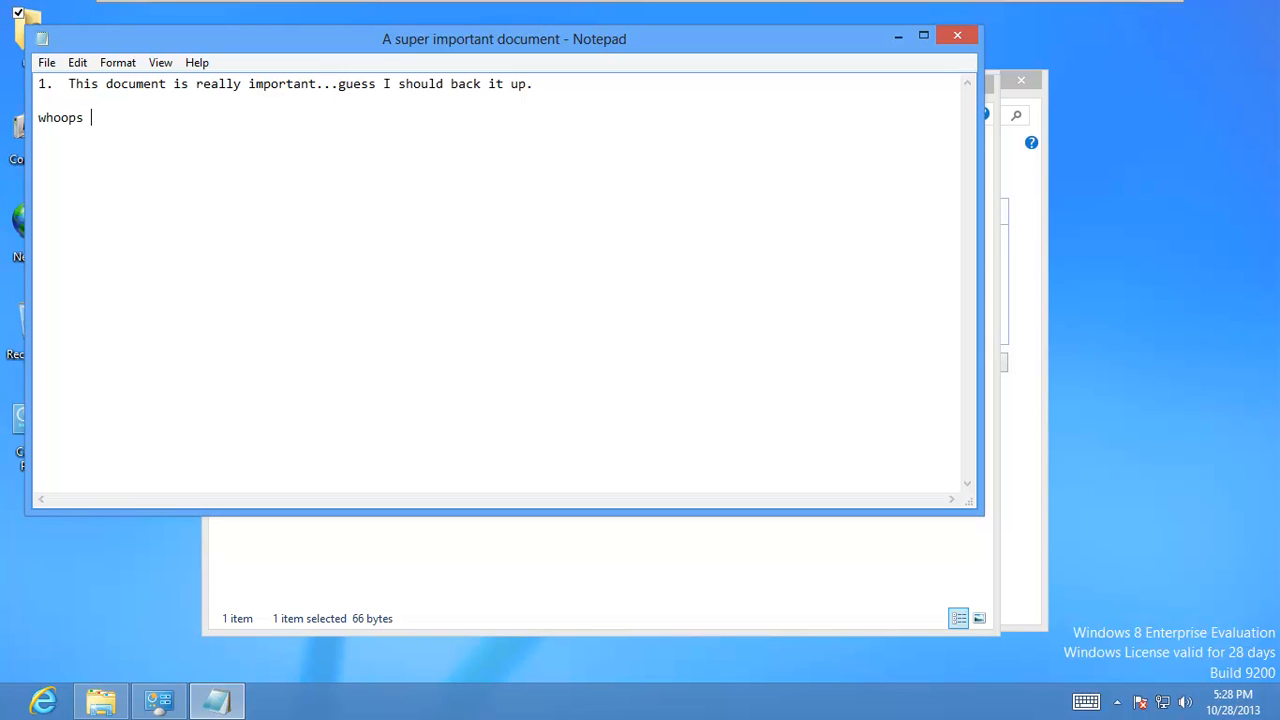
text(this text me)
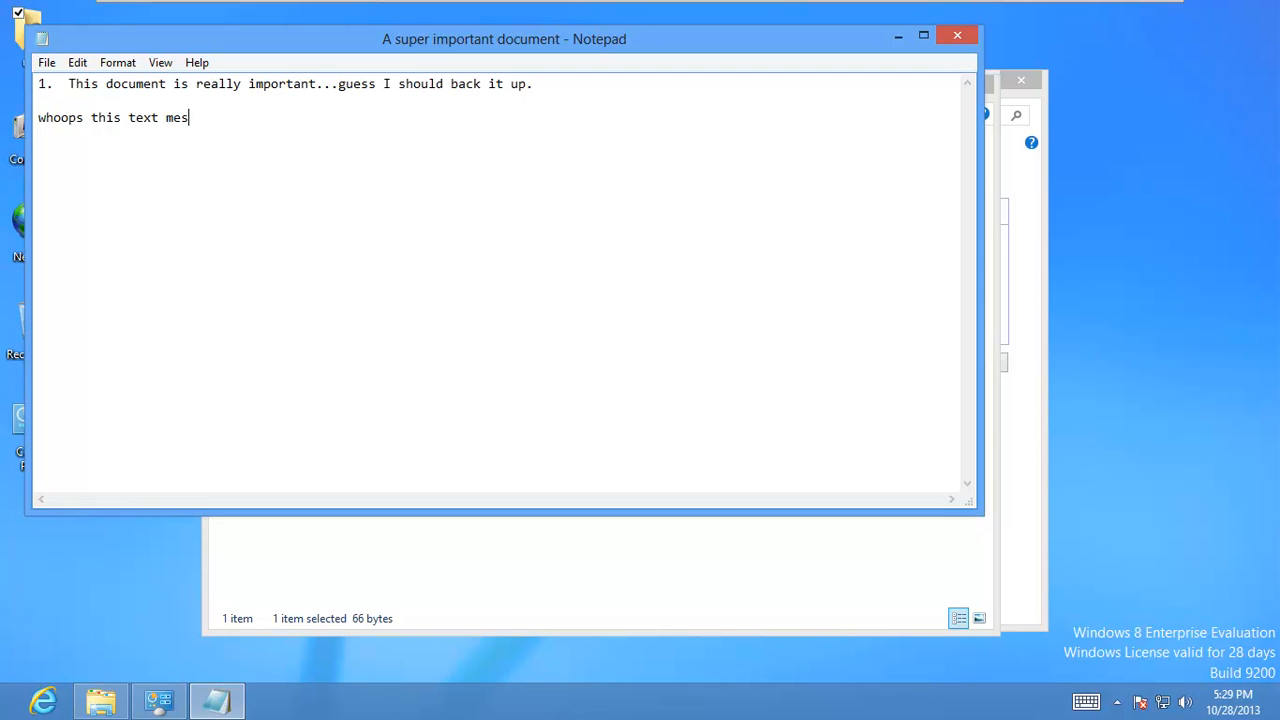
text(sed up this document)
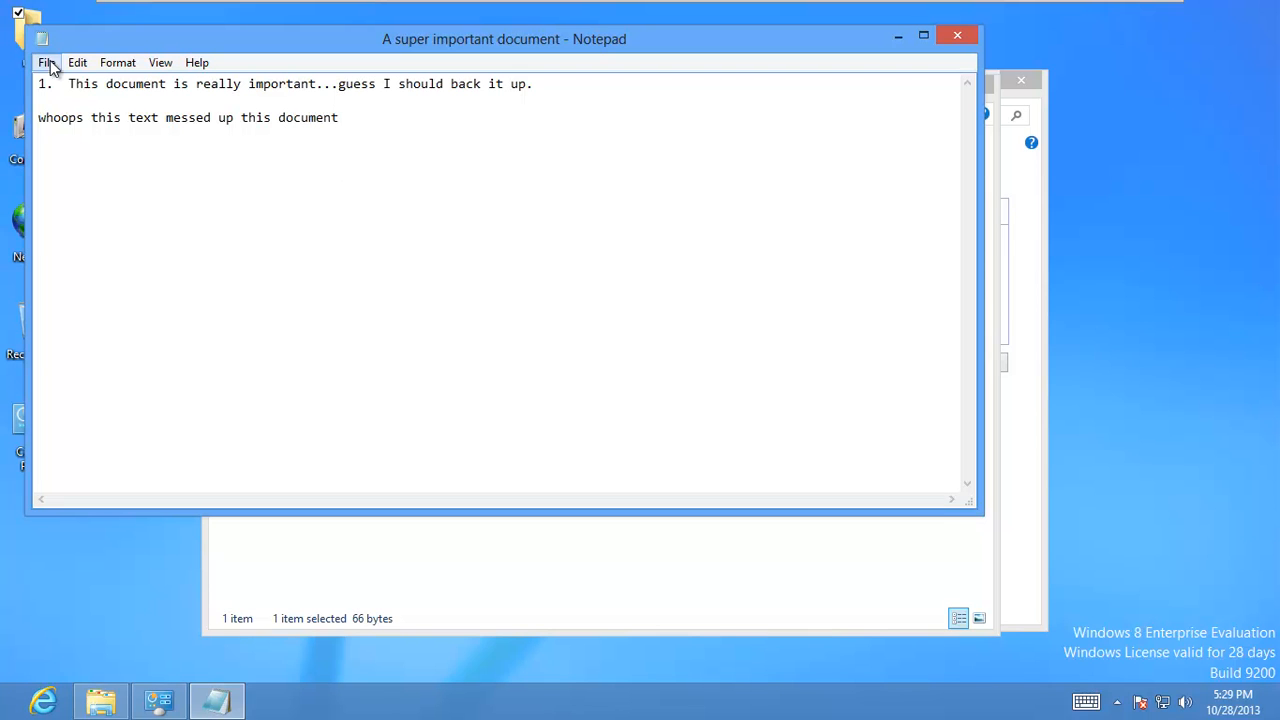
click(46, 62)
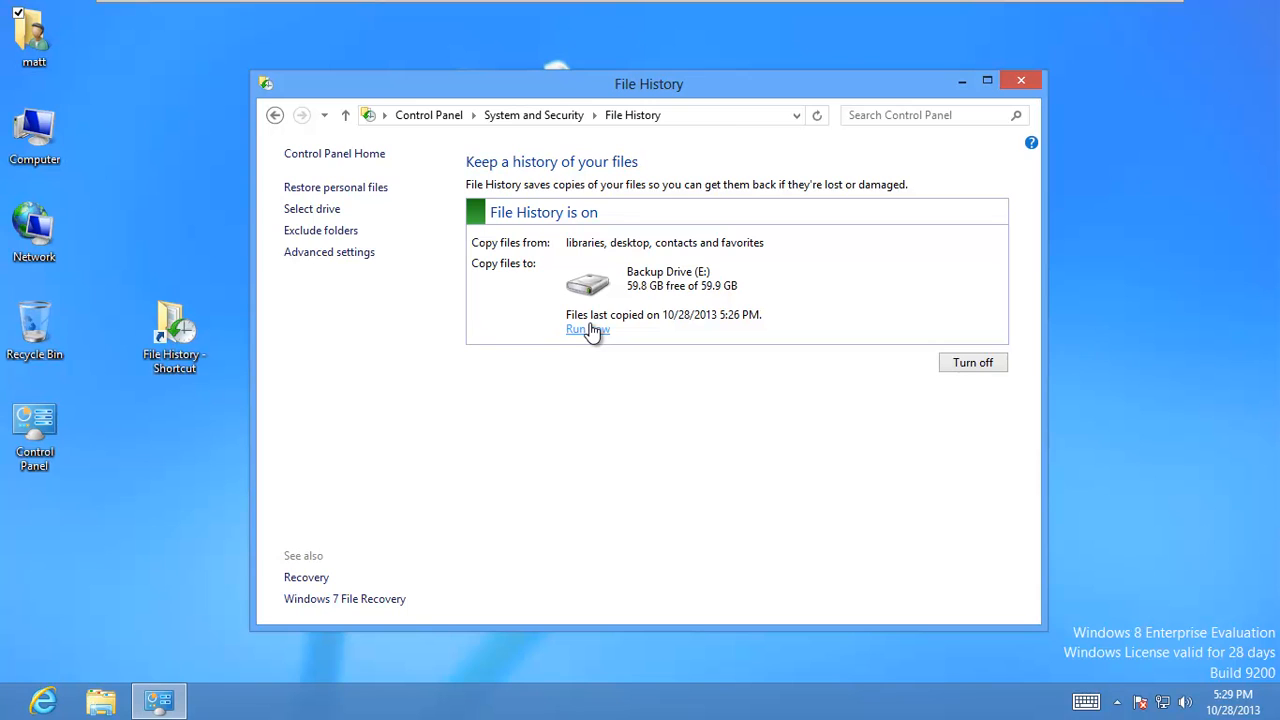
Step: Run a File History backup now so files show last copied at 5:29 PM
click(585, 329)
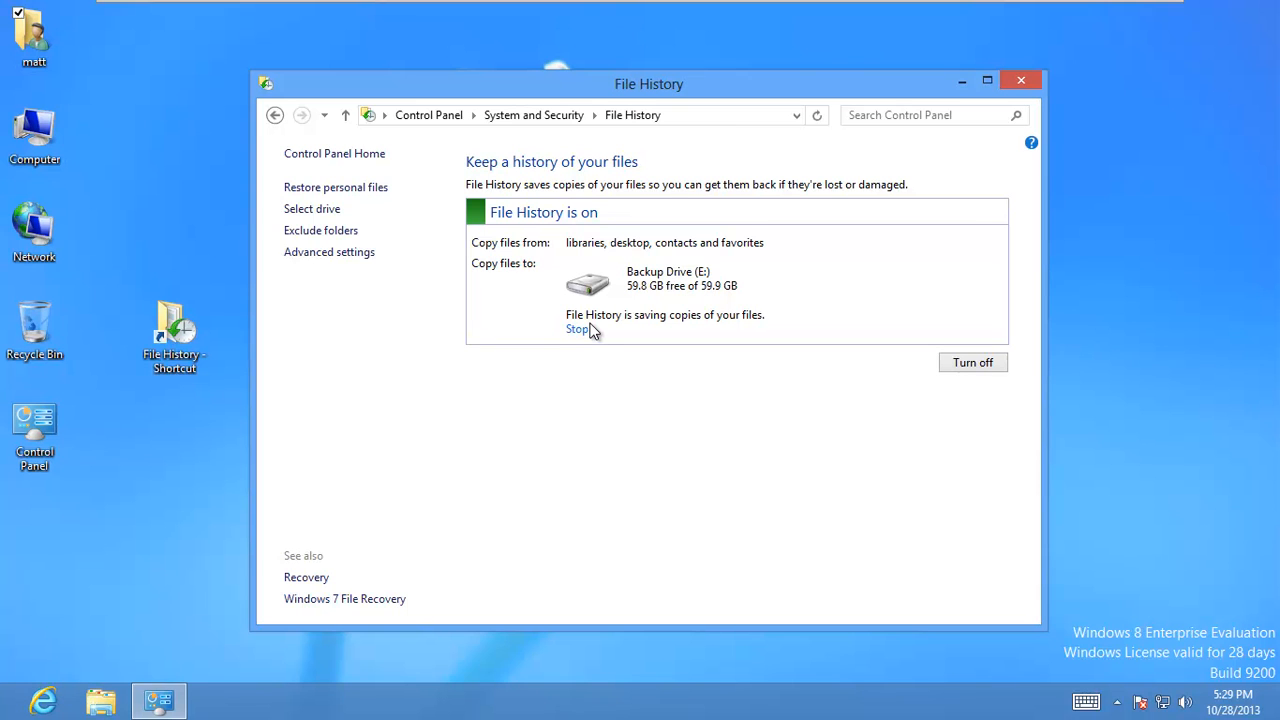
click(578, 329)
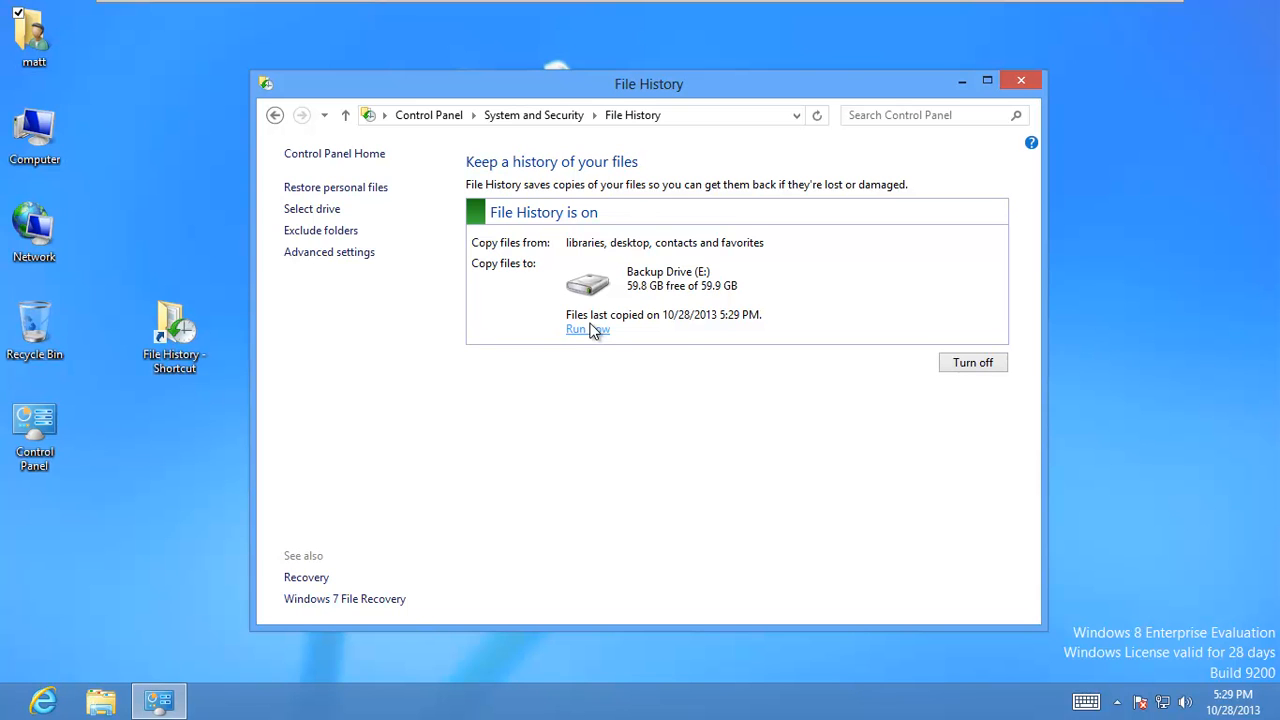
mouse_move(115, 253)
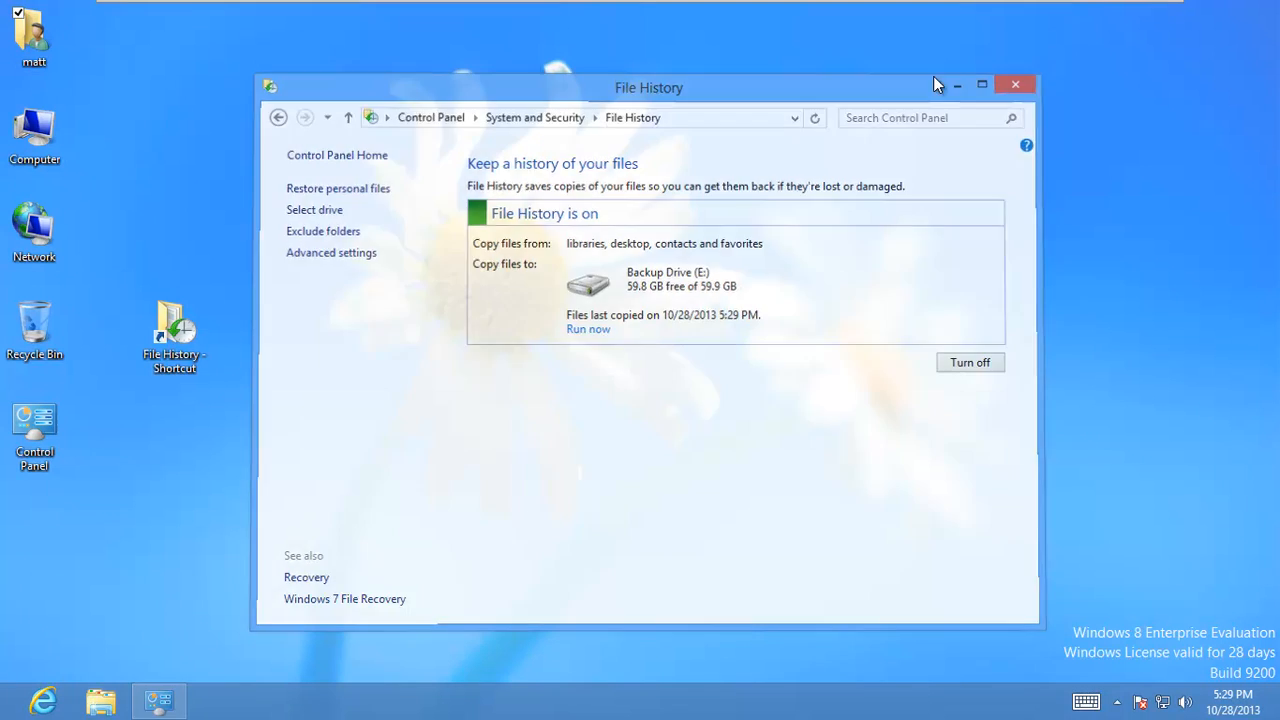
Step: Launch File History from its shortcut and browse the backed-up Documents library
click(1015, 84)
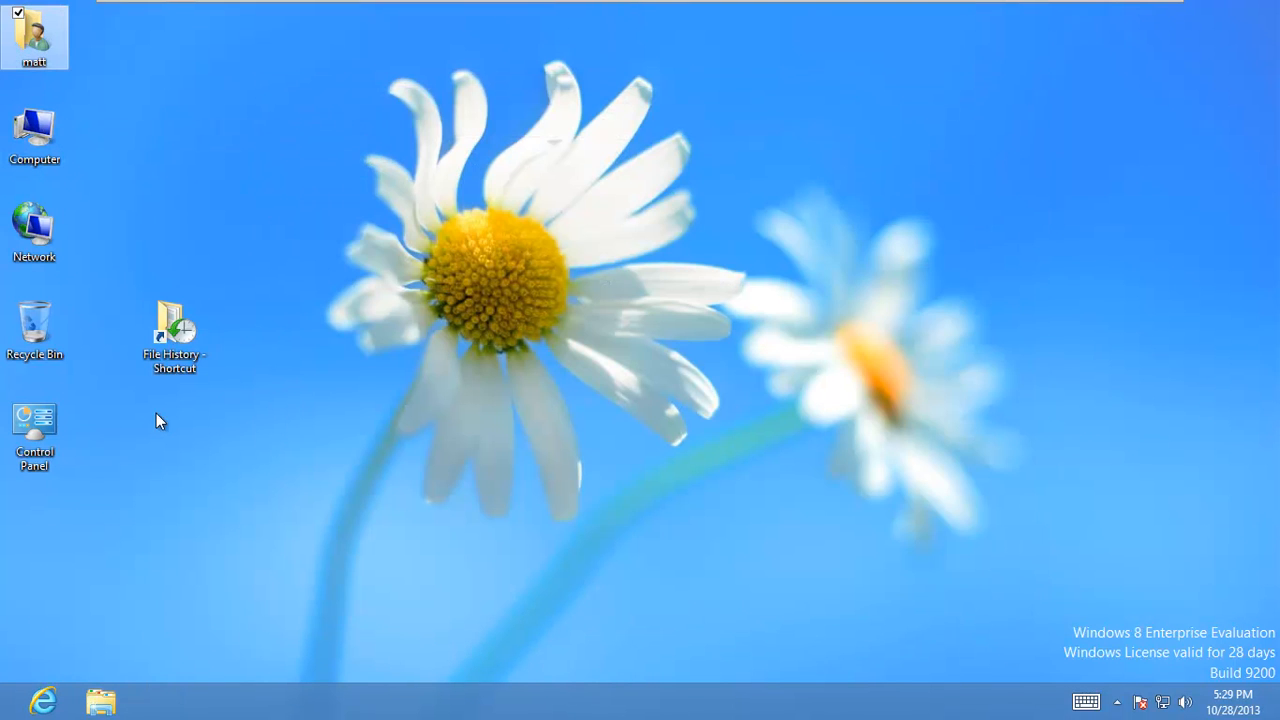
click(174, 330)
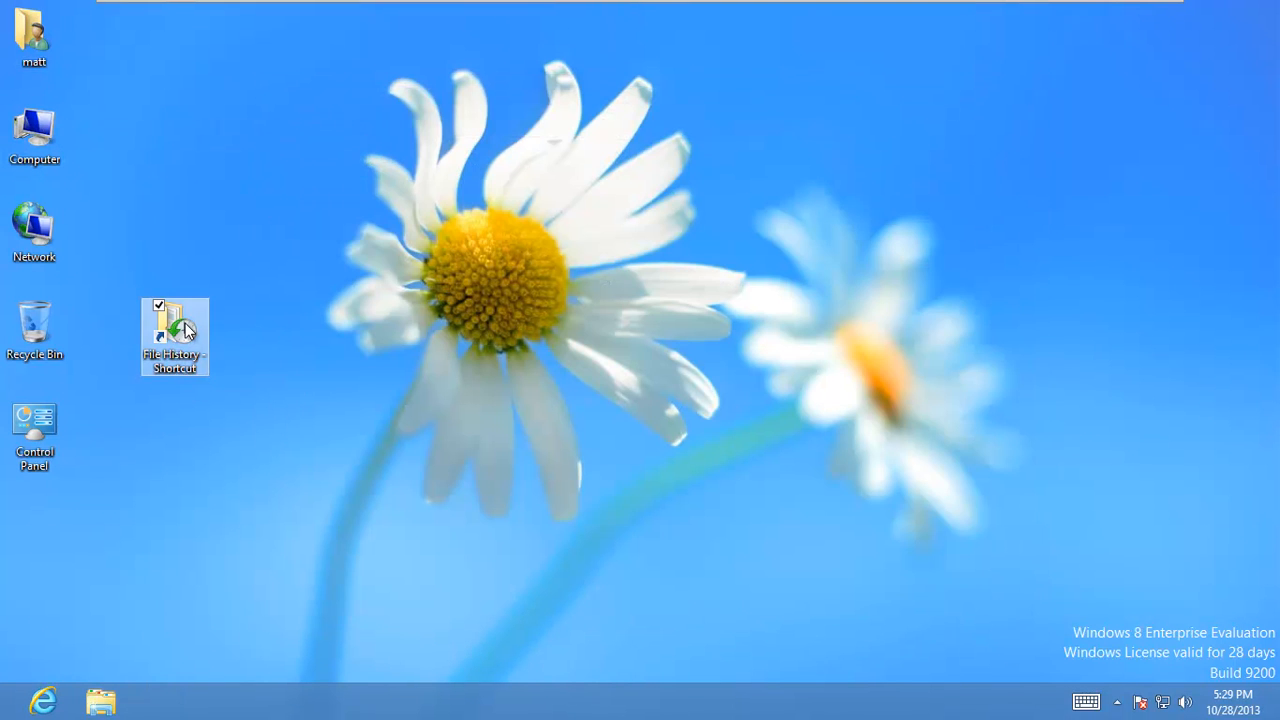
double_click(174, 336)
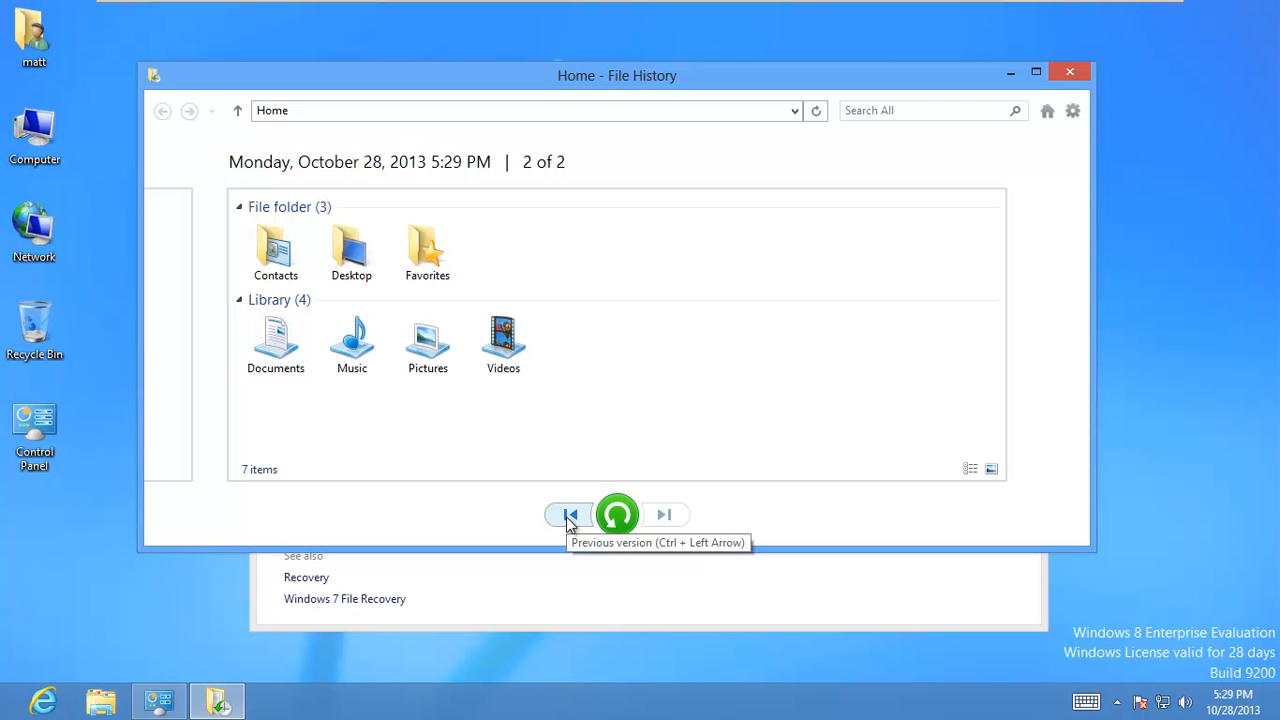
mouse_move(680, 530)
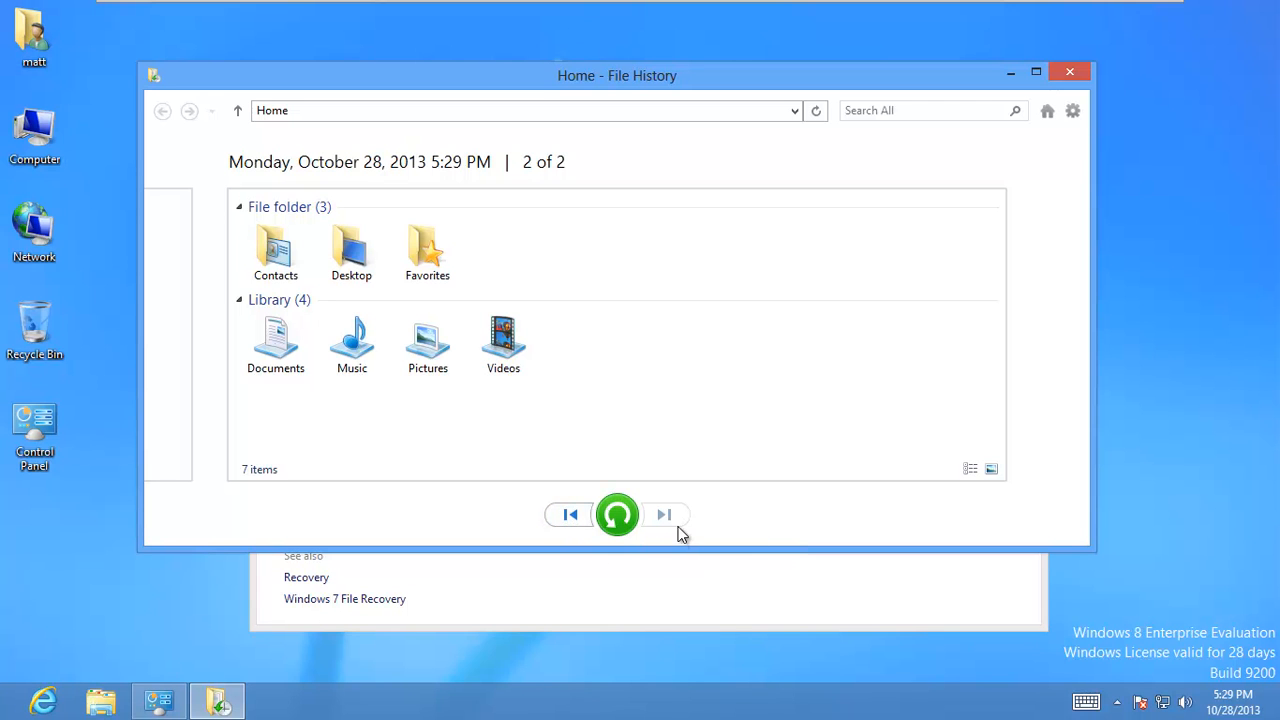
click(275, 345)
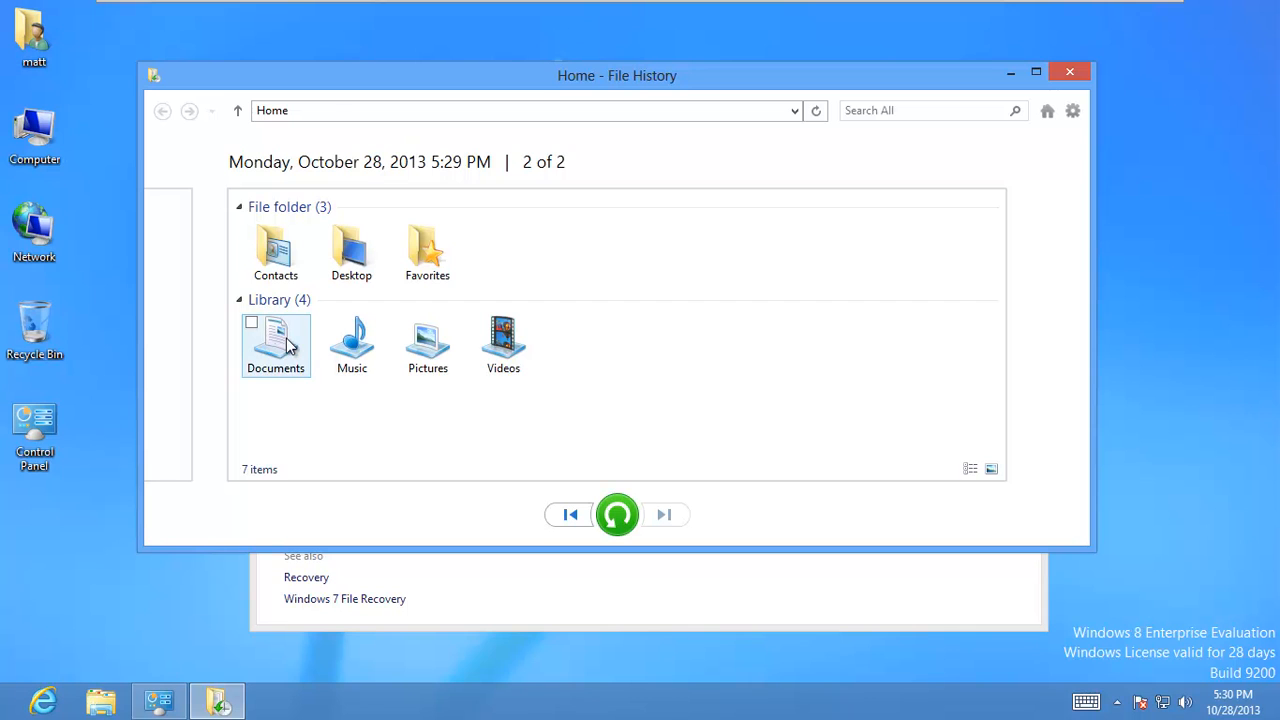
double_click(275, 345)
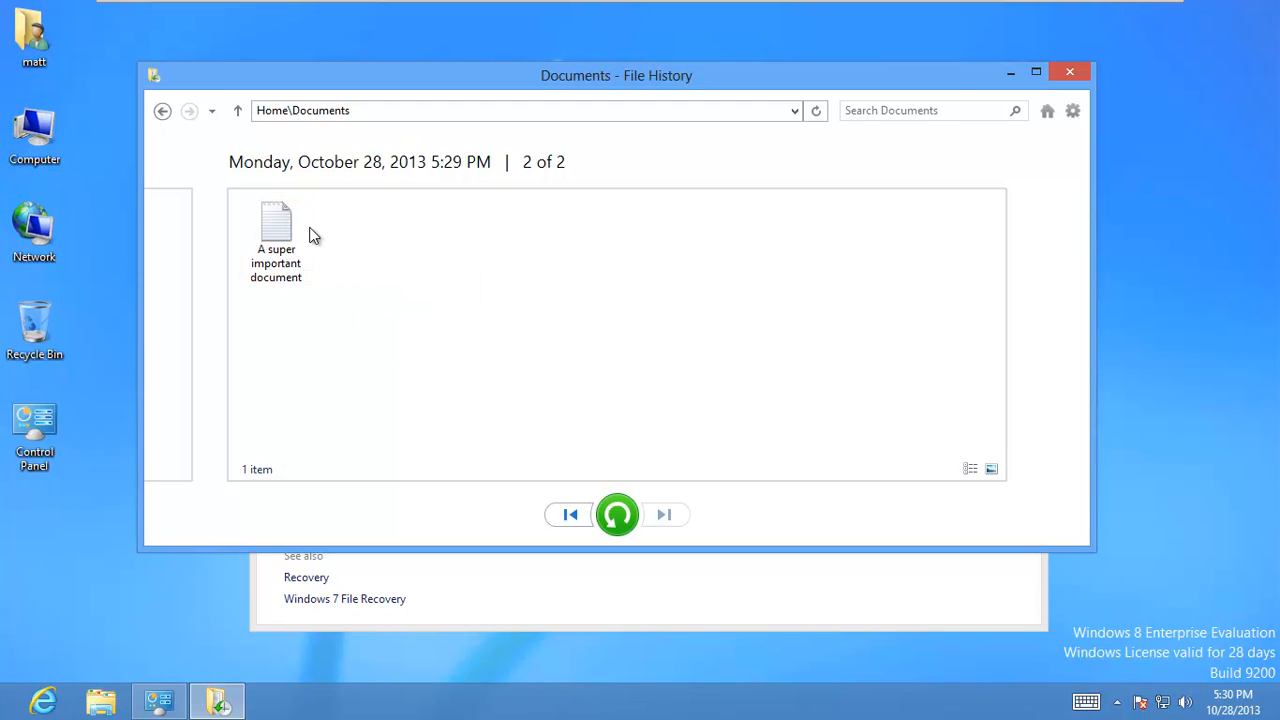
mouse_move(473, 176)
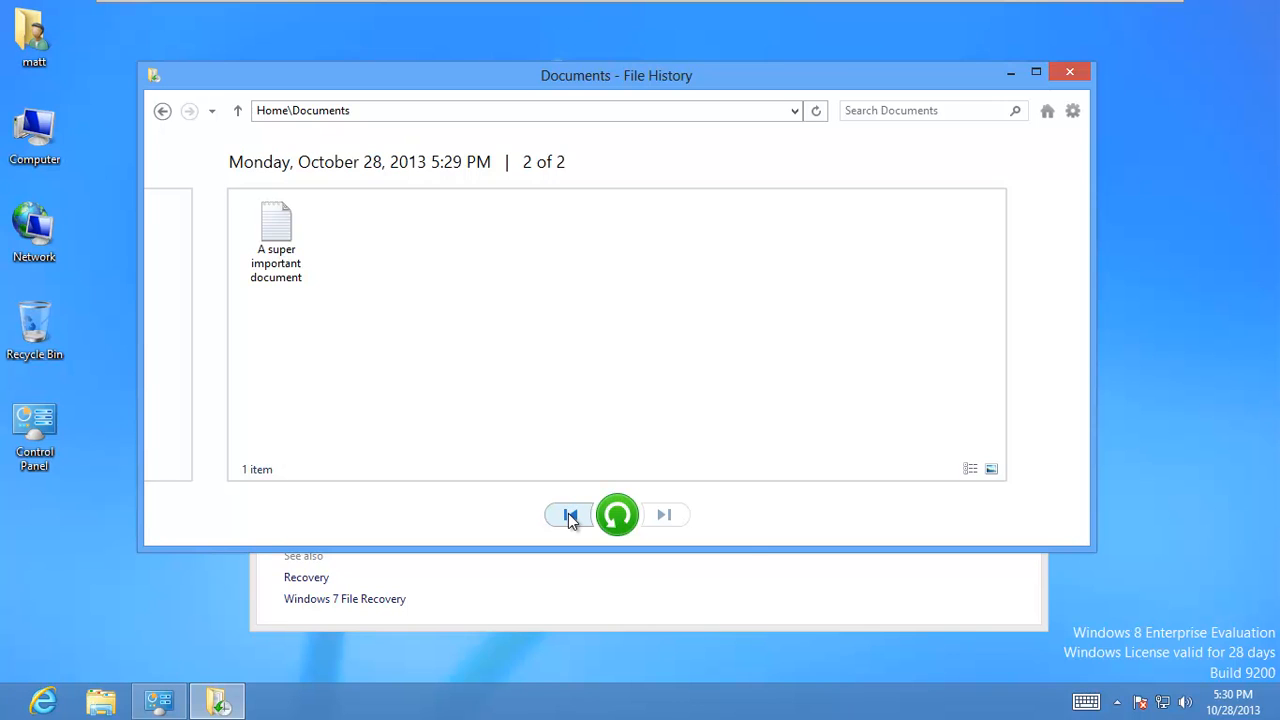
Step: Select A super important document in the 5:26 PM backup and restore it
click(570, 514)
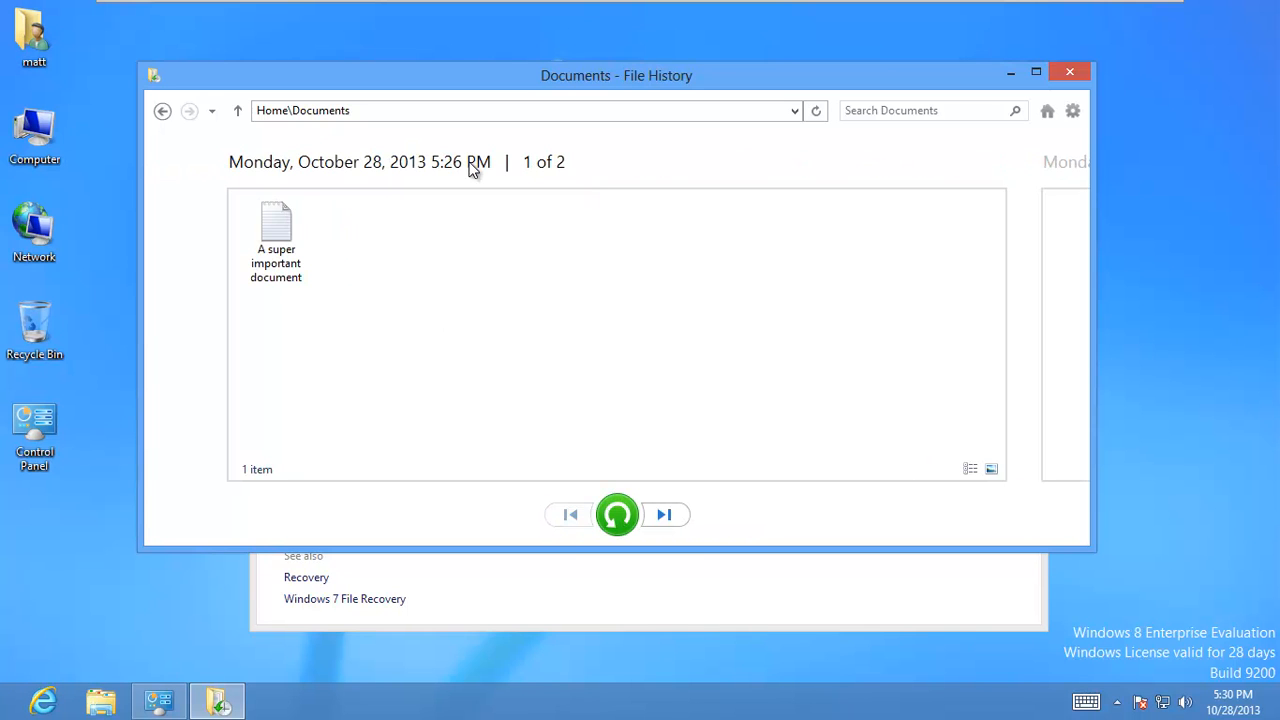
click(276, 225)
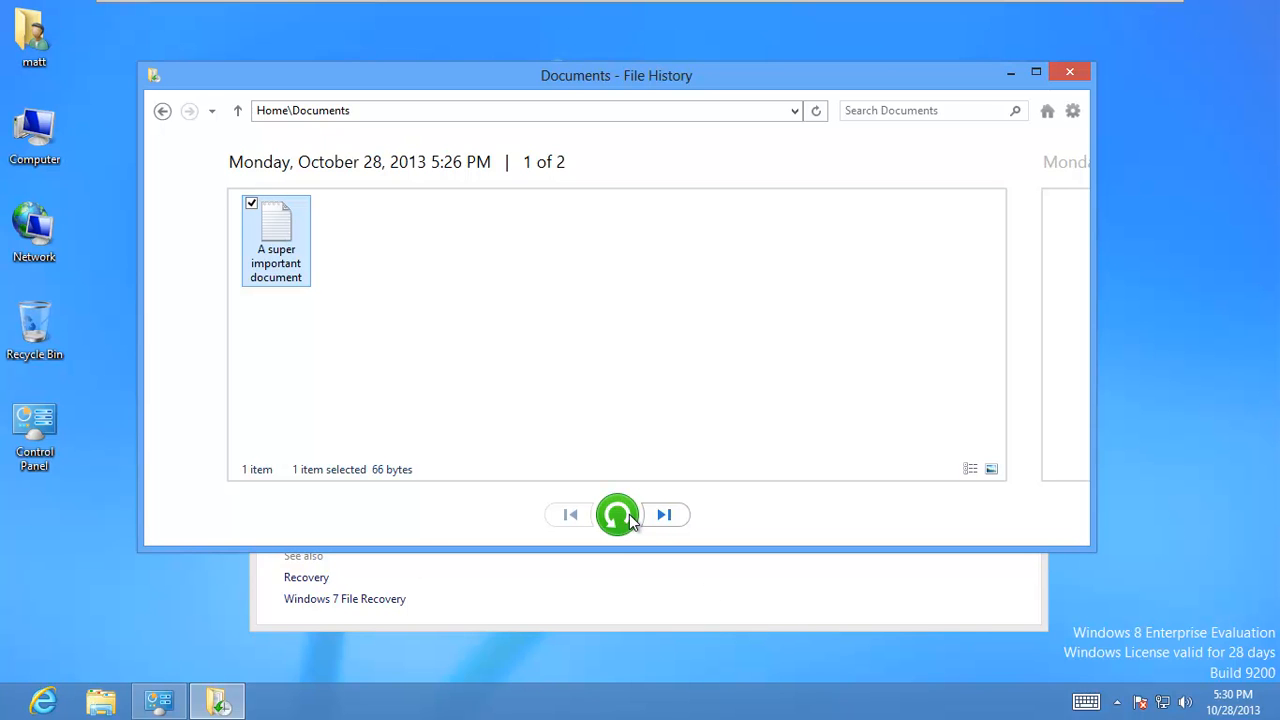
mouse_move(617, 514)
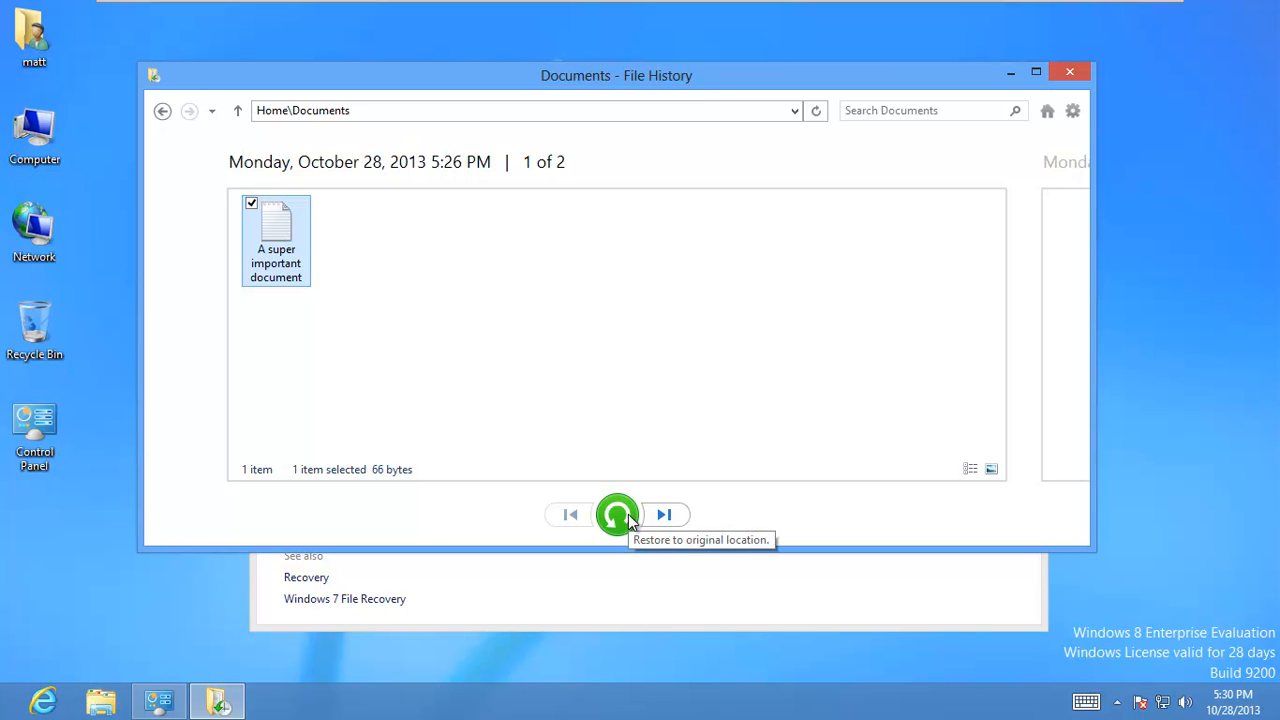
click(617, 514)
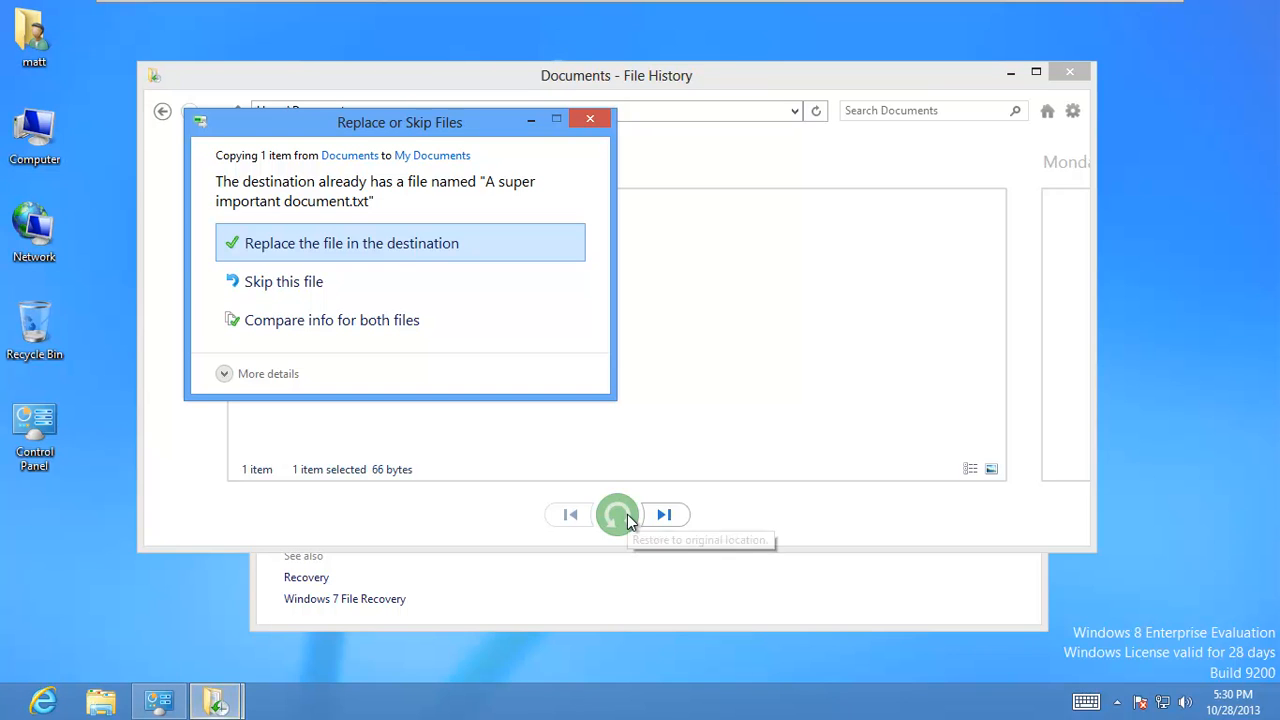
mouse_move(410, 248)
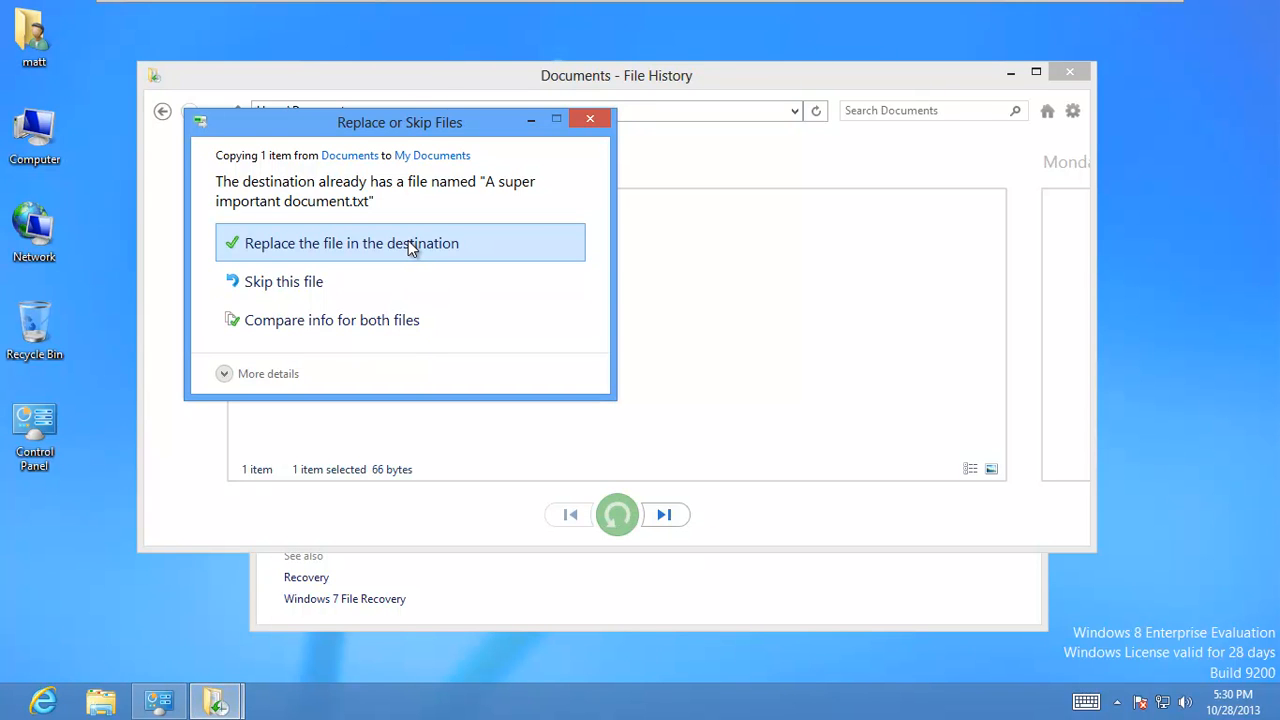
Step: Replace the current document with the backup, open it, then restore again and recheck it
click(352, 243)
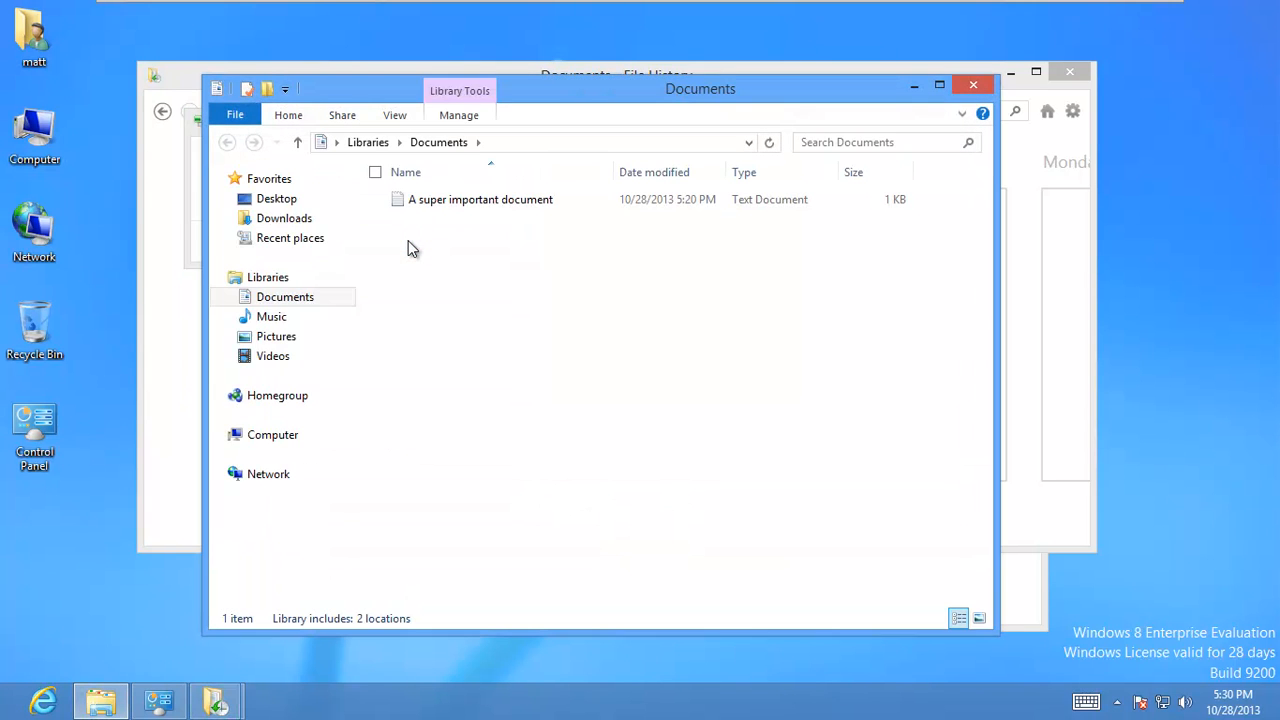
double_click(480, 199)
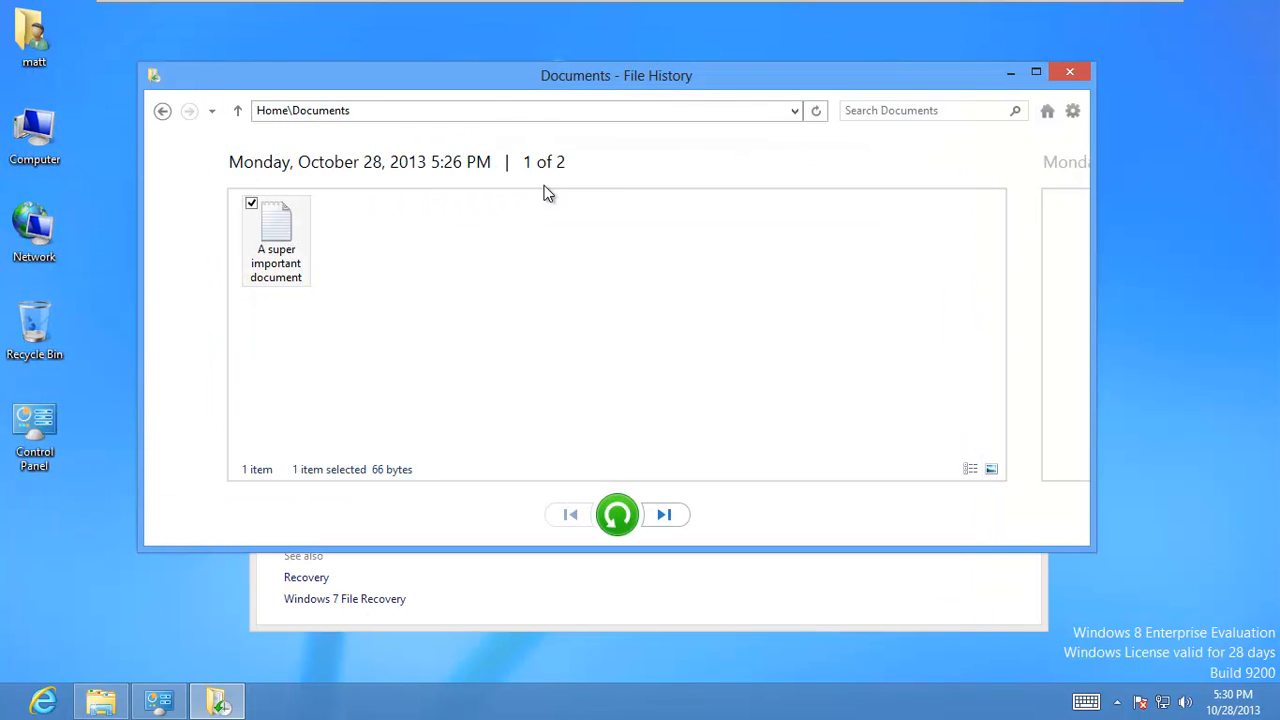
mouse_move(504, 452)
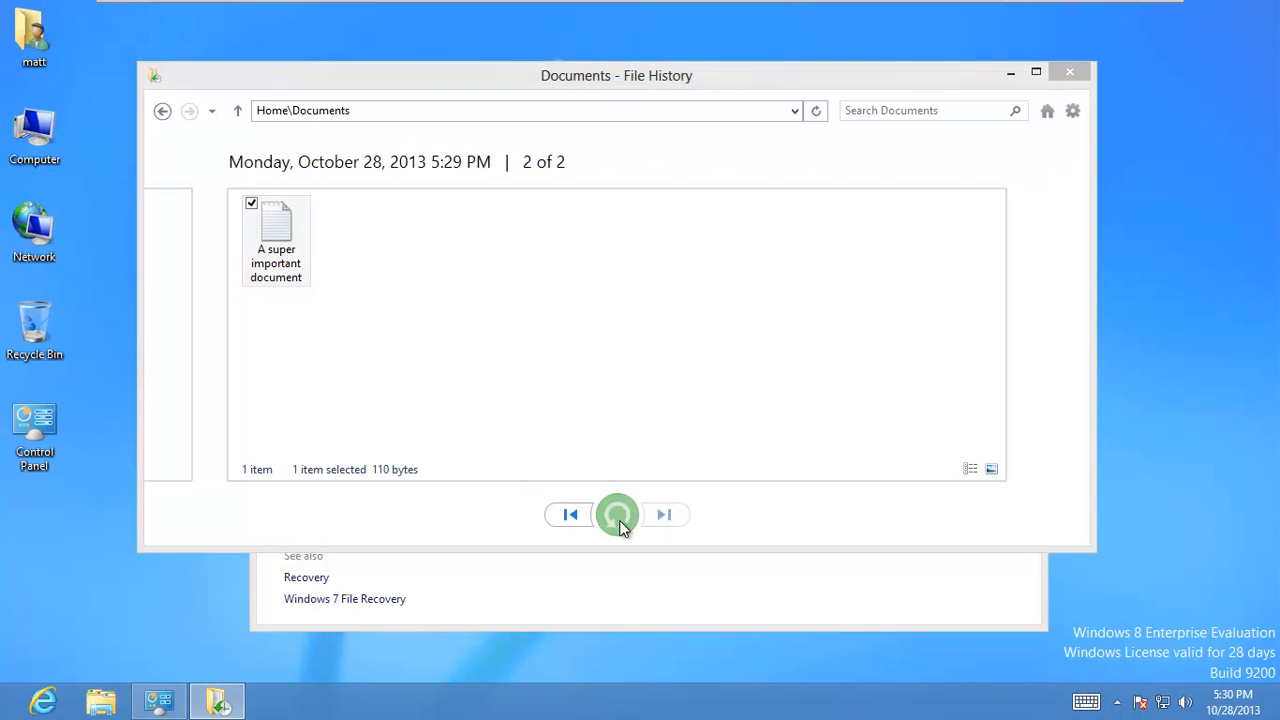
click(616, 514)
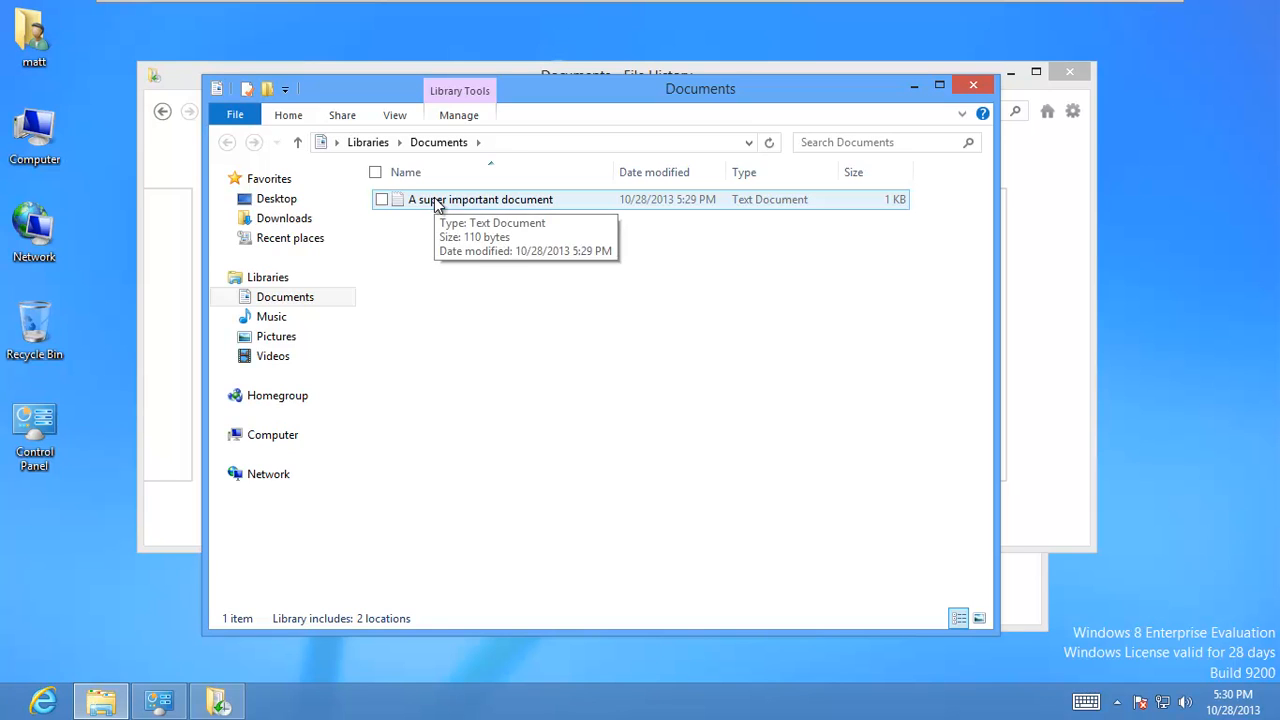
double_click(480, 199)
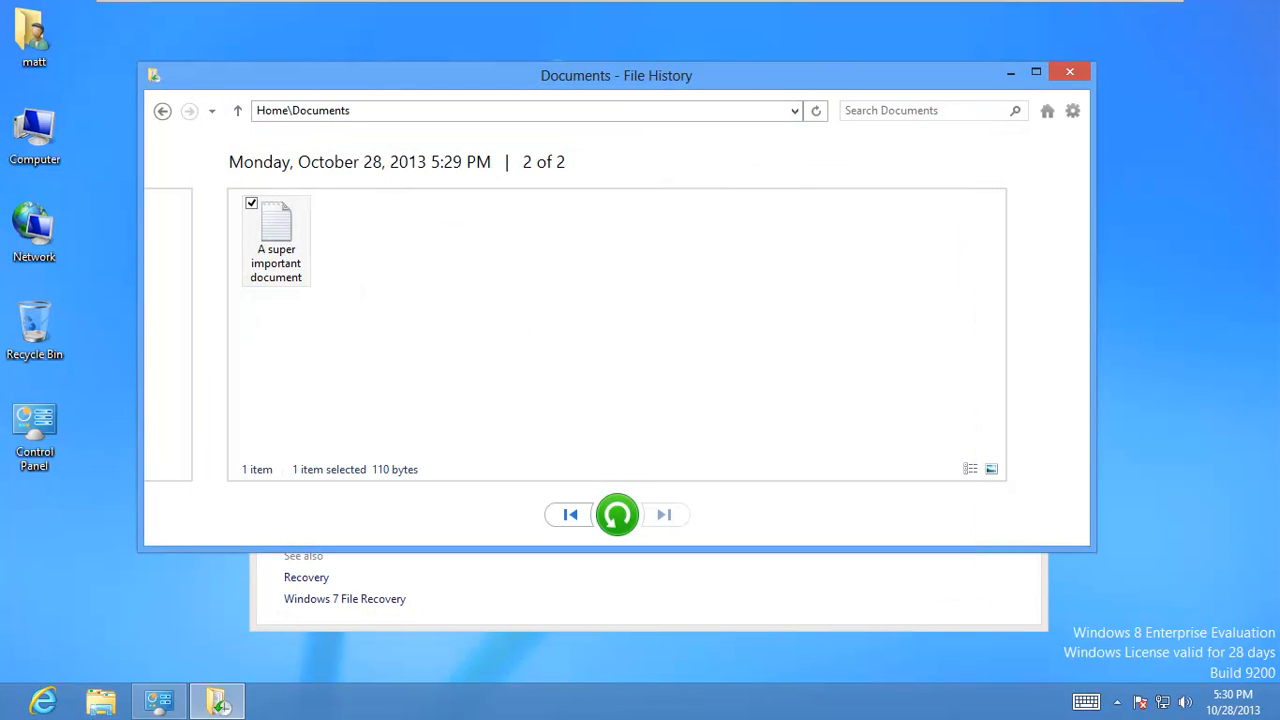
Step: Close the File History restore window and open the My Pictures folder
click(1069, 71)
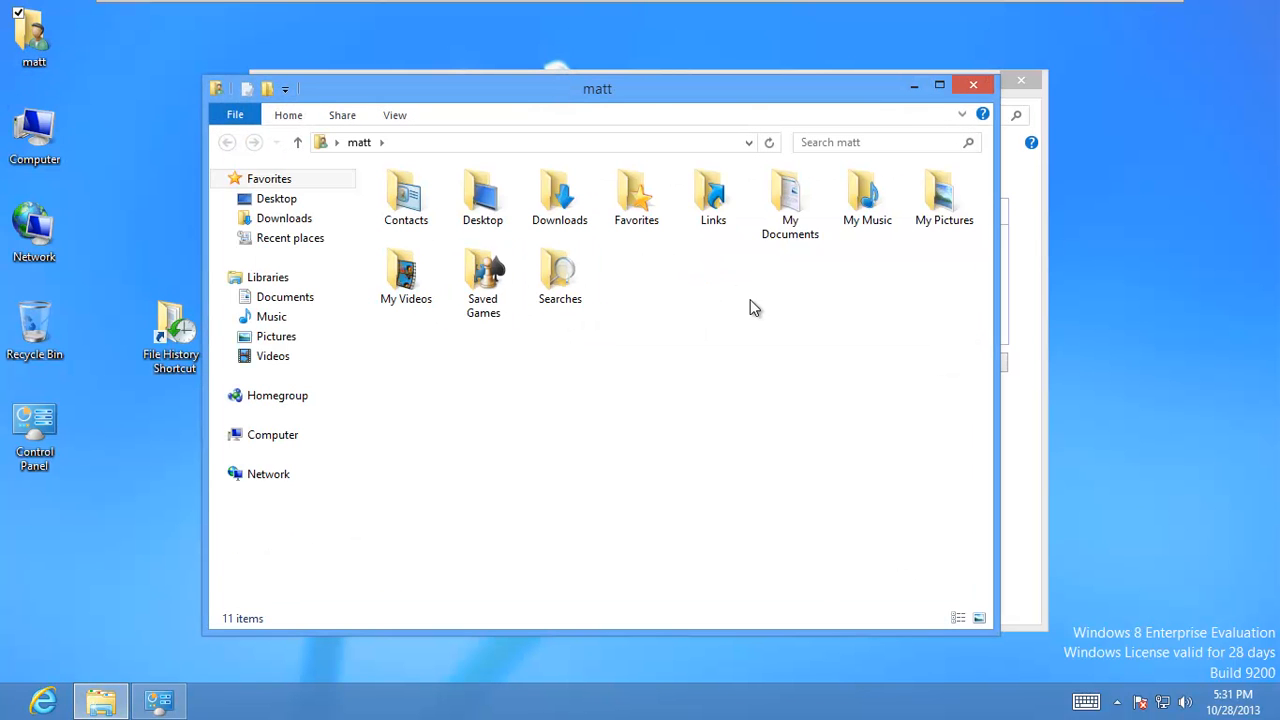
mouse_move(943, 195)
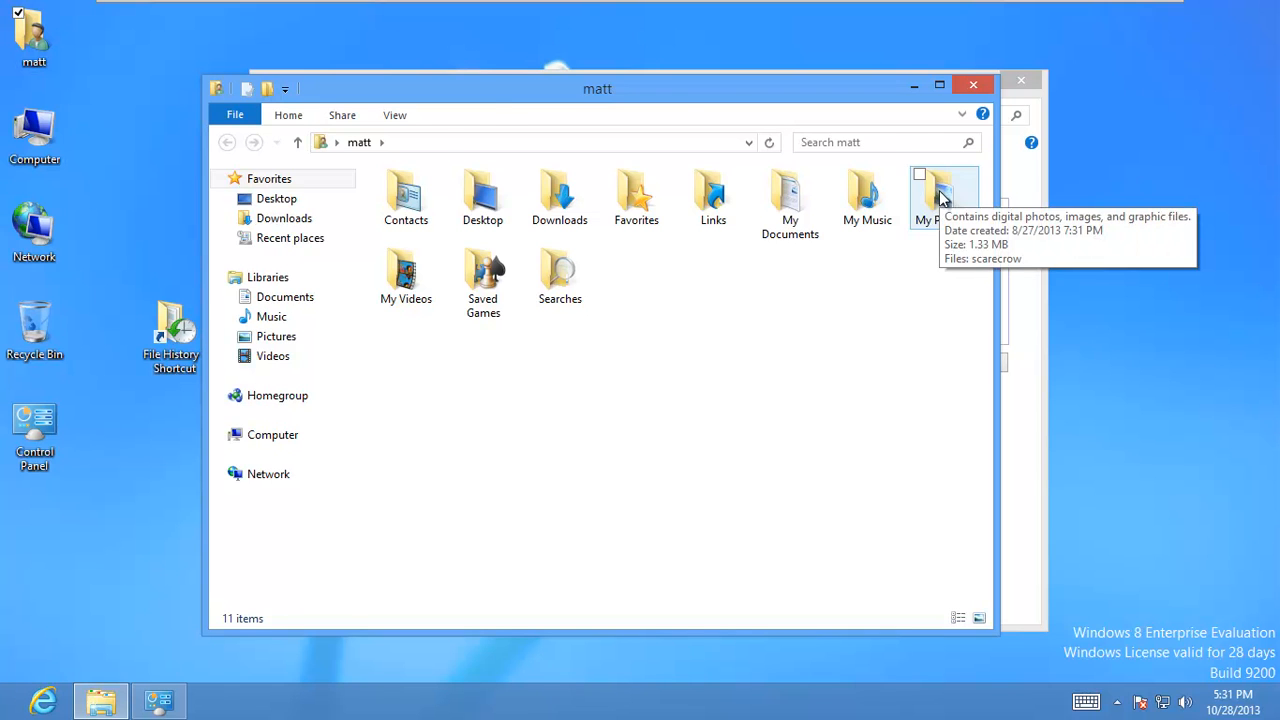
double_click(940, 195)
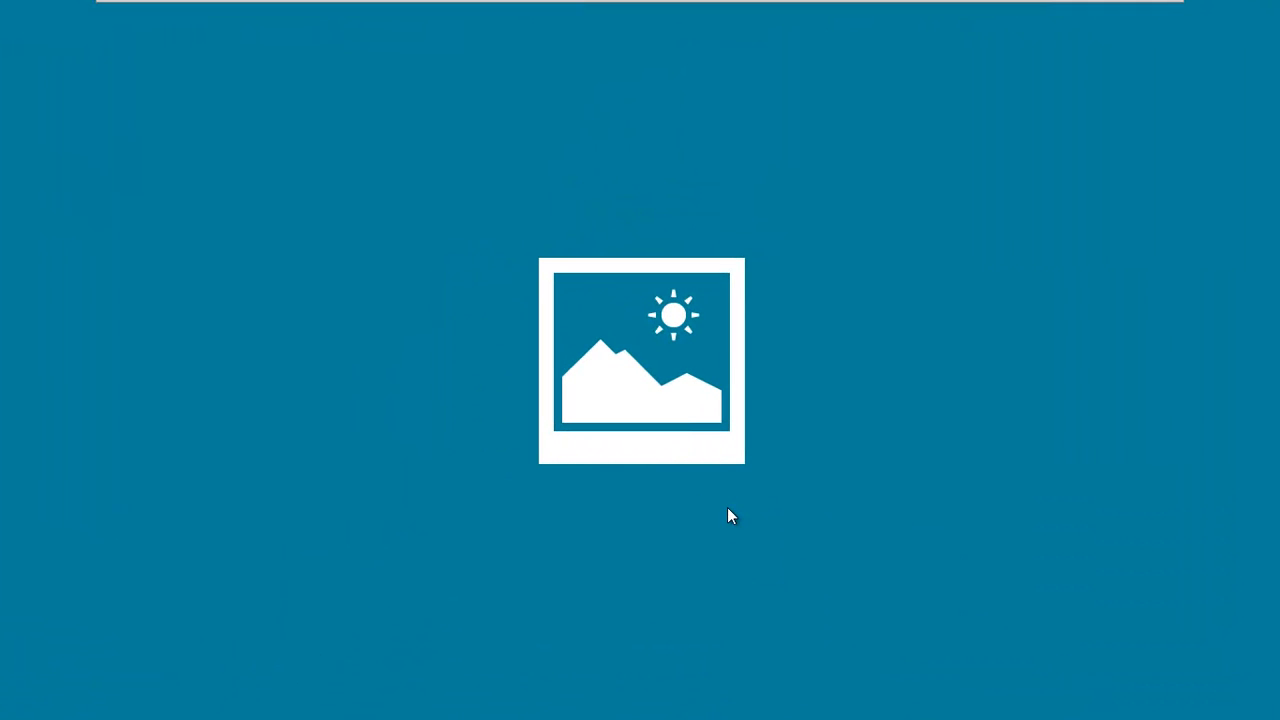
mouse_move(445, 106)
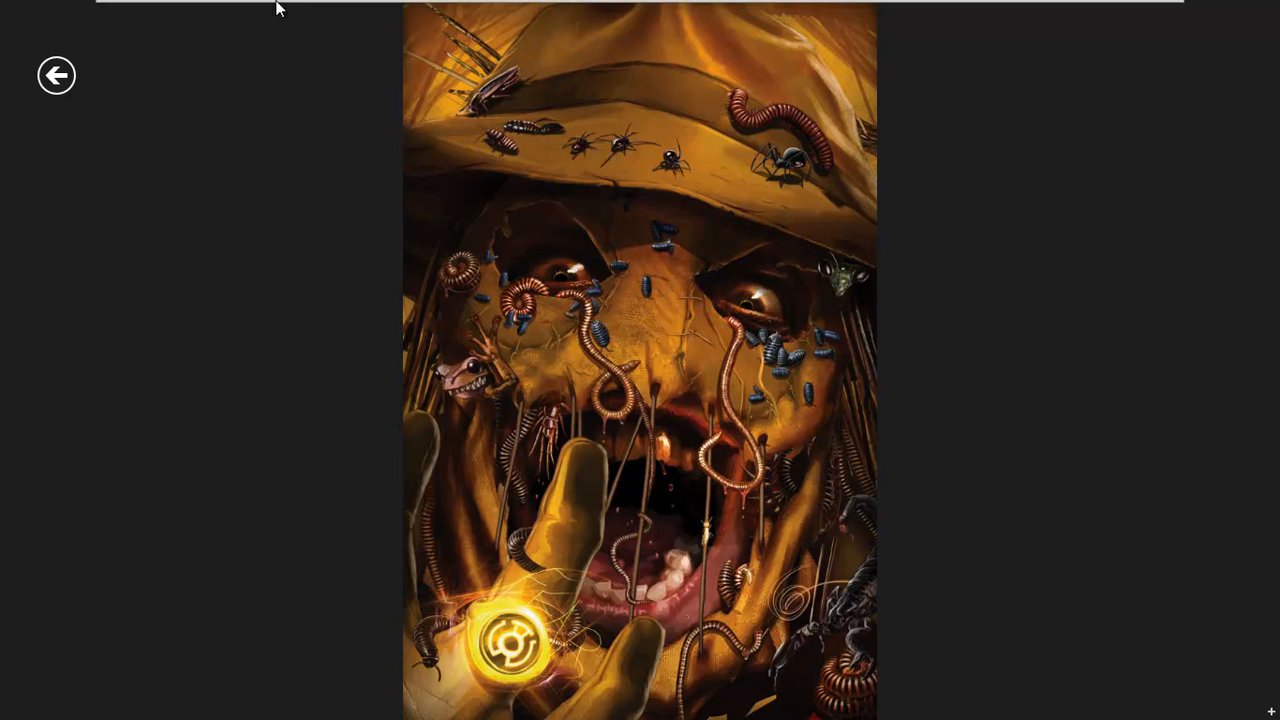
mouse_move(338, 20)
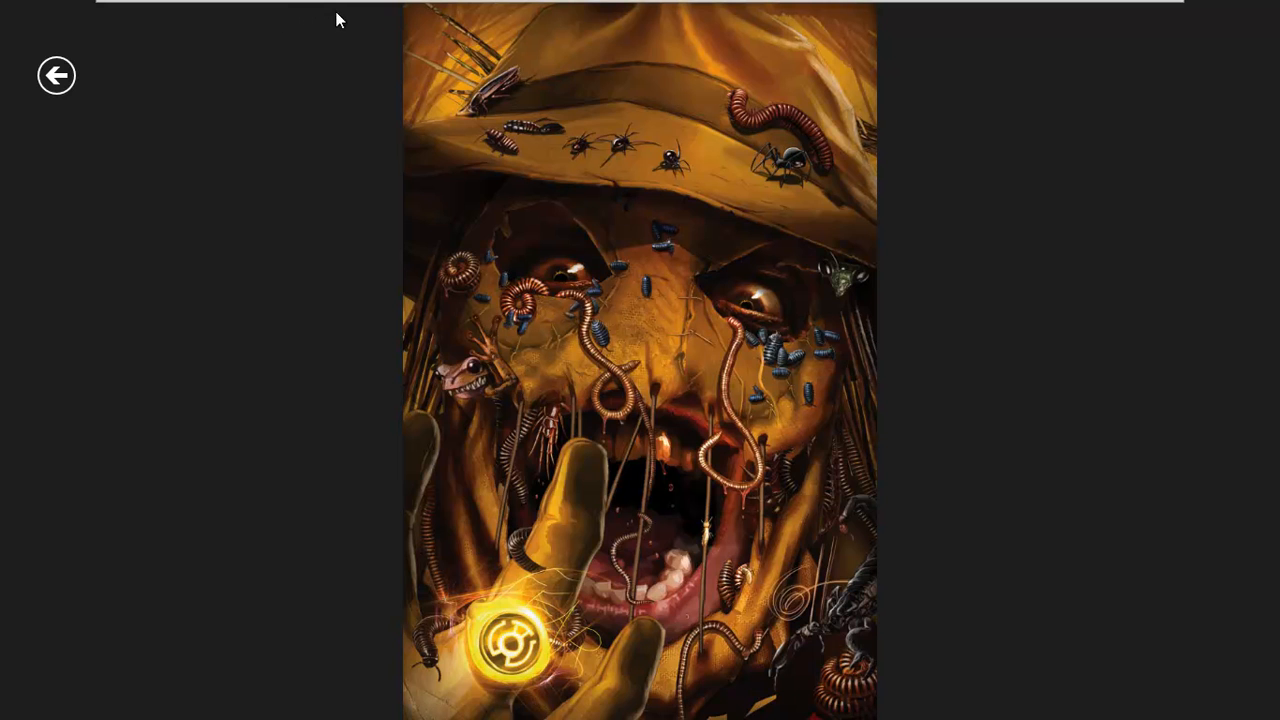
mouse_move(360, 12)
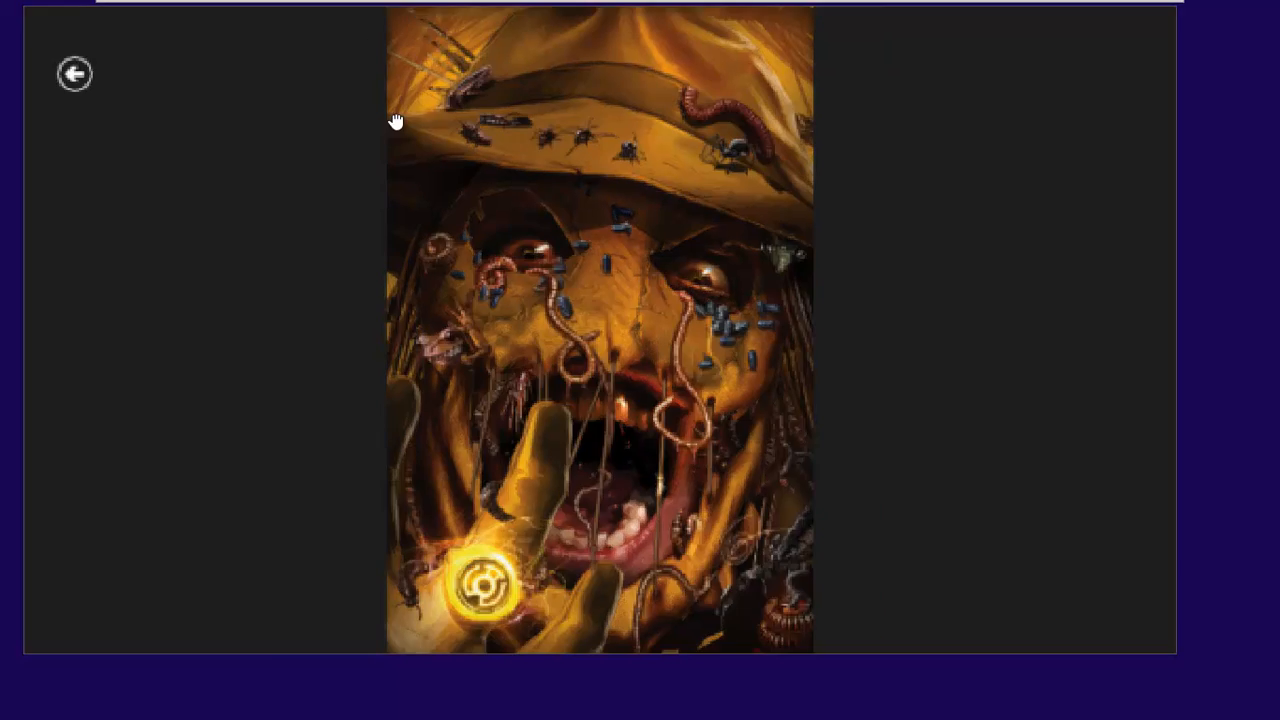
Step: Return from the photo to My Pictures and delete the scarecrow picture
click(74, 74)
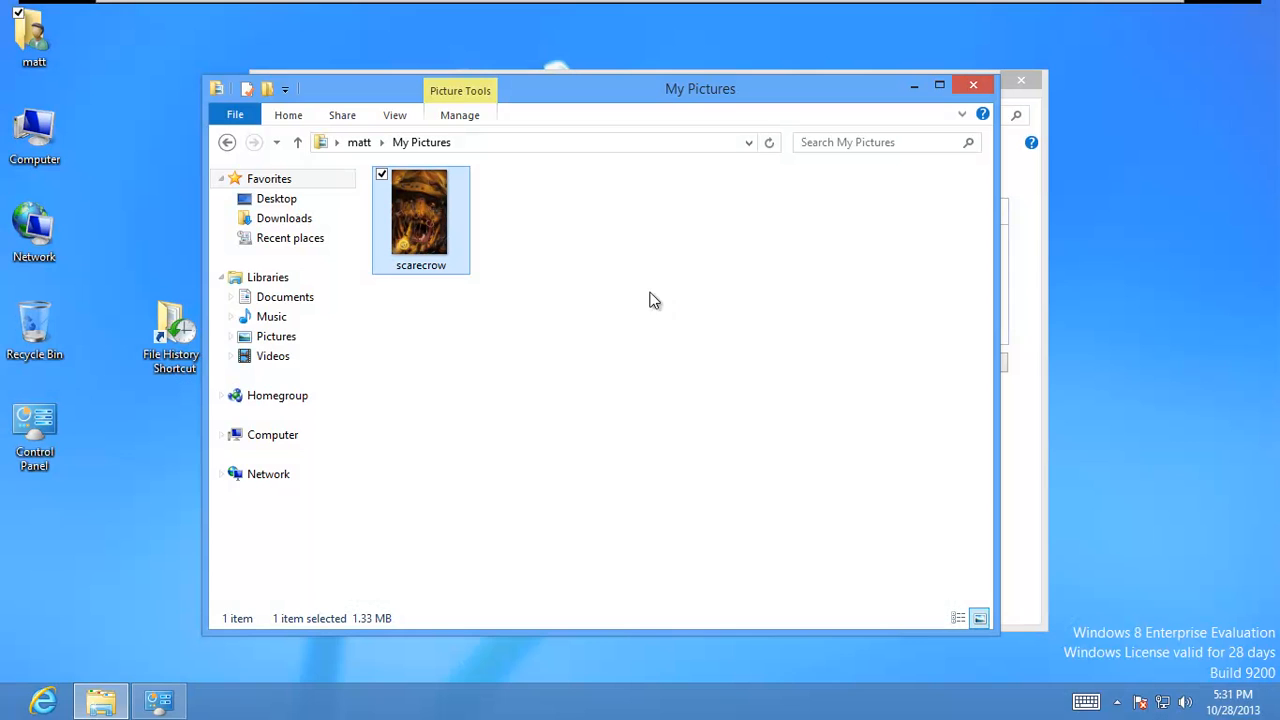
right_click(420, 215)
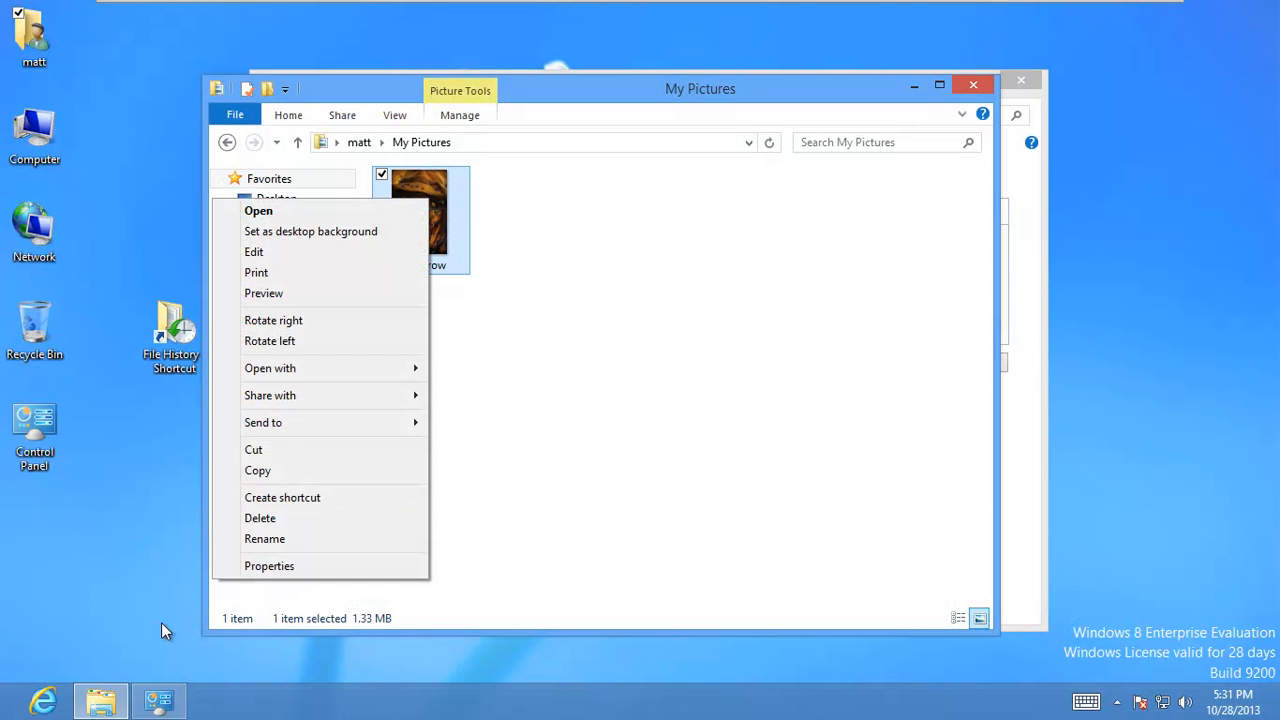
click(260, 518)
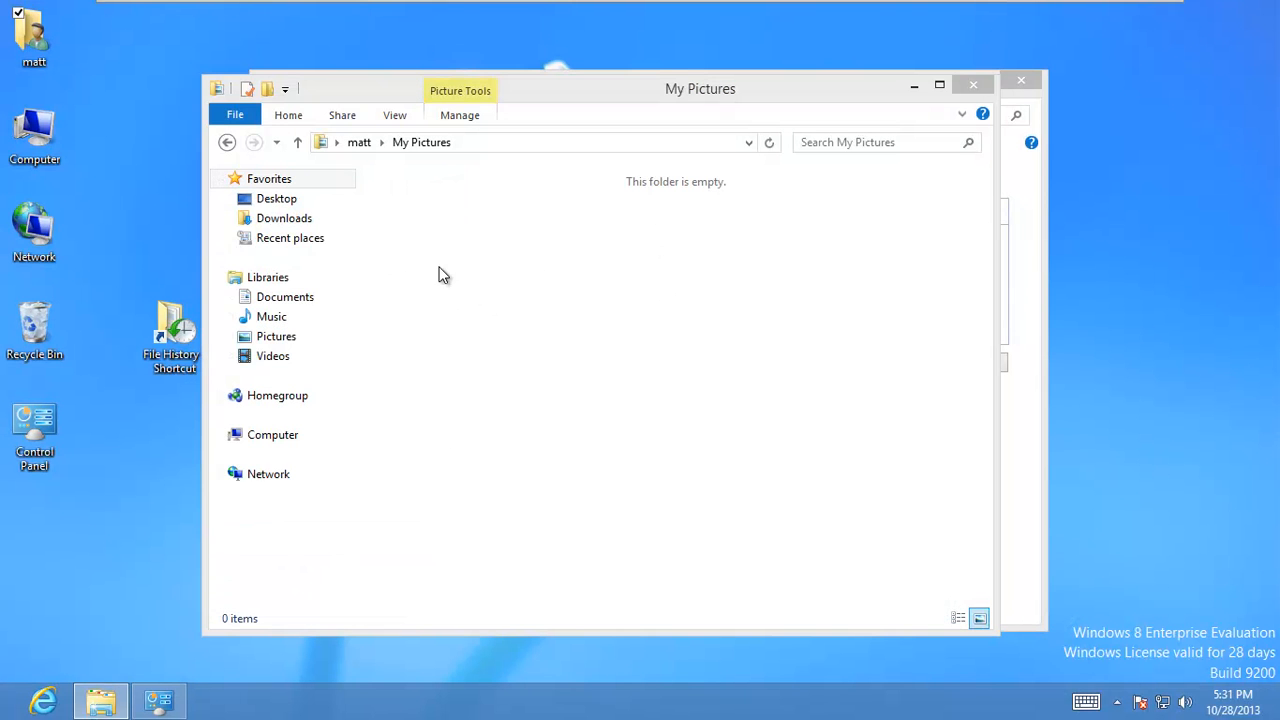
right_click(35, 325)
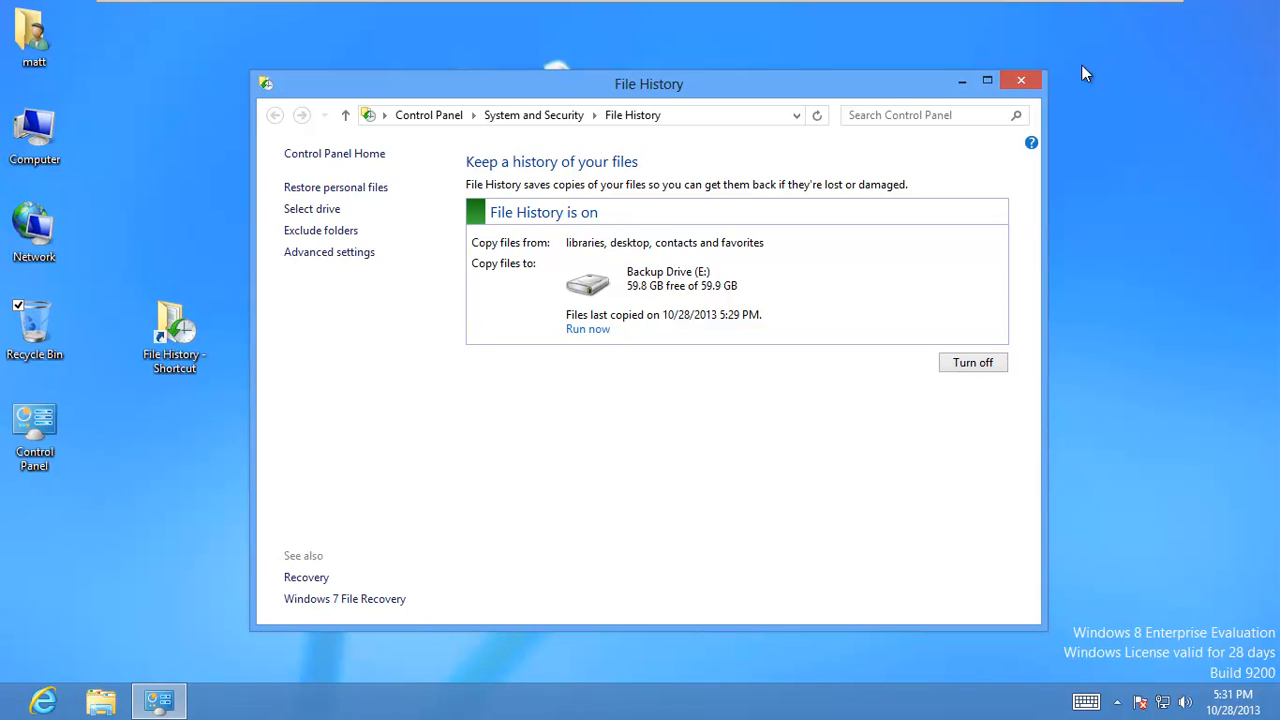
mouse_move(365, 277)
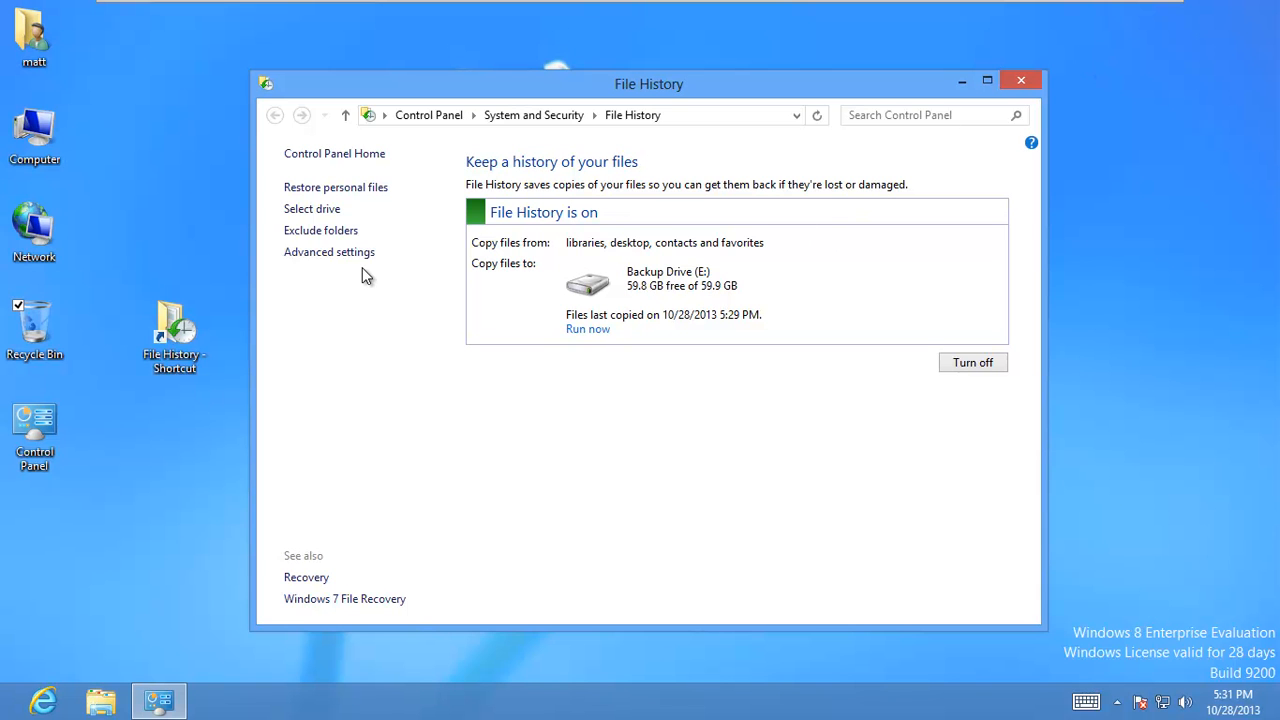
Step: Relaunch File History, open the backed-up Pictures library and restore the scarecrow picture
click(1021, 80)
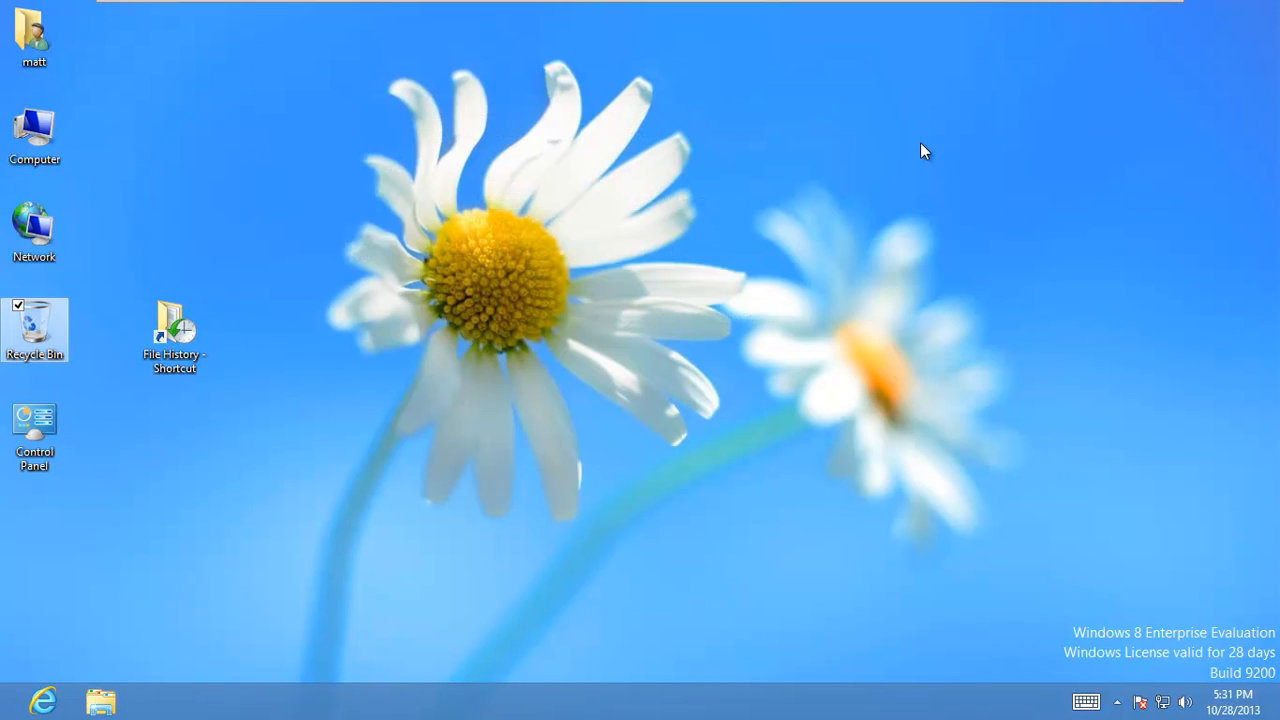
click(174, 330)
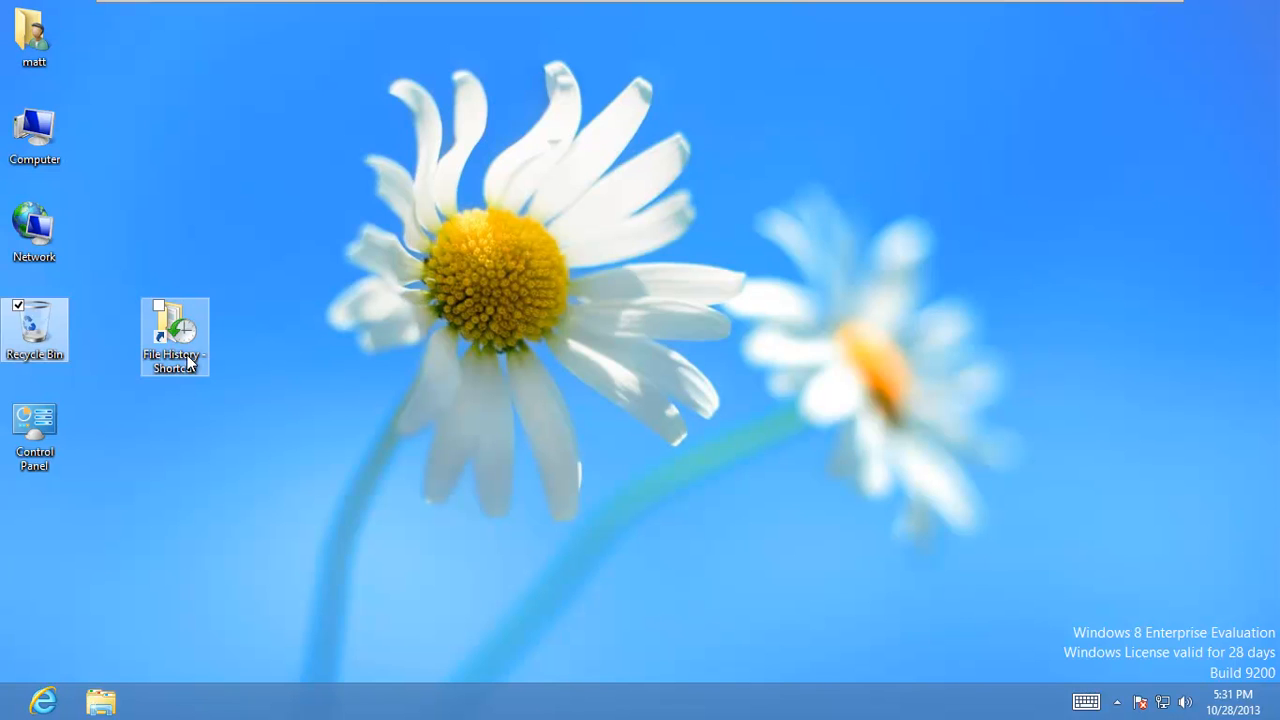
double_click(175, 337)
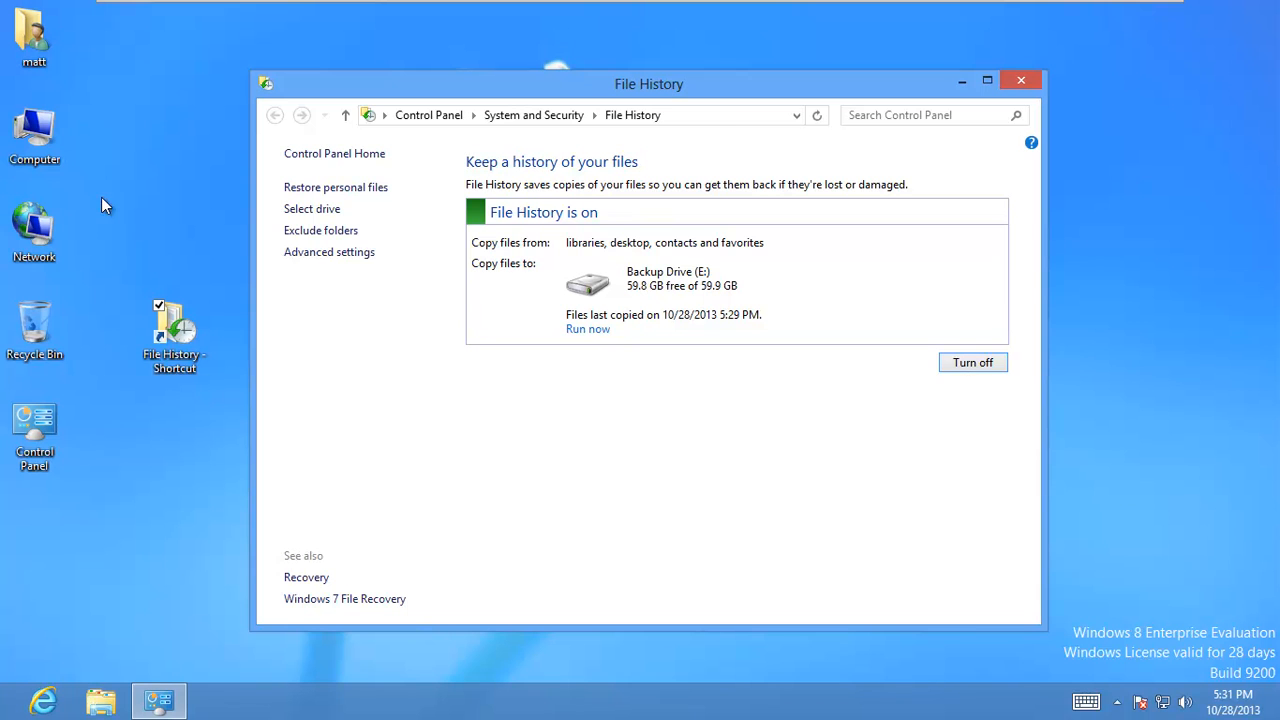
mouse_move(113, 540)
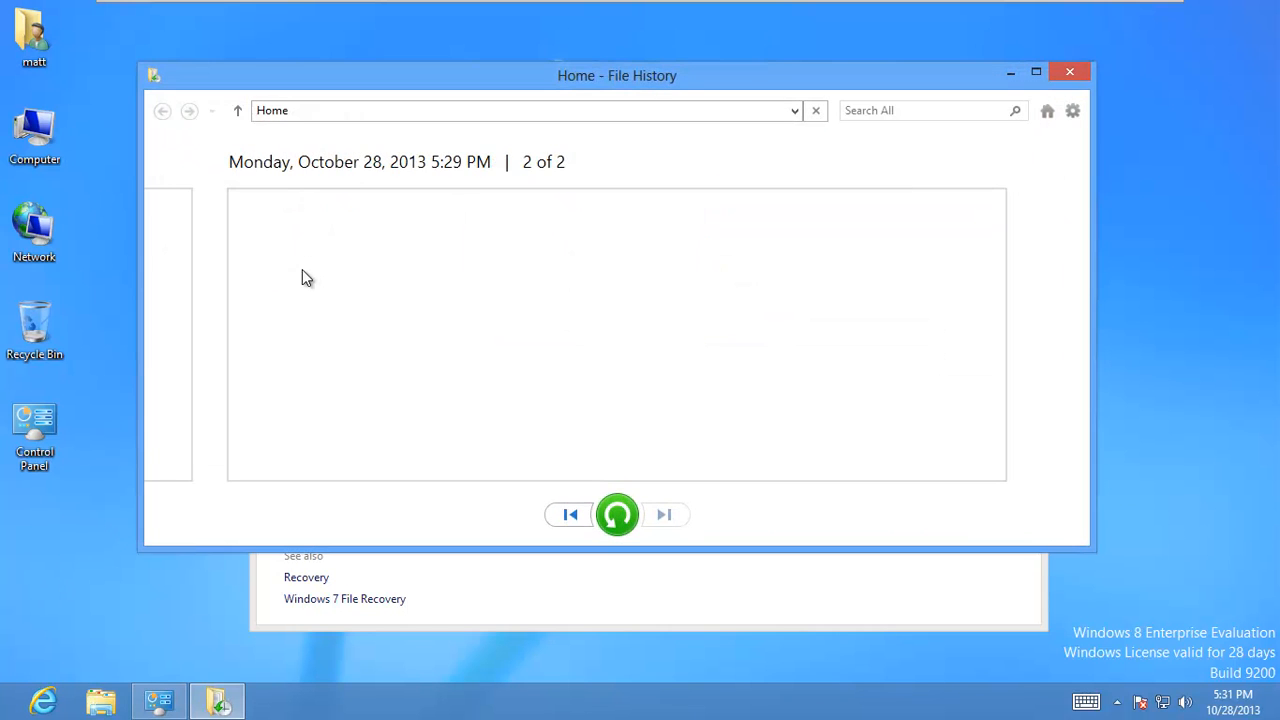
mouse_move(633, 252)
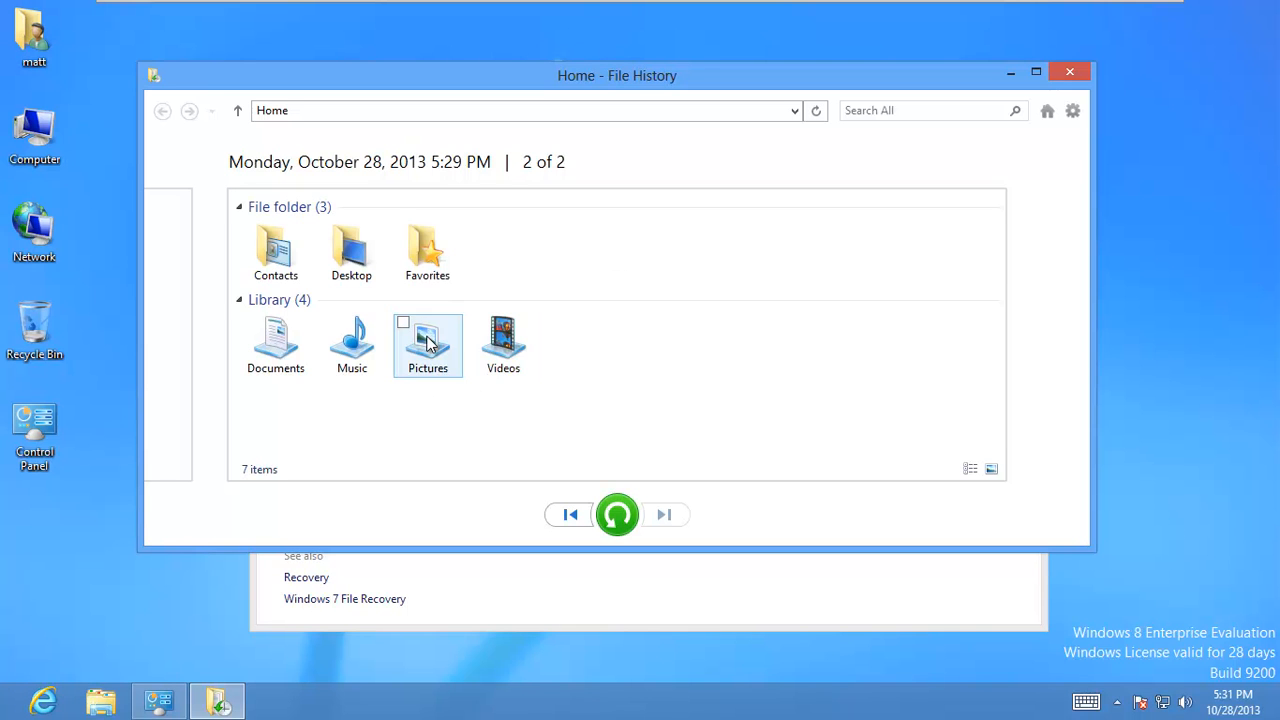
double_click(427, 345)
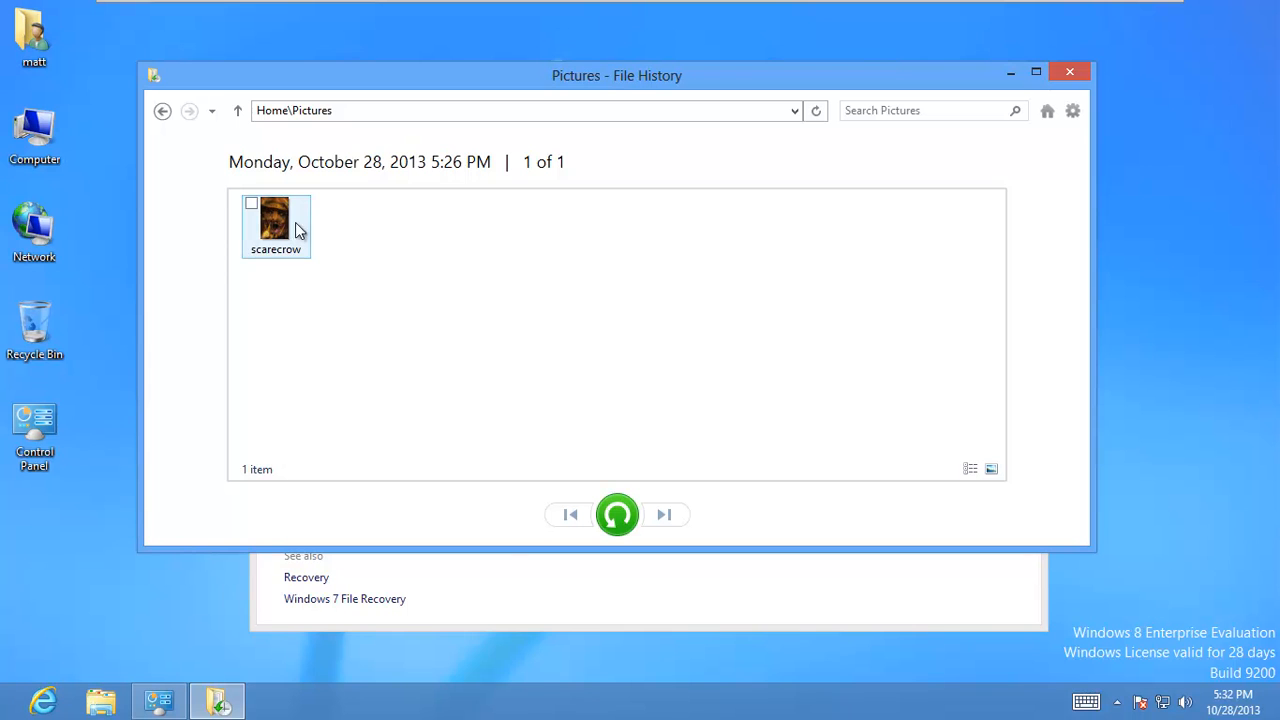
click(275, 225)
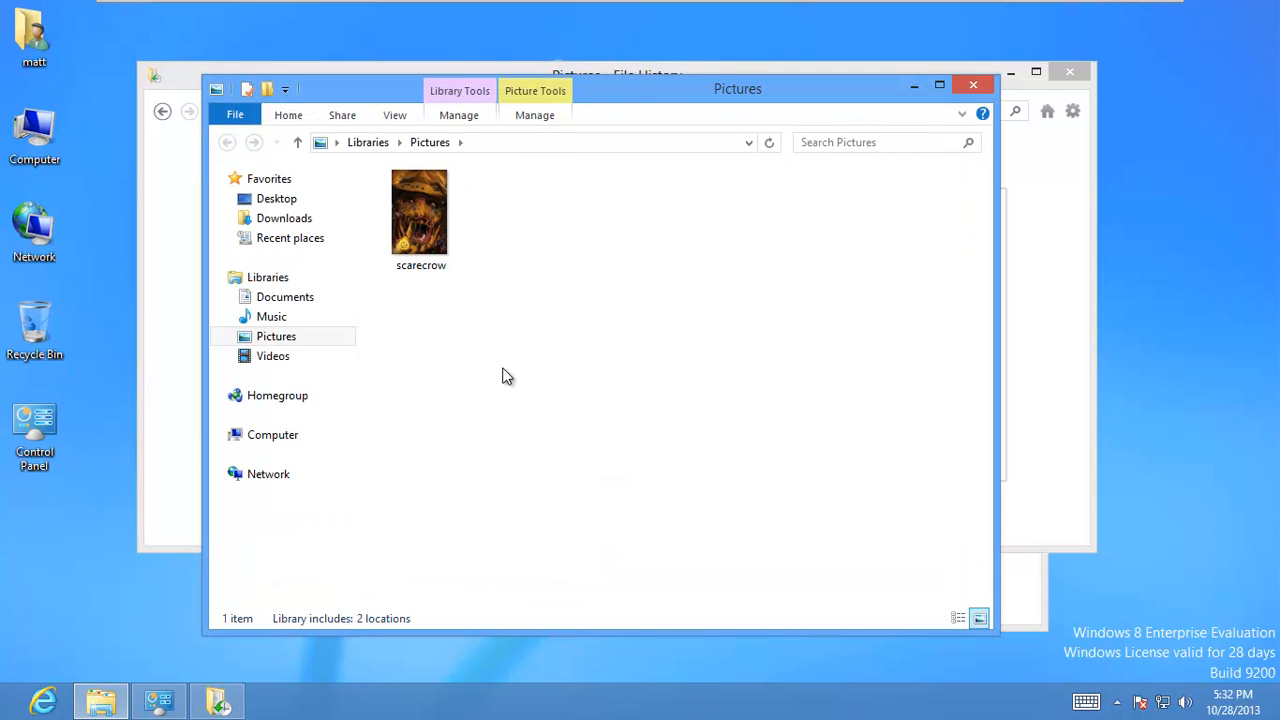
Step: Close the Pictures folder window now showing the restored scarecrow picture
click(420, 212)
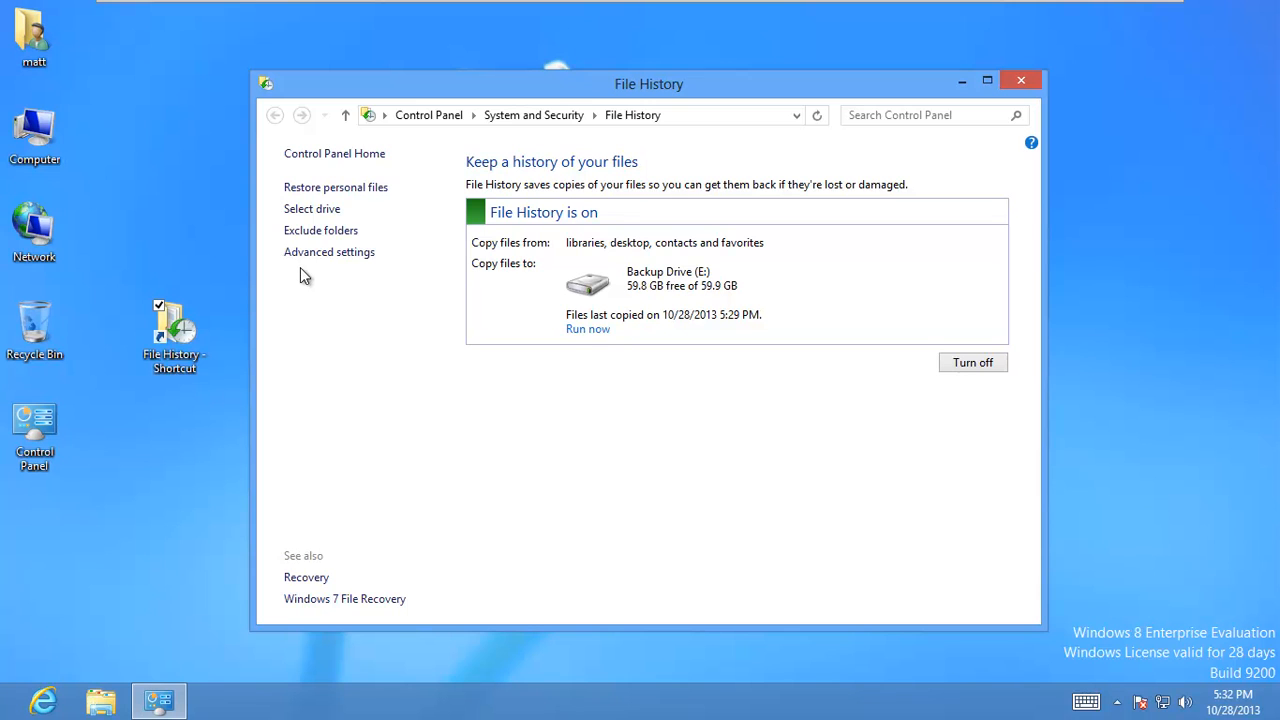
mouse_move(320, 268)
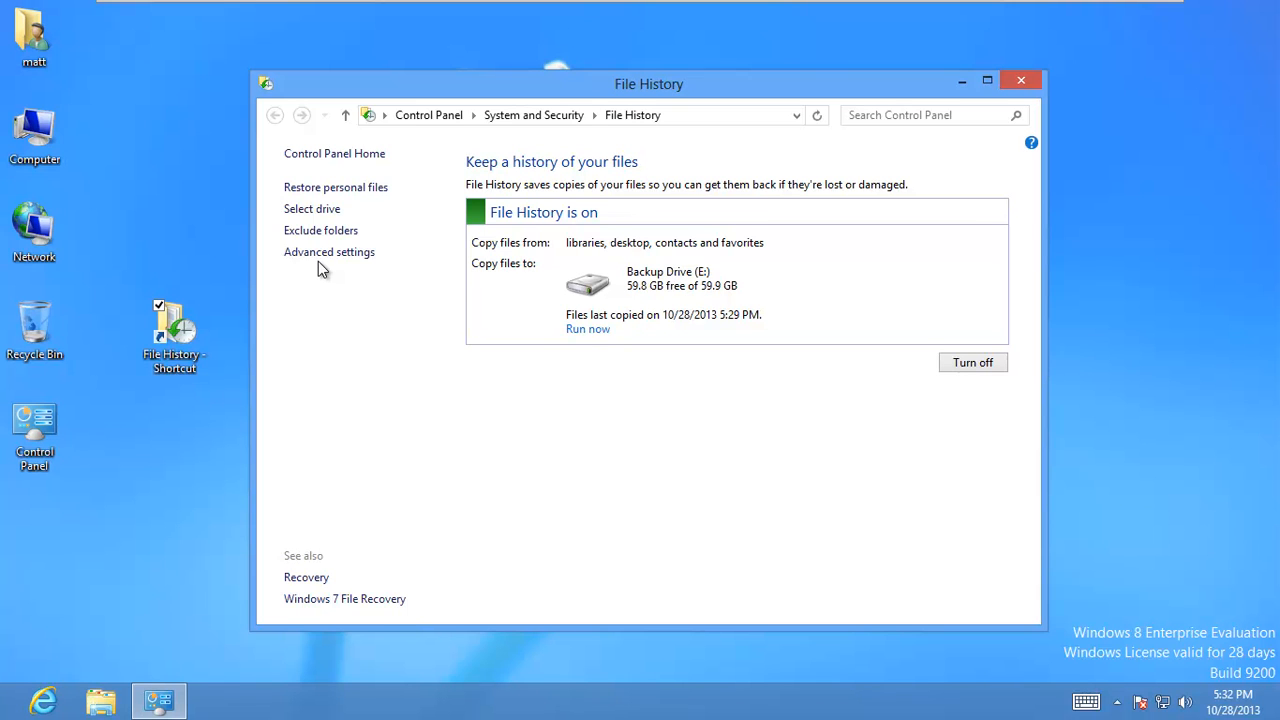
mouse_move(510, 140)
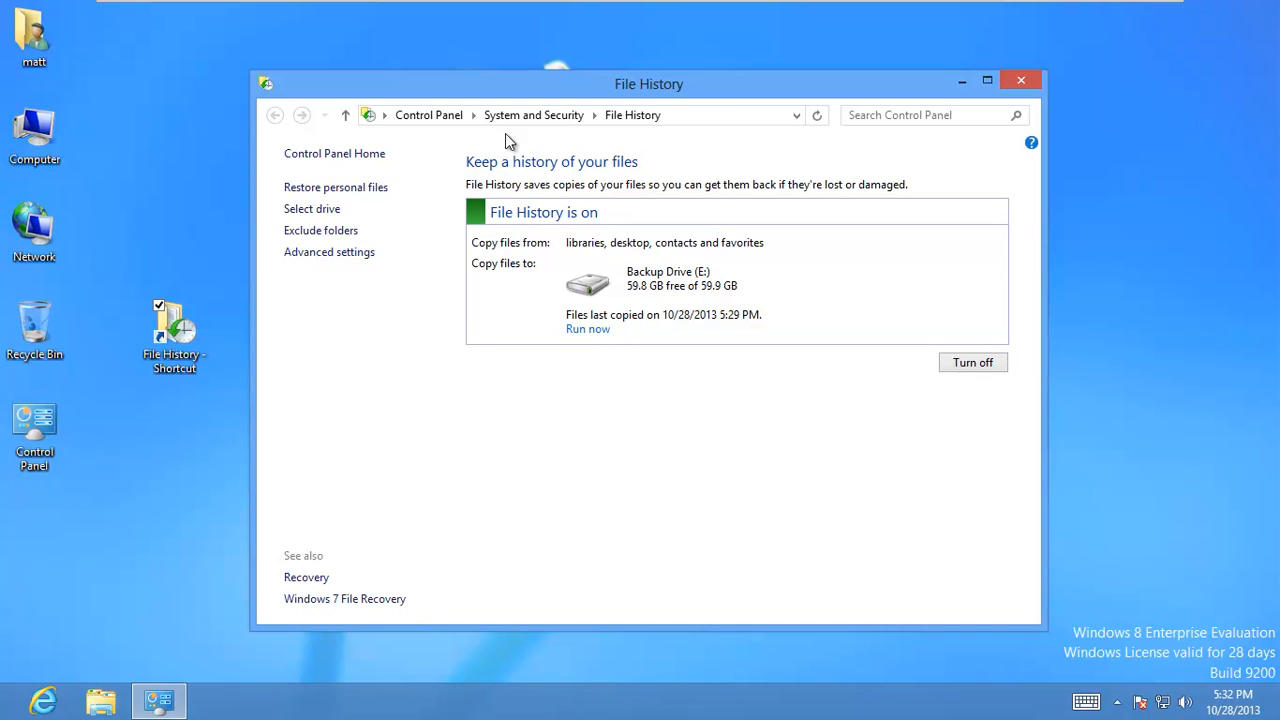